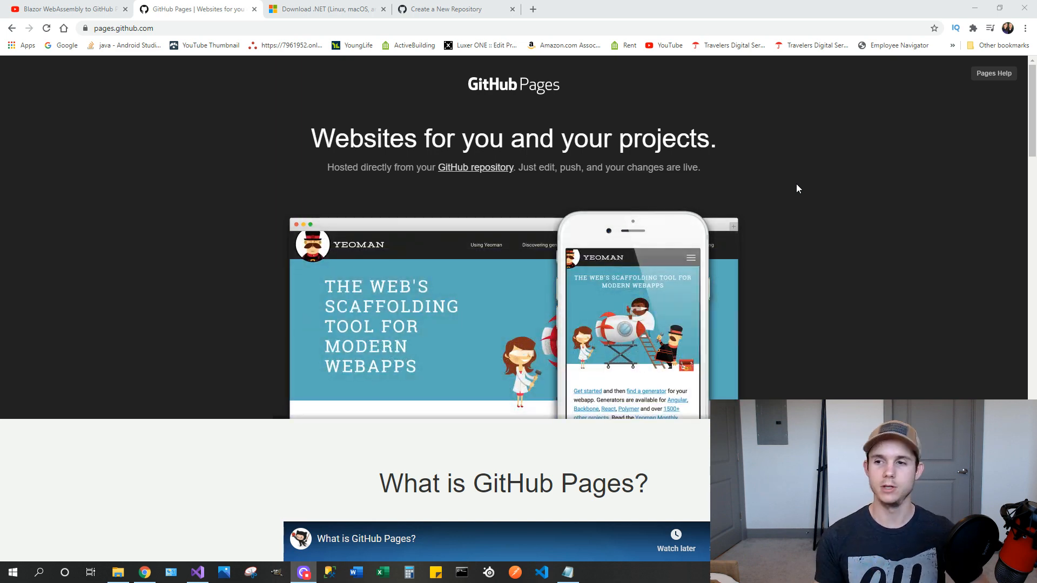
Scroll down the page, then switch to the .NET download page
scroll("down", 3)
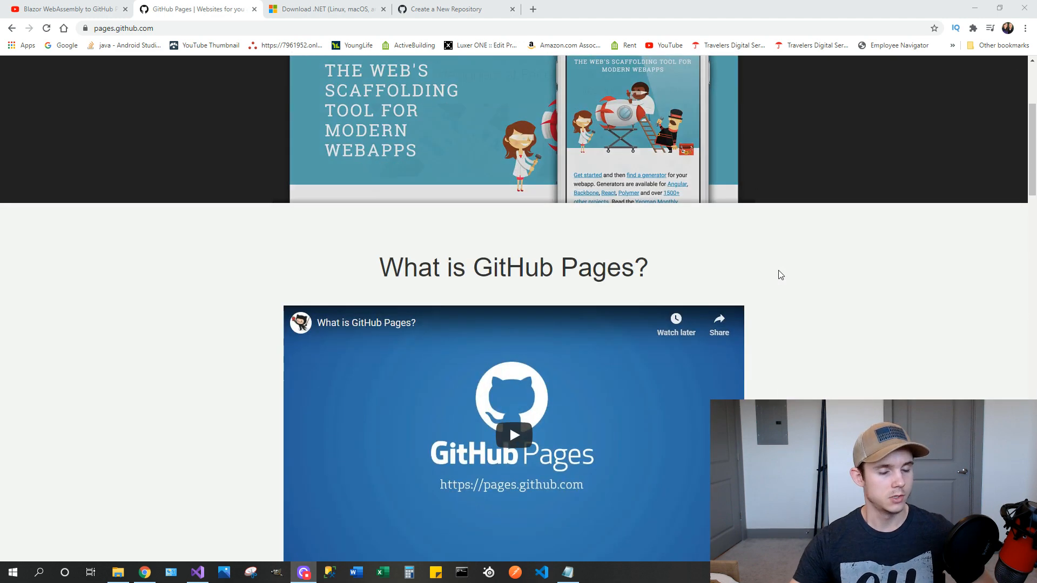
scroll("down", 3)
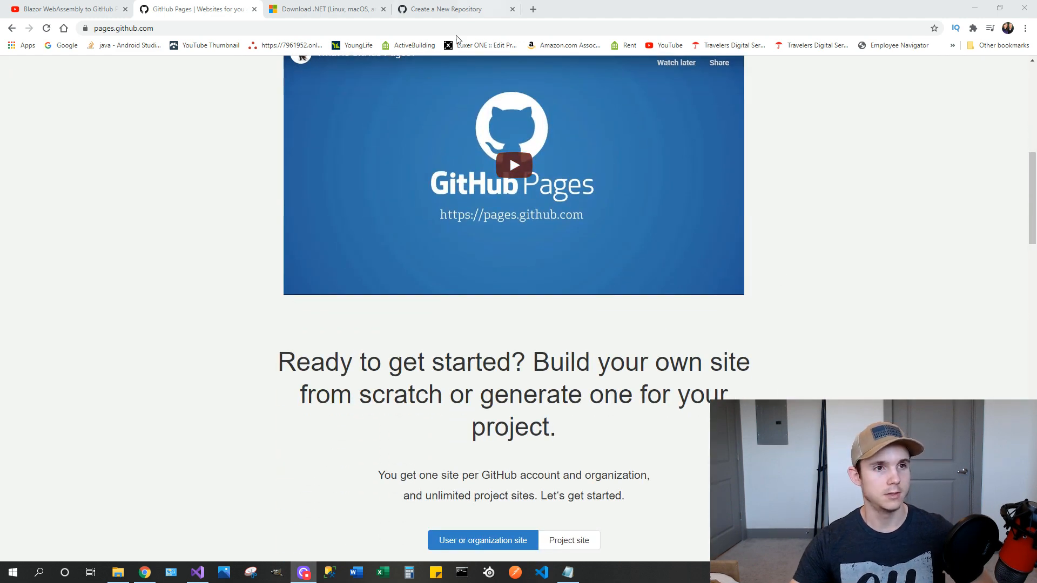
mouse_move(385, 121)
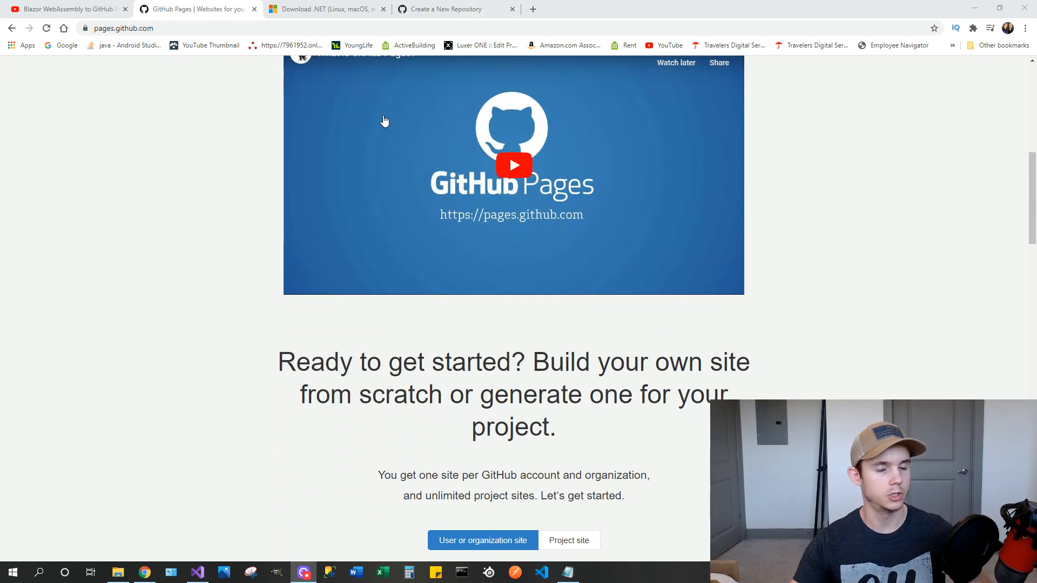
scroll("down", 3)
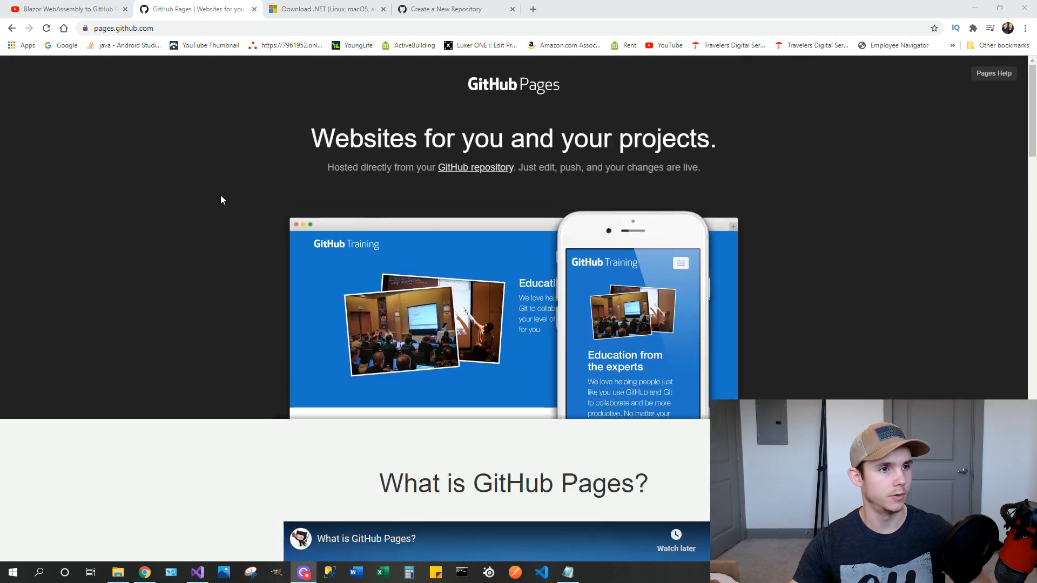
left_click(324, 9)
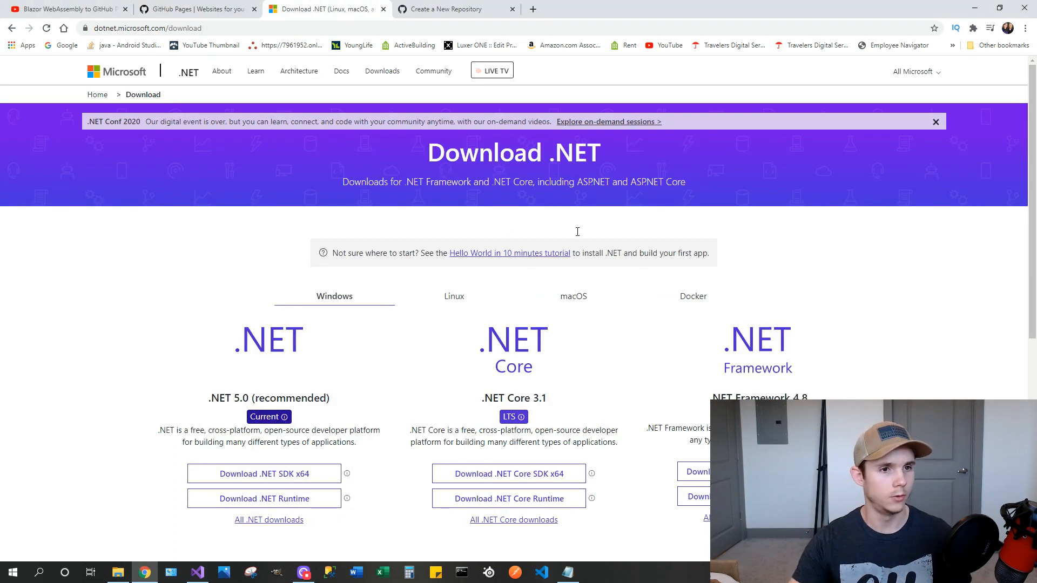
mouse_move(544, 372)
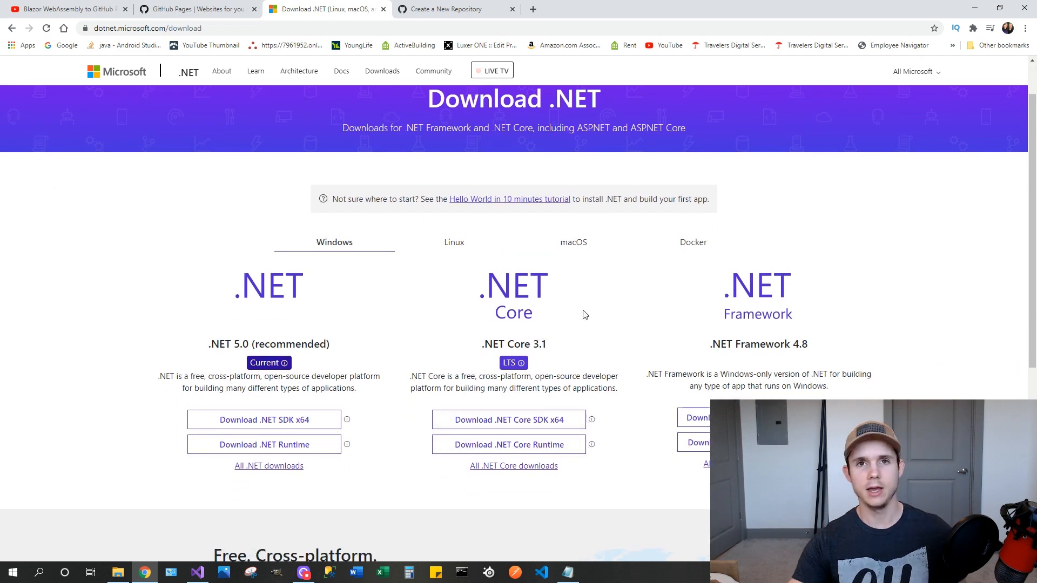
mouse_move(586, 336)
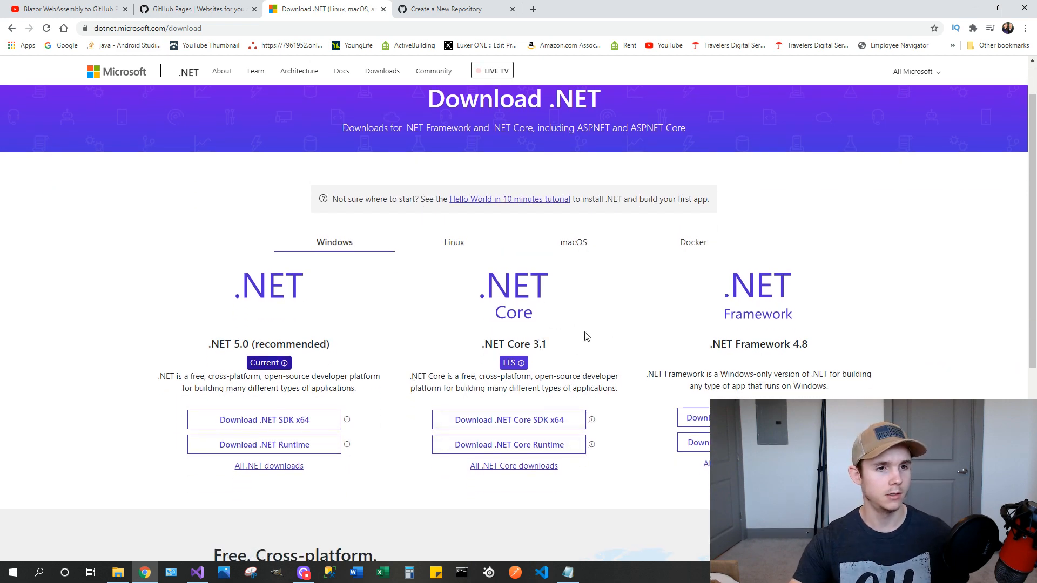
mouse_move(558, 324)
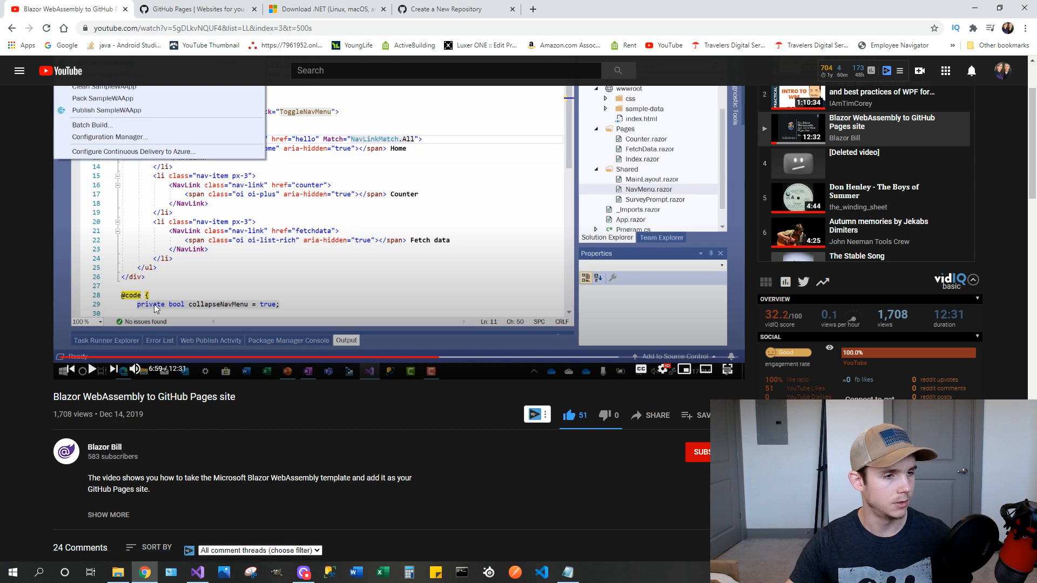
mouse_move(293, 413)
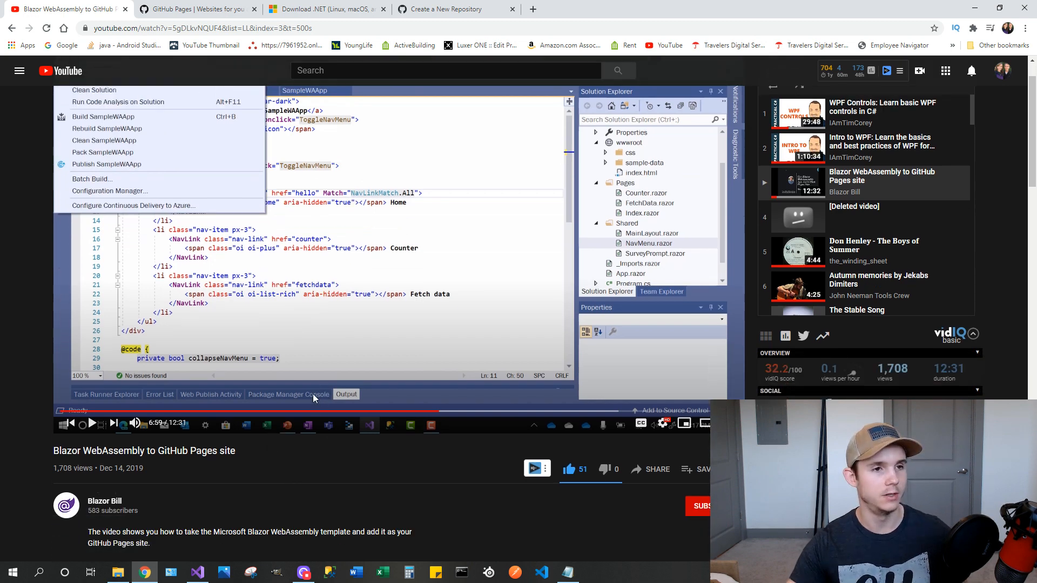
mouse_move(278, 277)
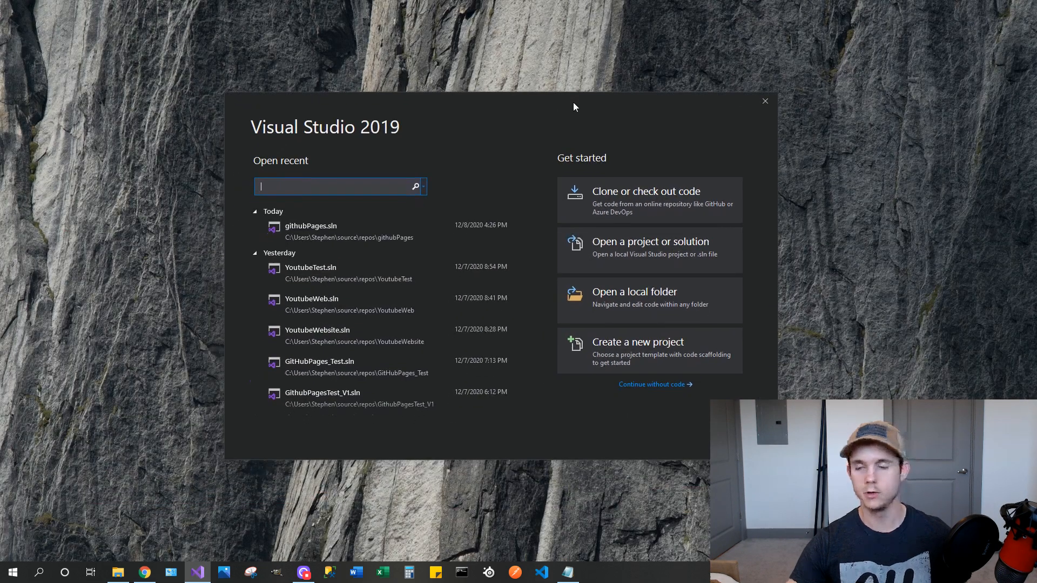
mouse_move(528, 142)
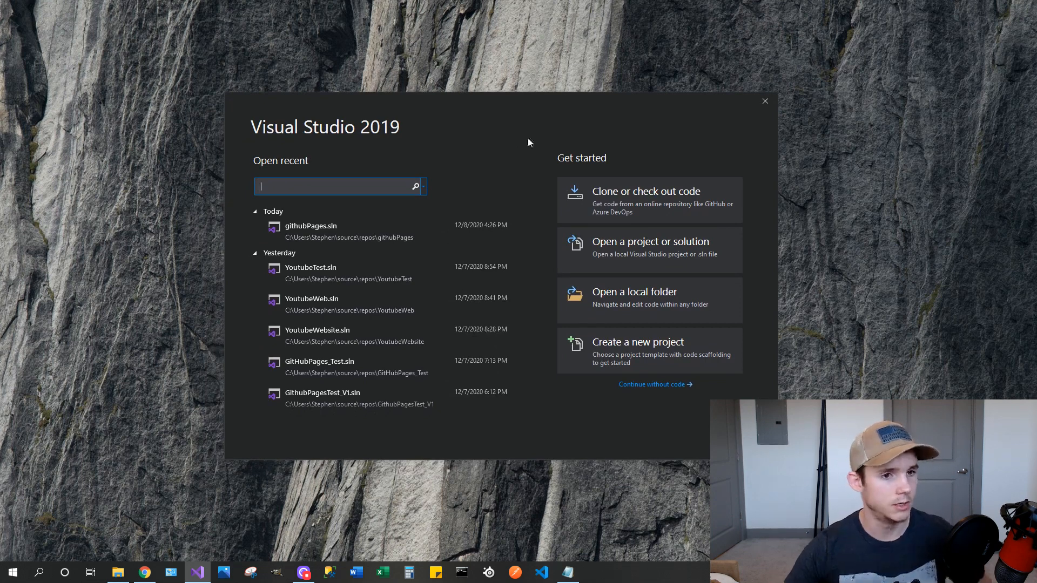
Start a new Blazor App project and name it 'Stephen'
left_click(636, 342)
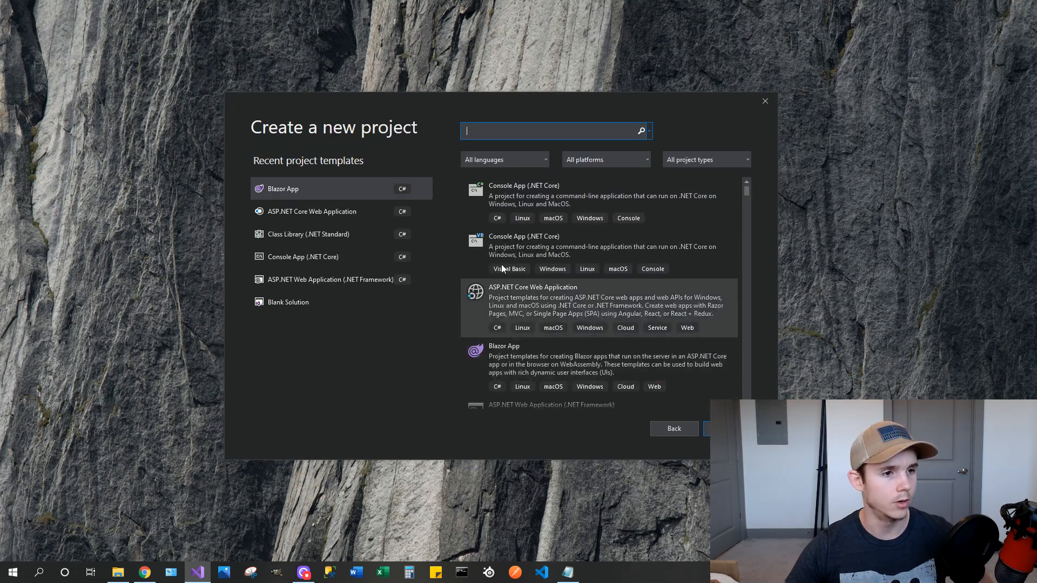
left_click(298, 189)
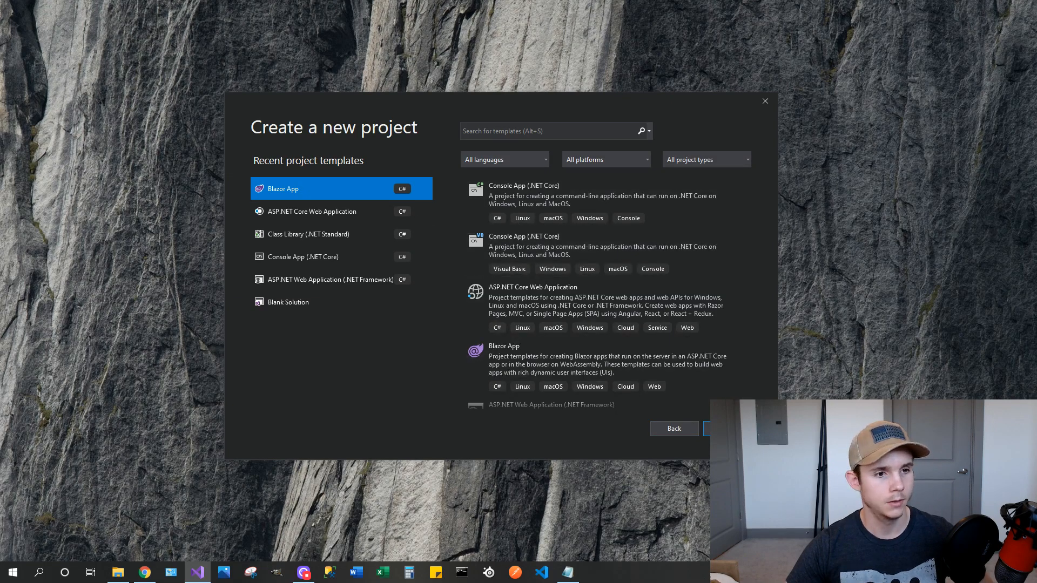
left_click(707, 428)
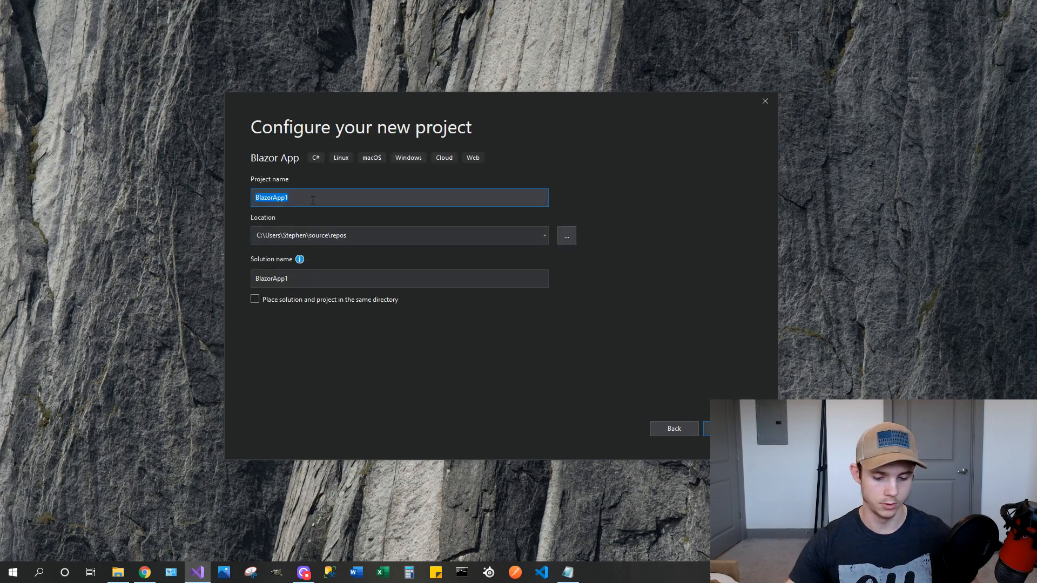
type("S")
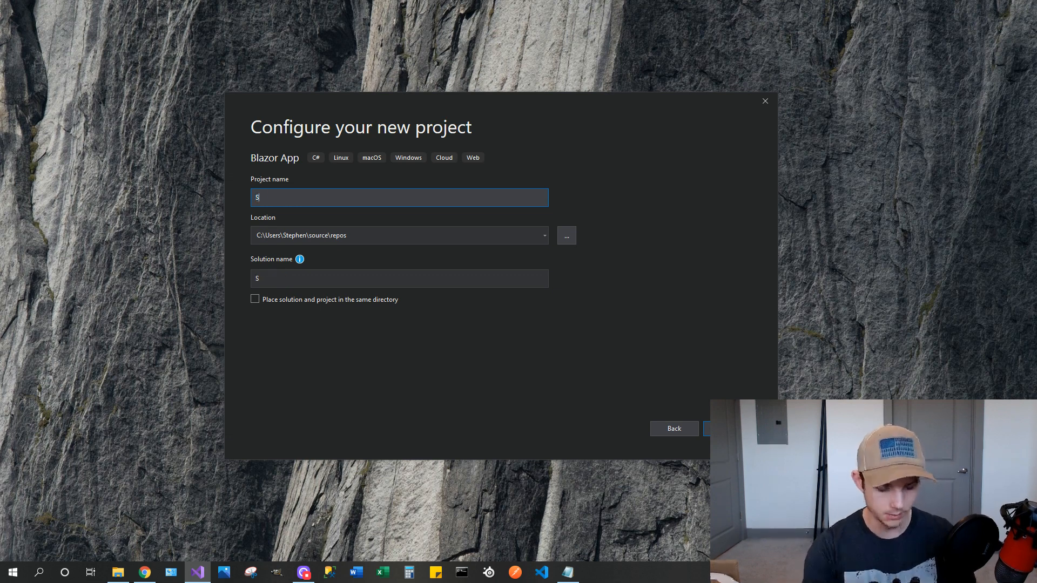
type("tephen")
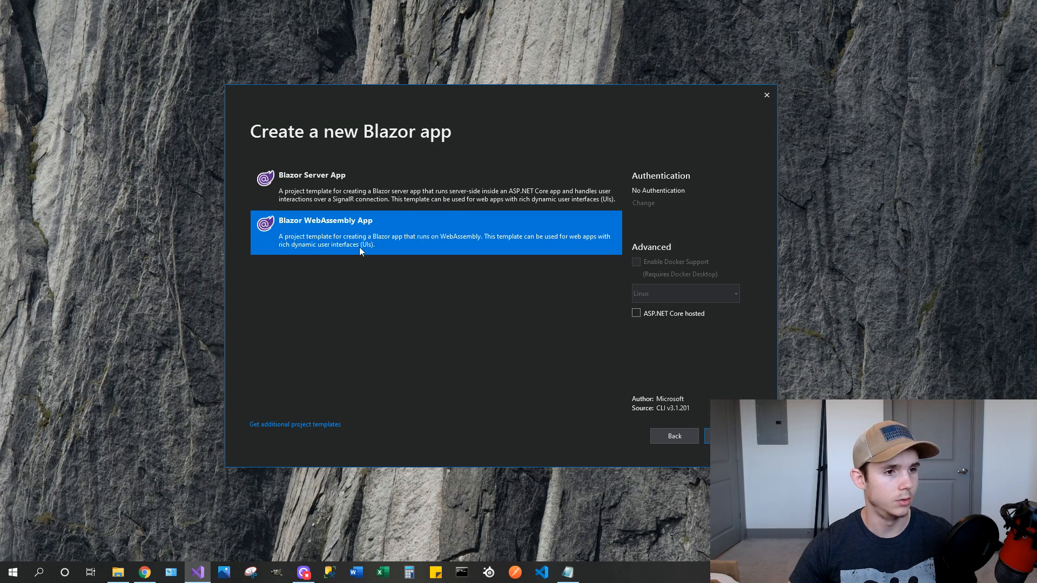
mouse_move(435, 300)
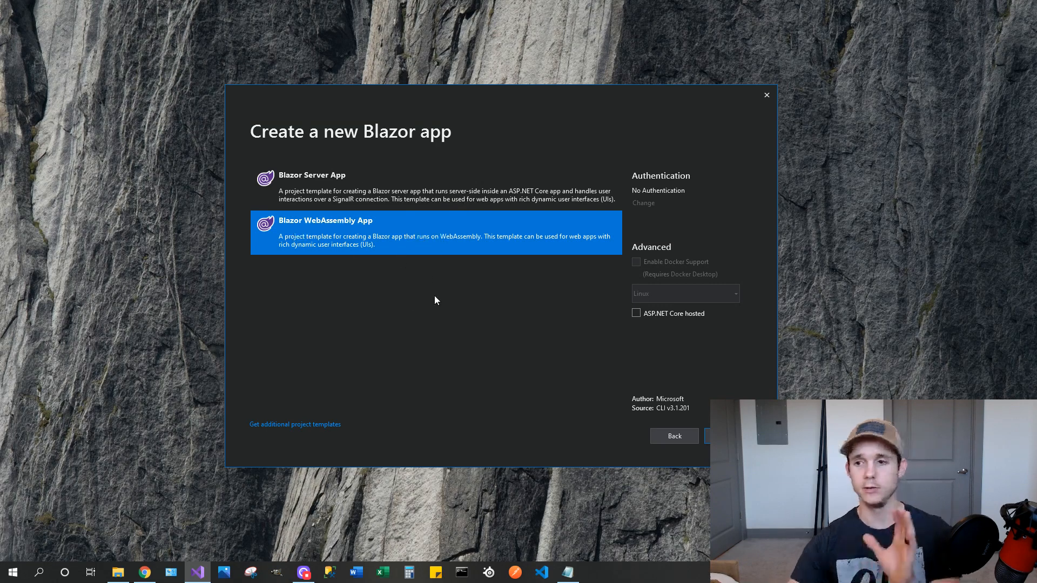
mouse_move(430, 306)
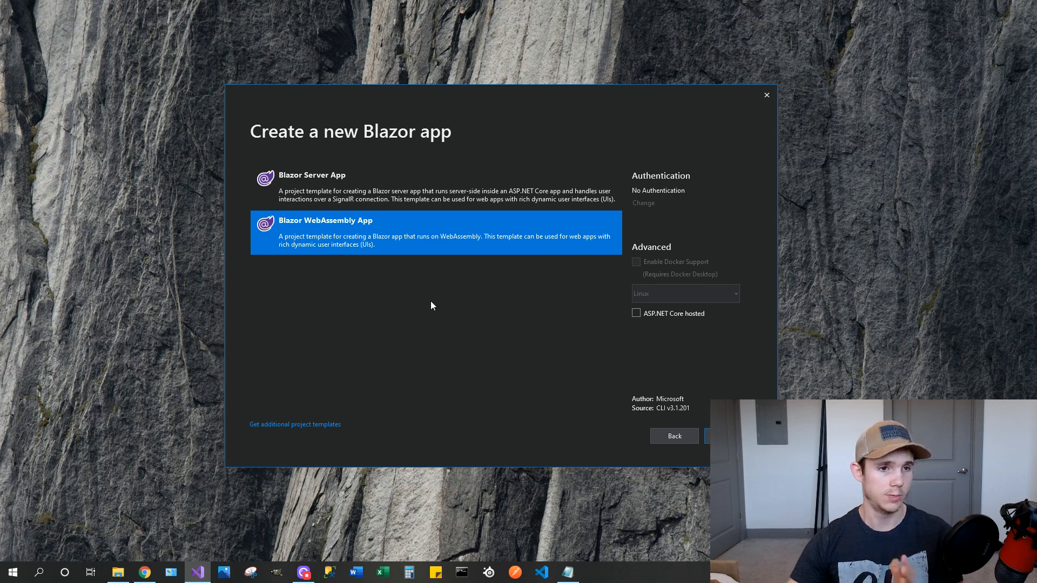
mouse_move(455, 212)
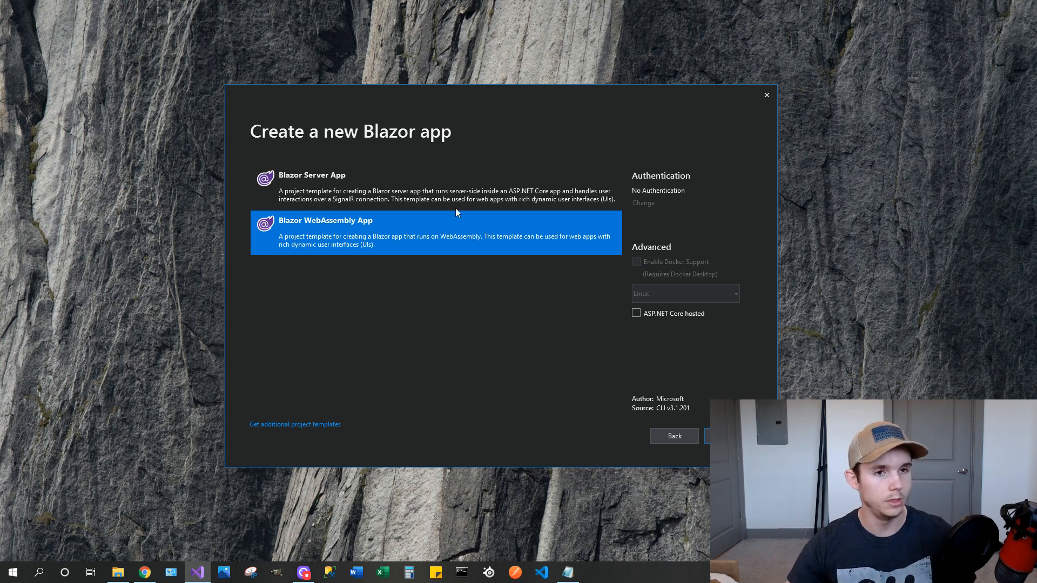
mouse_move(483, 155)
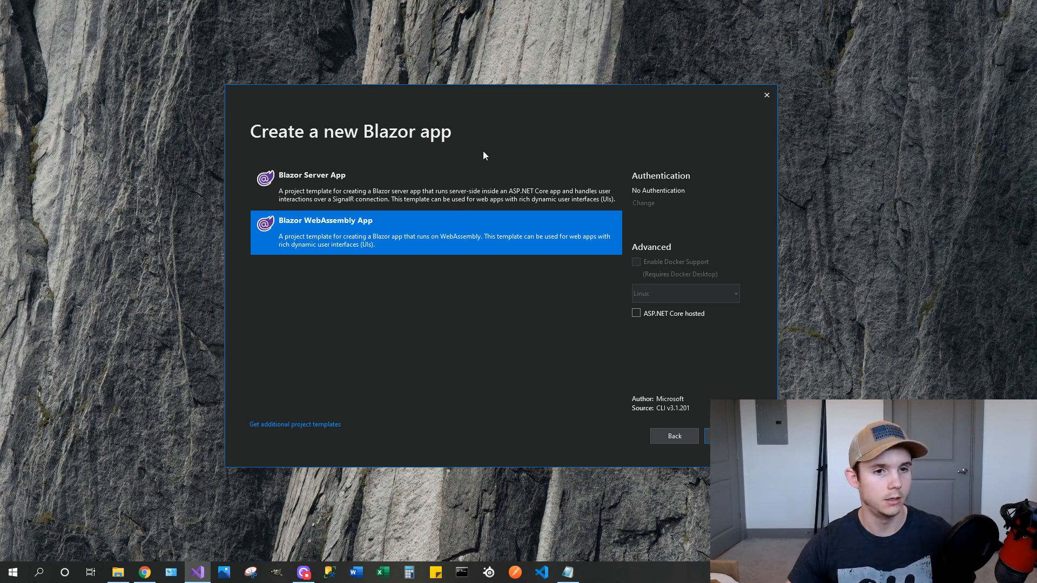
mouse_move(478, 160)
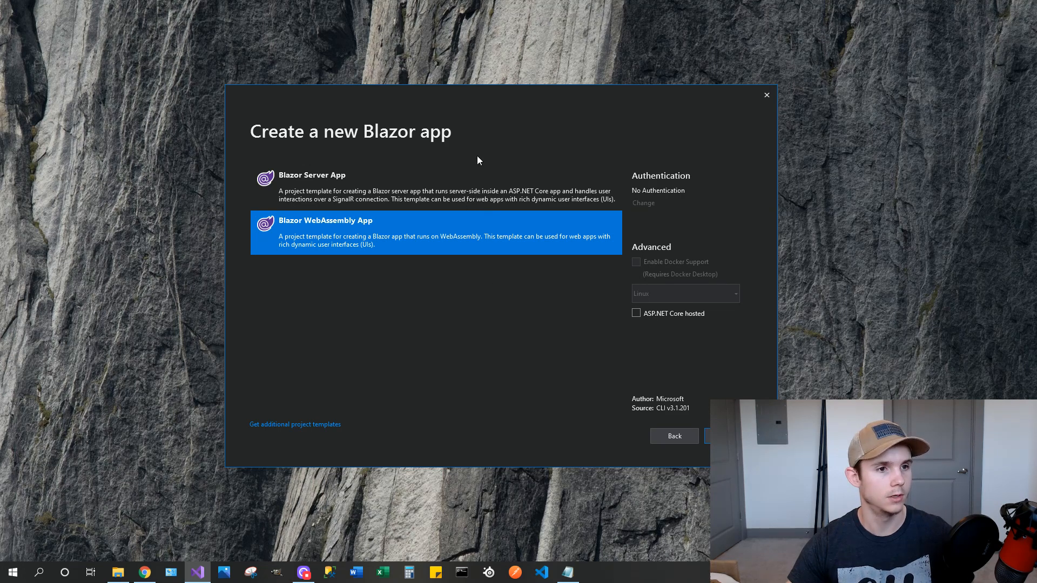
mouse_move(480, 299)
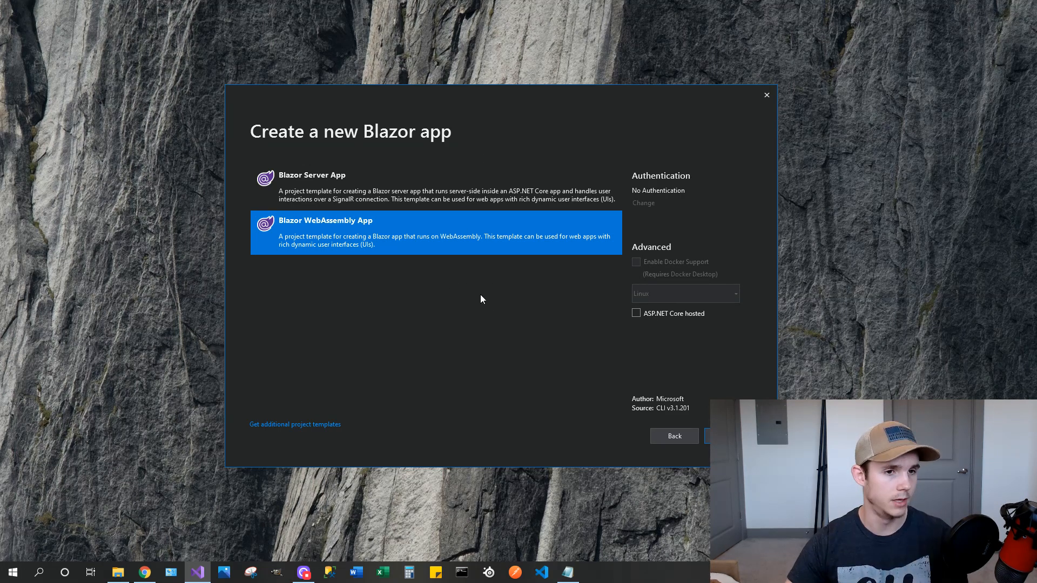
mouse_move(528, 385)
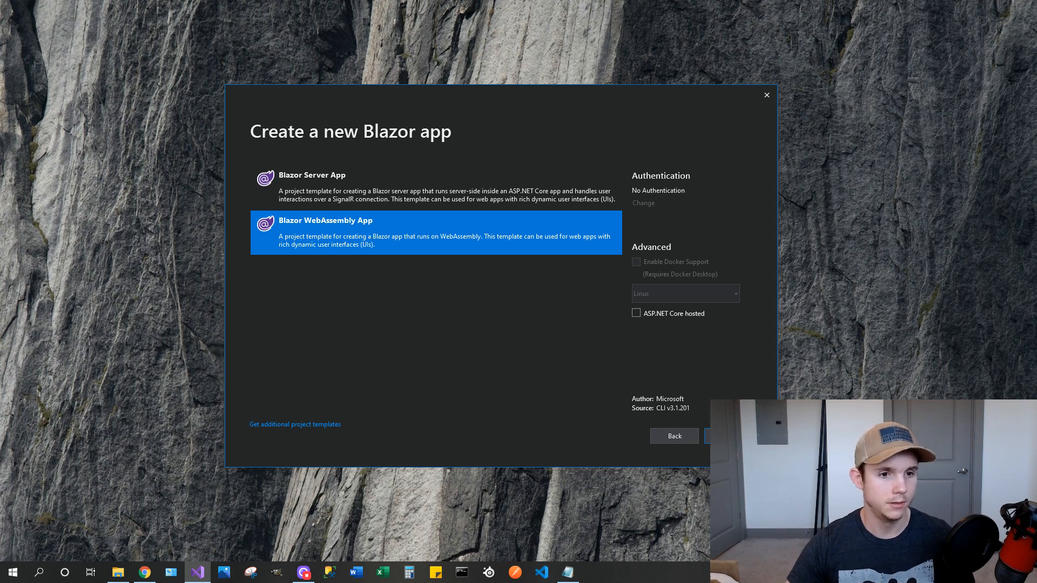
Create the 'Stephen' project with the Blazor WebAssembly App template
left_click(721, 435)
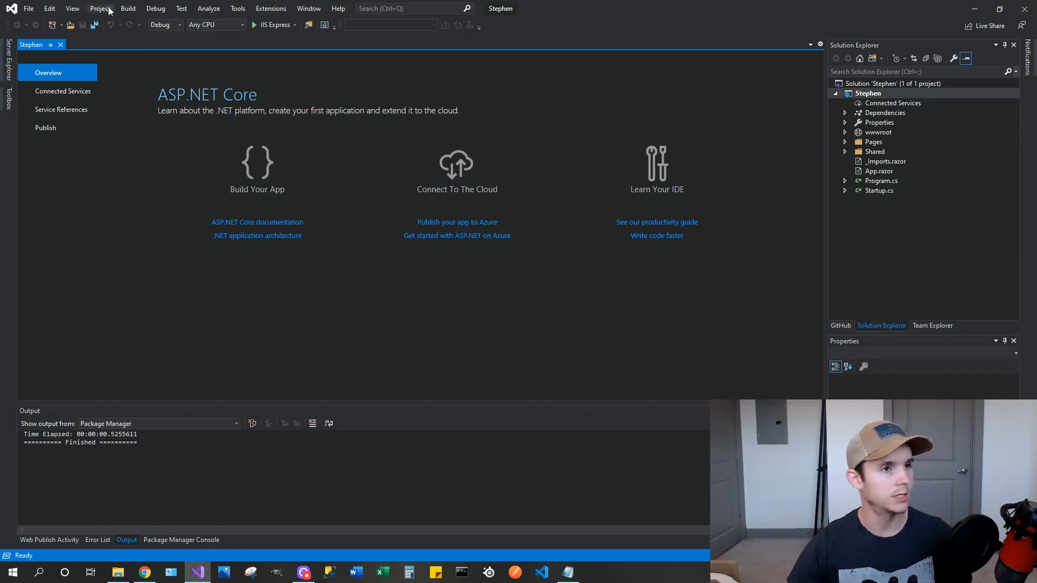
Open the Package Manager Console and enter 'dotnet new -i Microsoft.AspNetCore.Blazor.Templates::3.1.0-preview4.19579.2'
left_click(236, 8)
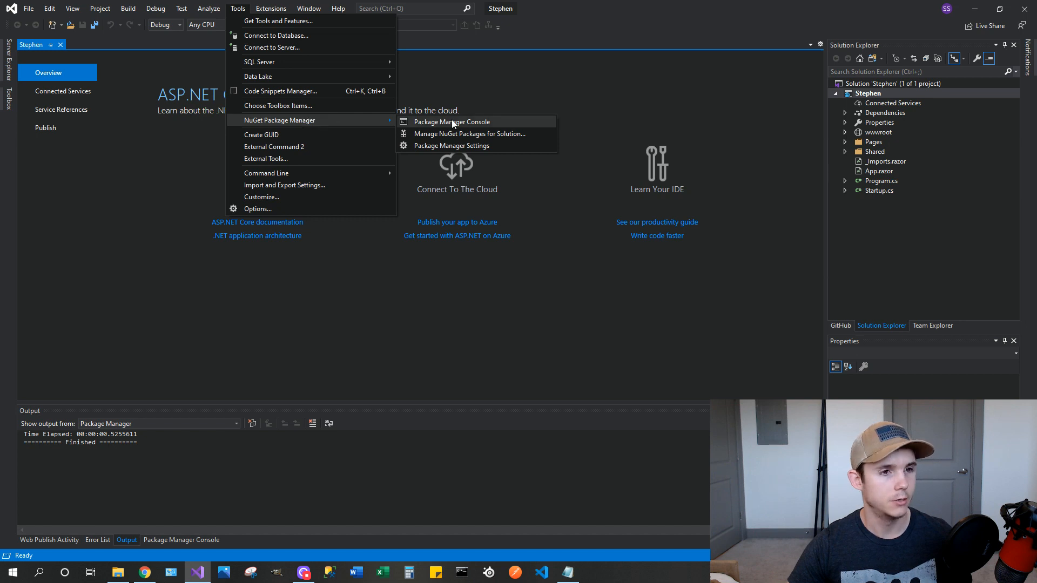
left_click(451, 121)
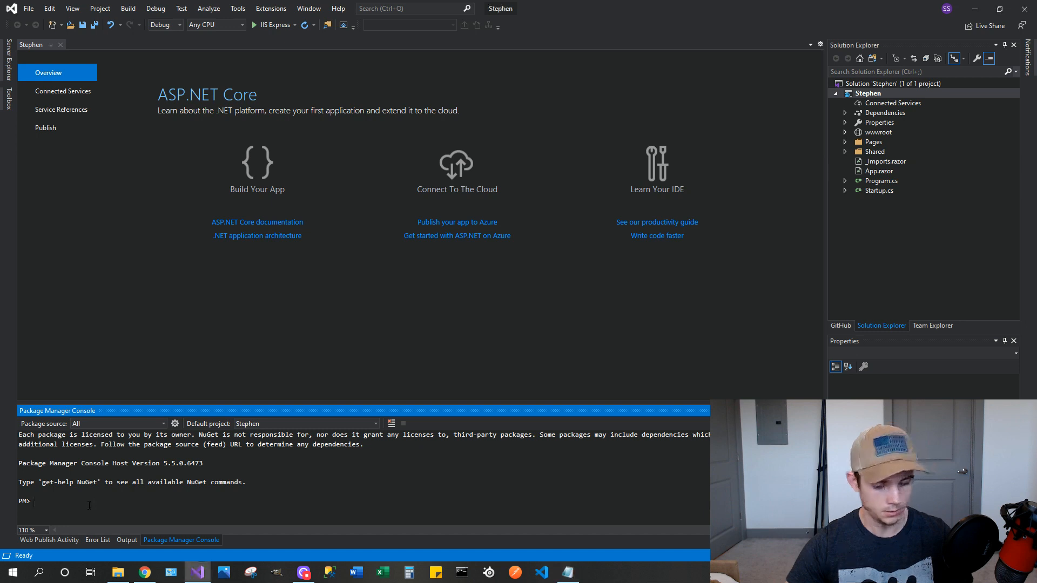
type("dotnet new -i Microsoft.AspNetCore.Blazor.Templates::3.1.0-preview4.19579.2")
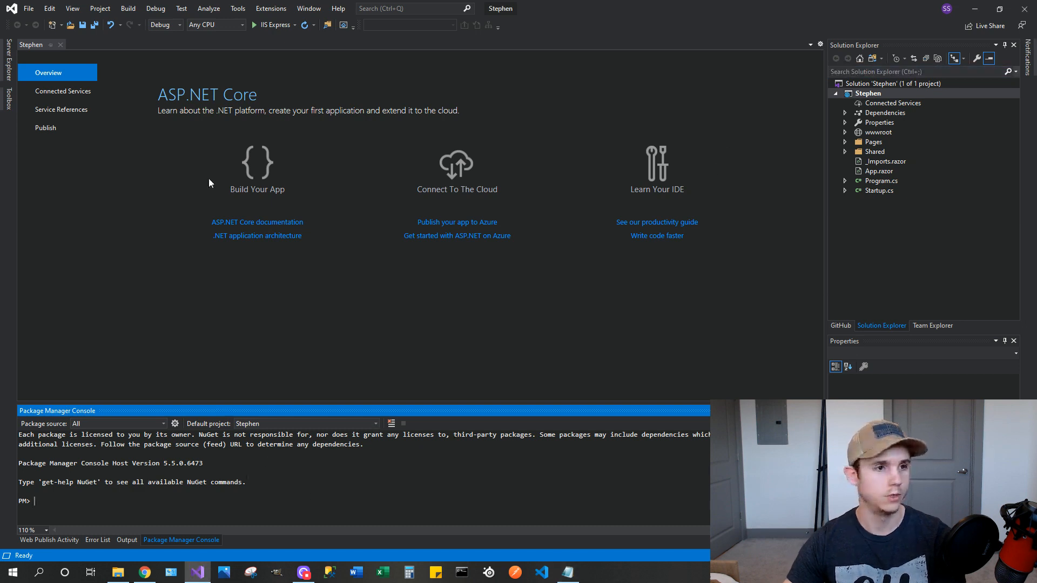
mouse_move(818, 157)
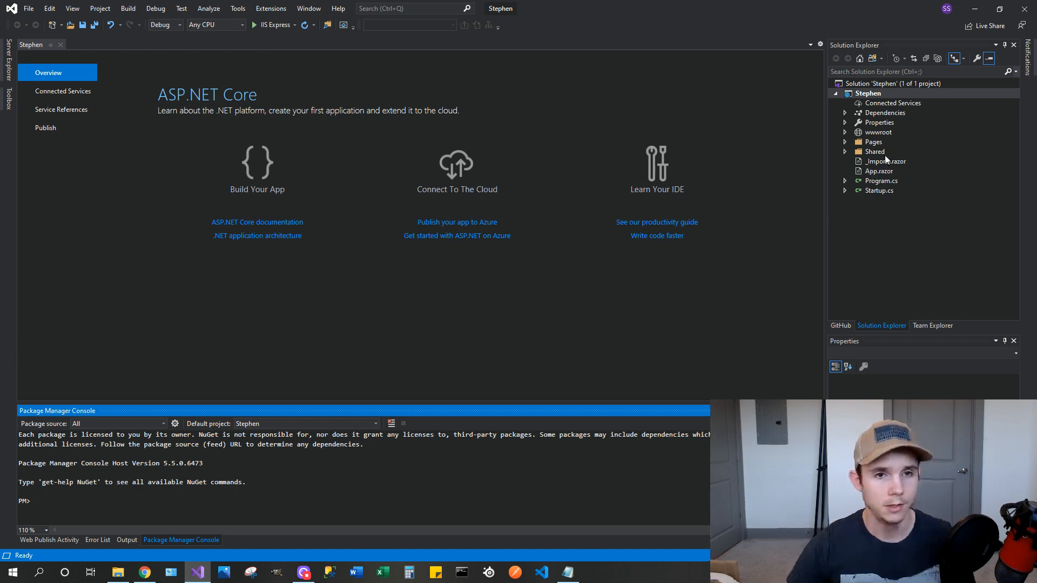
Expand the Pages and Shared folders and open Index.razor
left_click(845, 142)
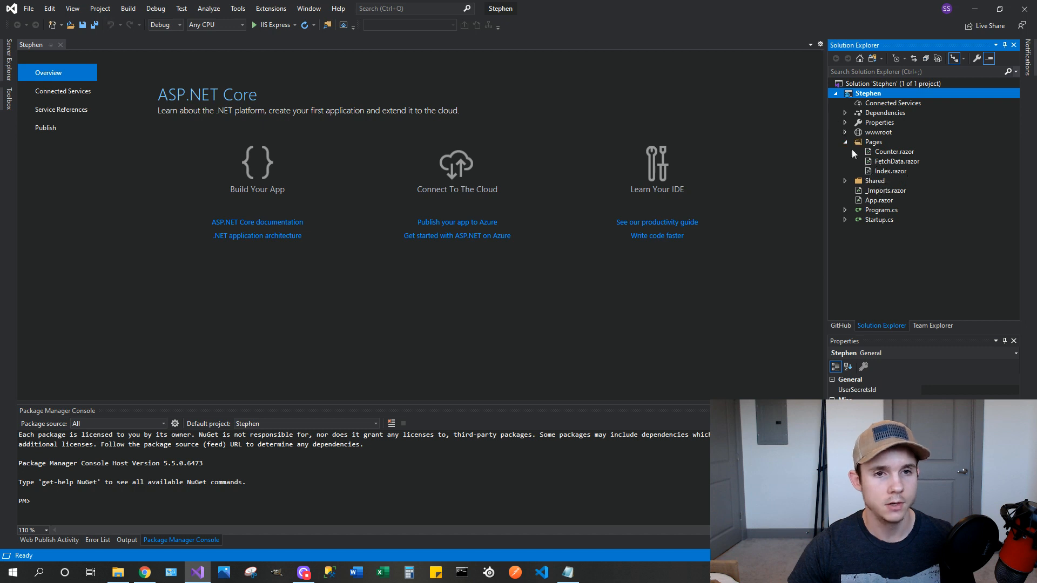
left_click(845, 181)
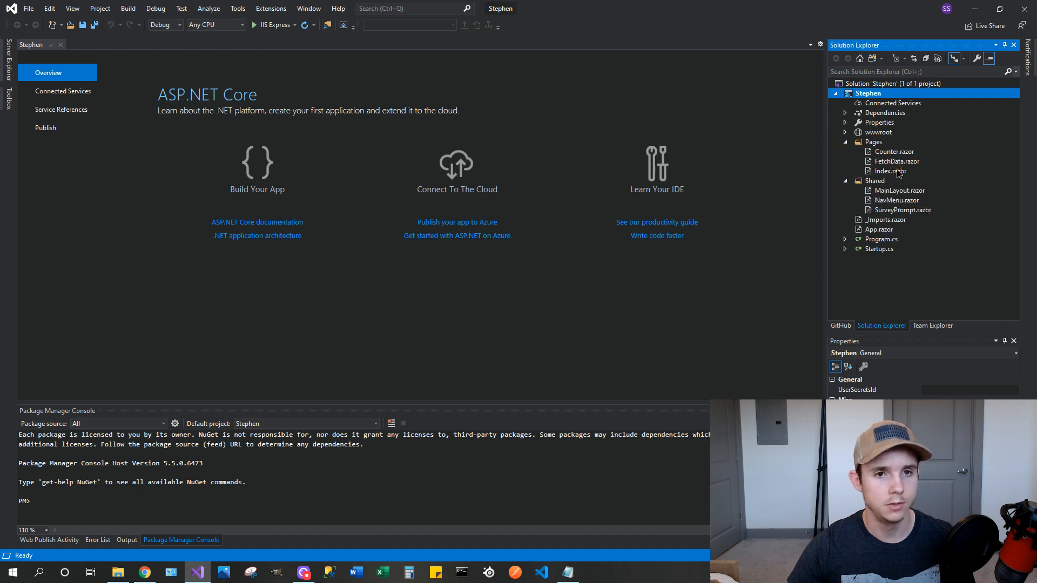
double_click(890, 170)
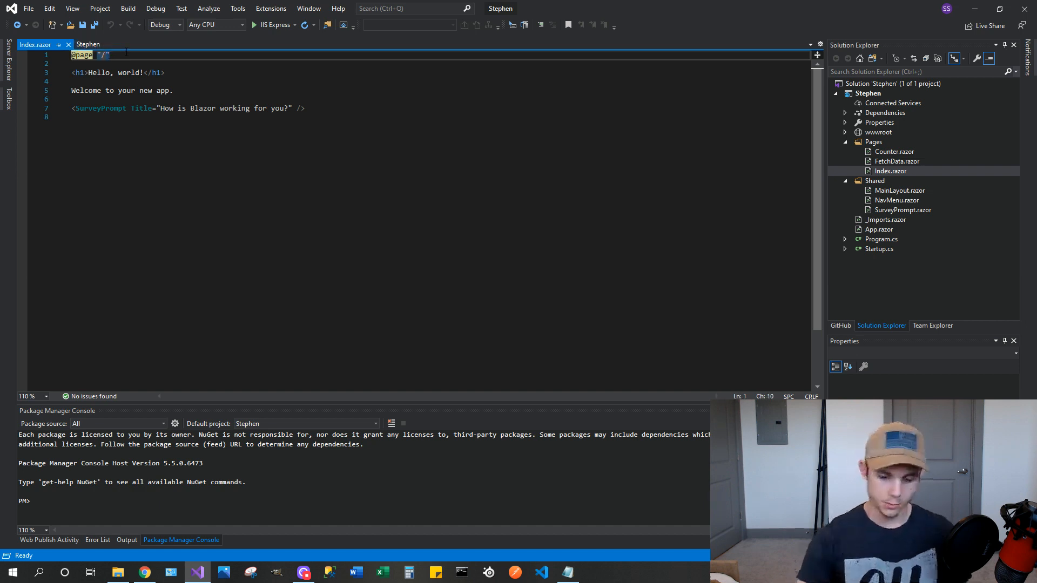
key("enter")
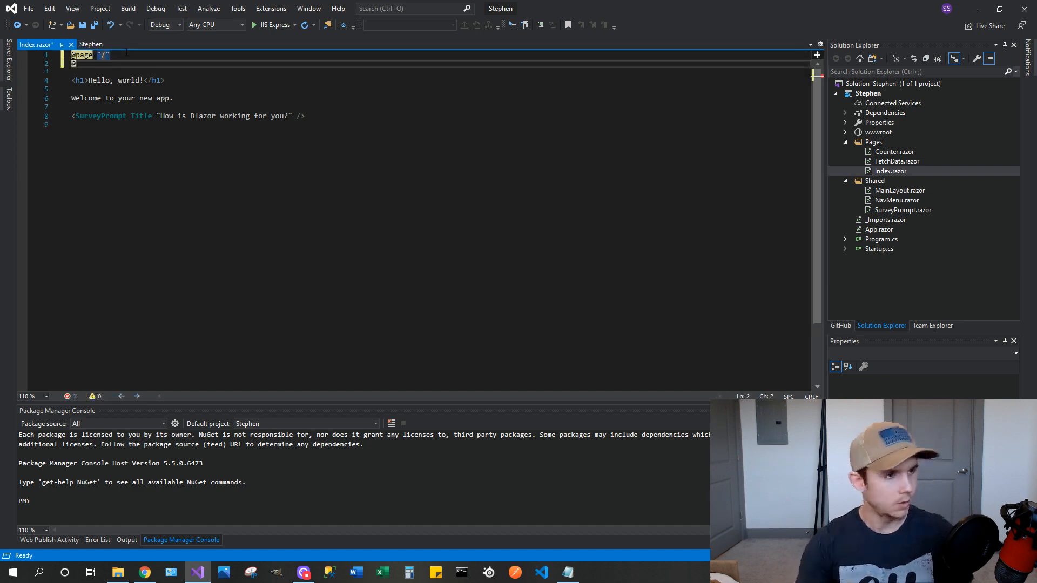
type("page")
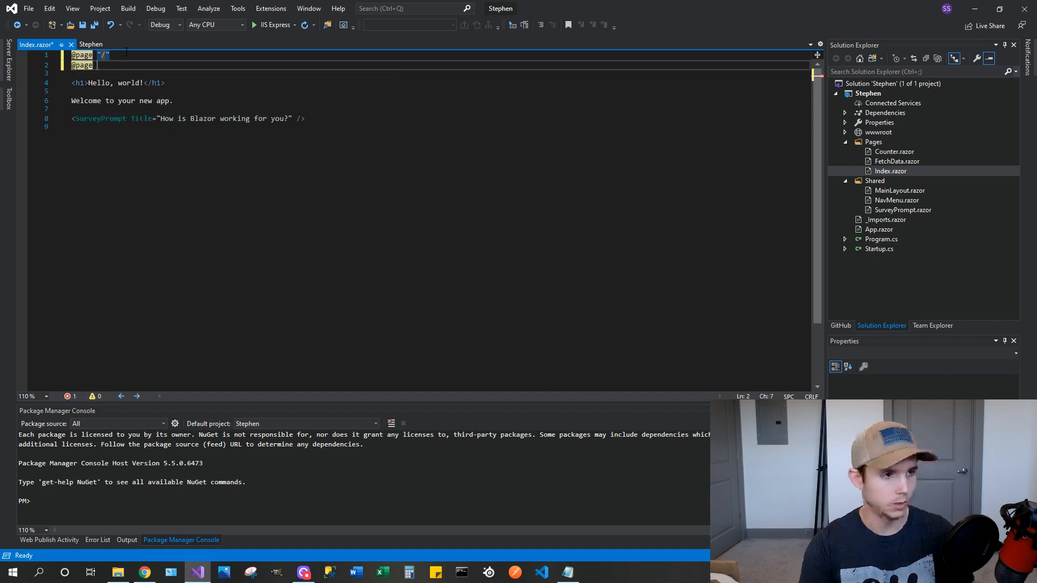
type("step\"")
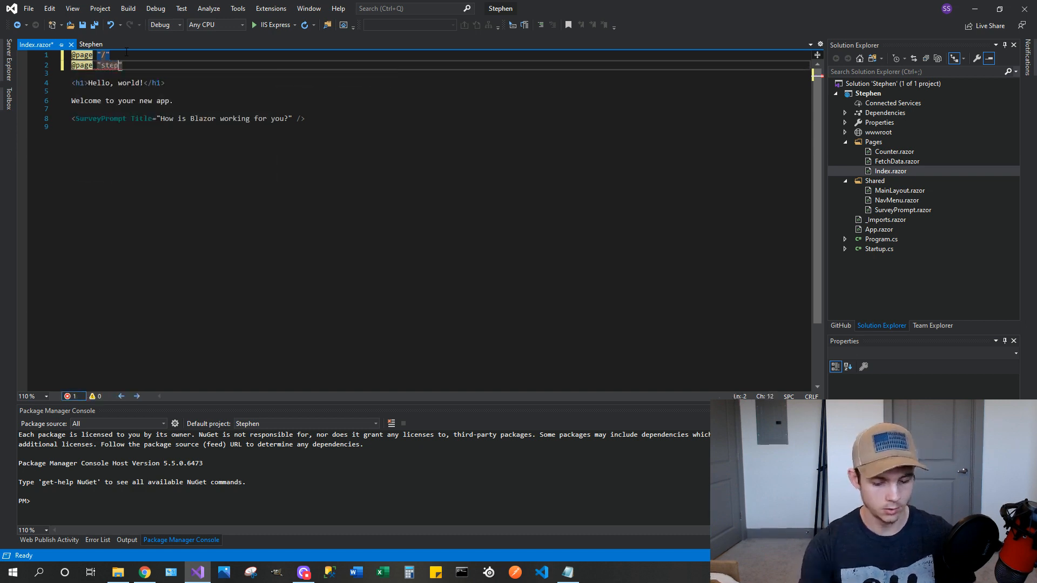
type("hen")
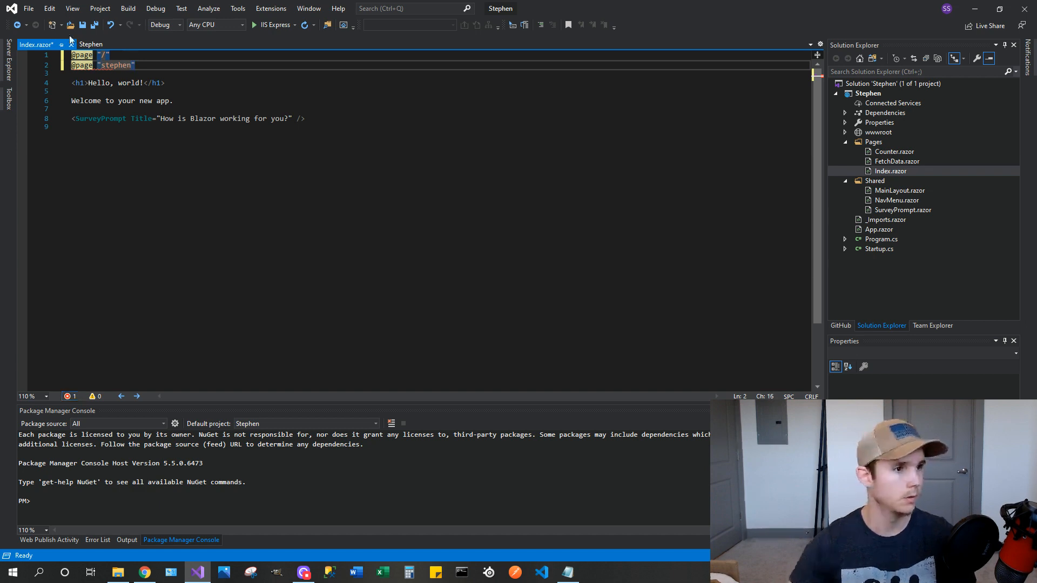
mouse_move(94, 26)
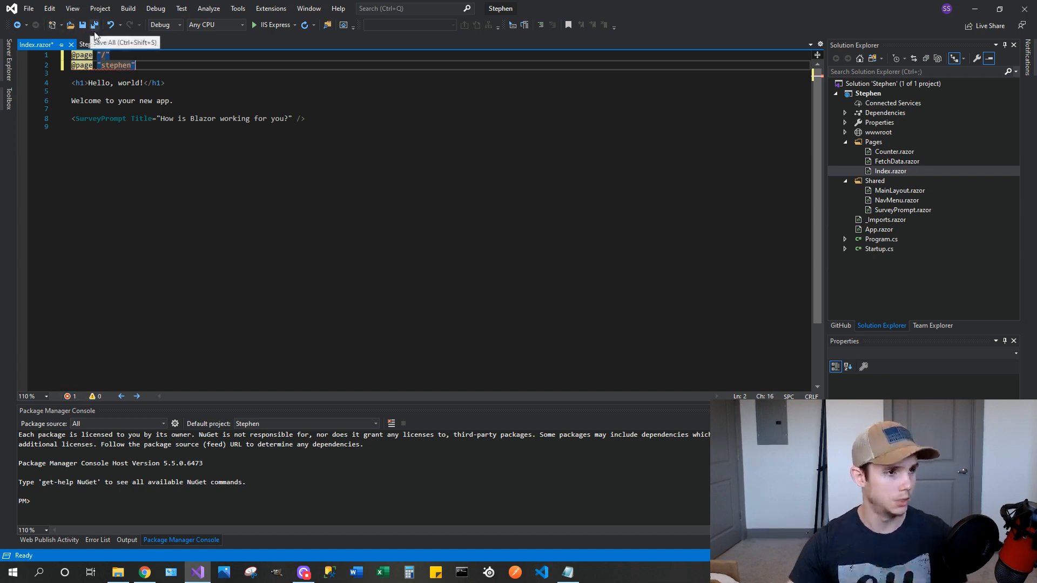
left_click(95, 26)
type("/")
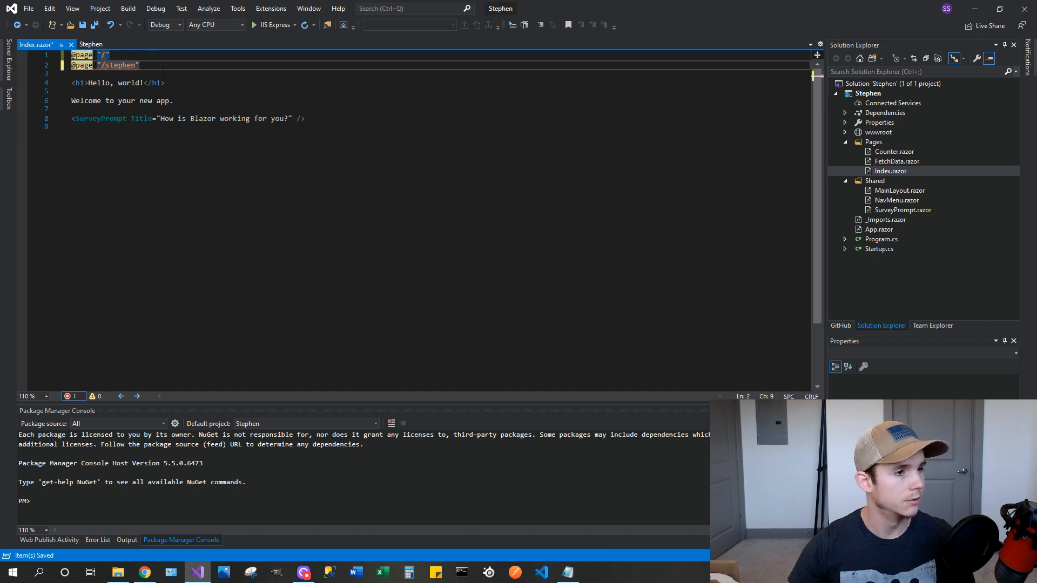
left_click(94, 25)
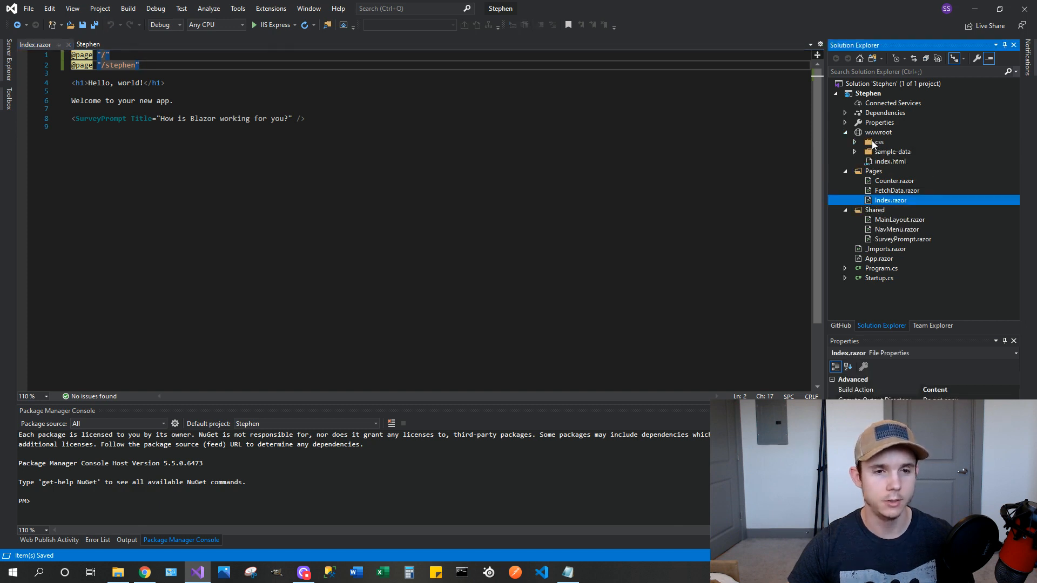
Open wwwroot/index.html, whose page title reads 'Stephen'
left_click(890, 161)
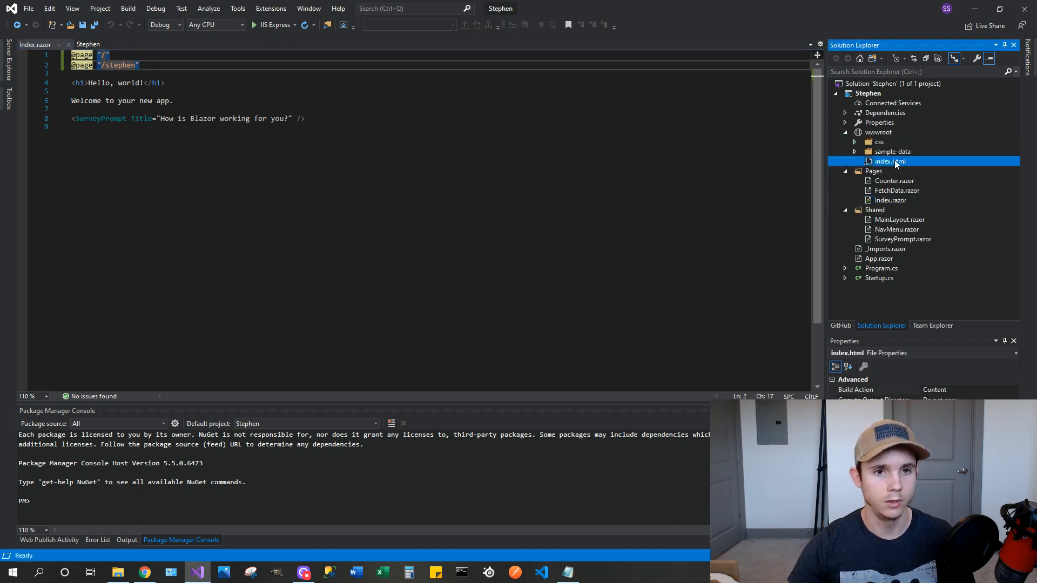
double_click(890, 161)
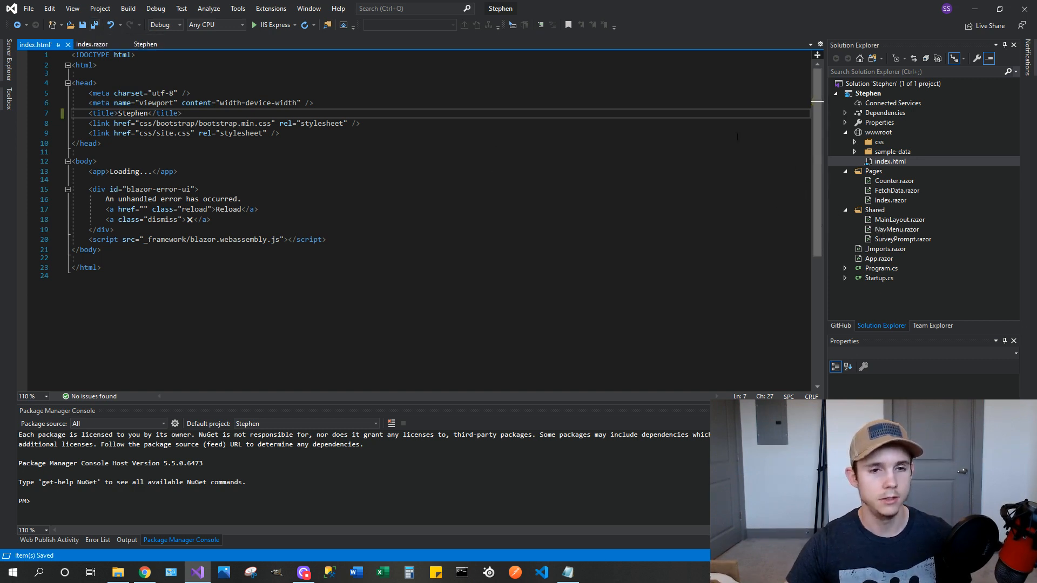
Set NavMenu.razor's Home link href to 'stephen', checking Index.razor's route, then save all
left_click(897, 230)
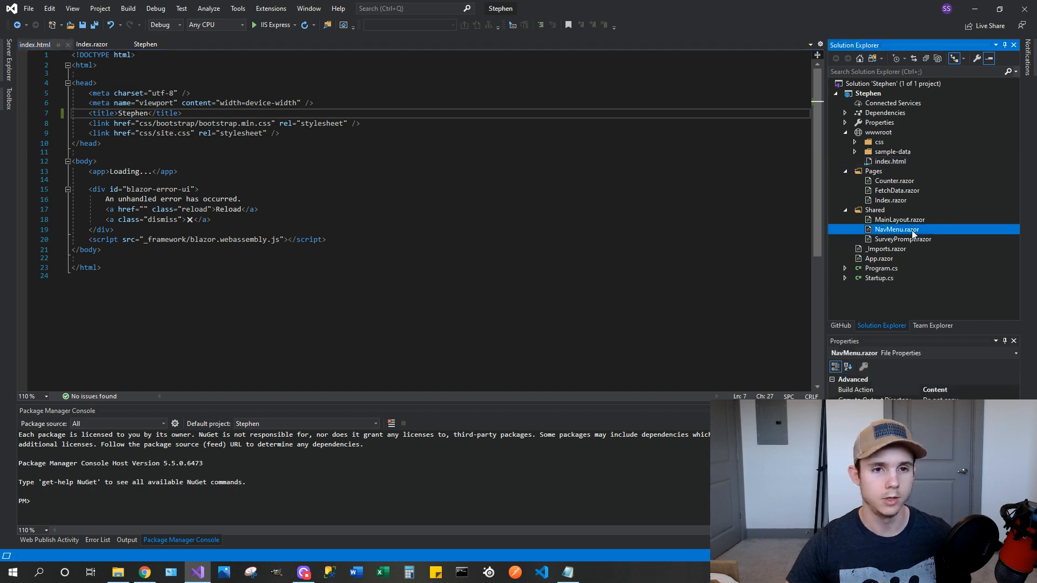
double_click(896, 228)
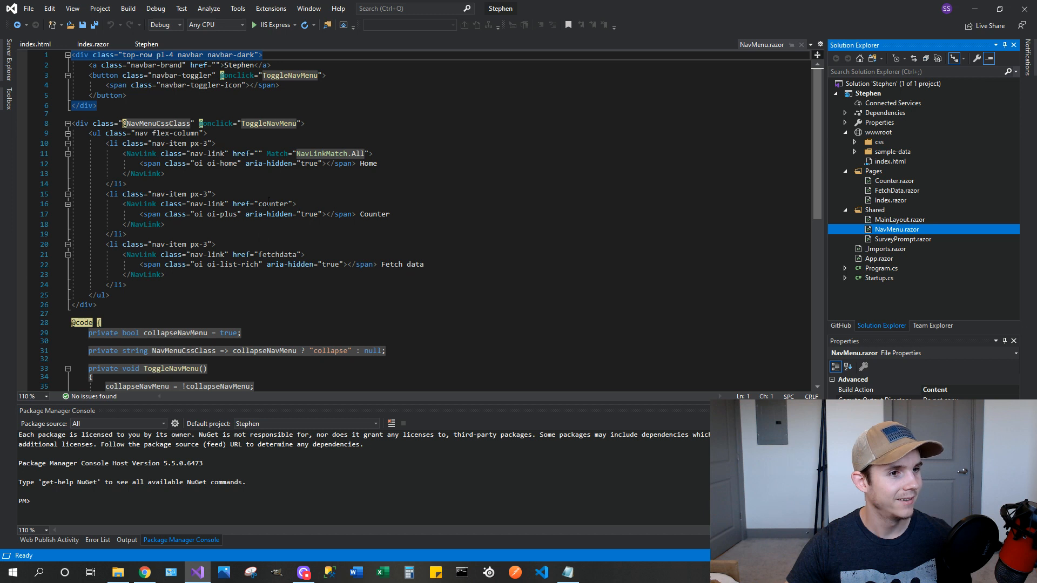
left_click(265, 153)
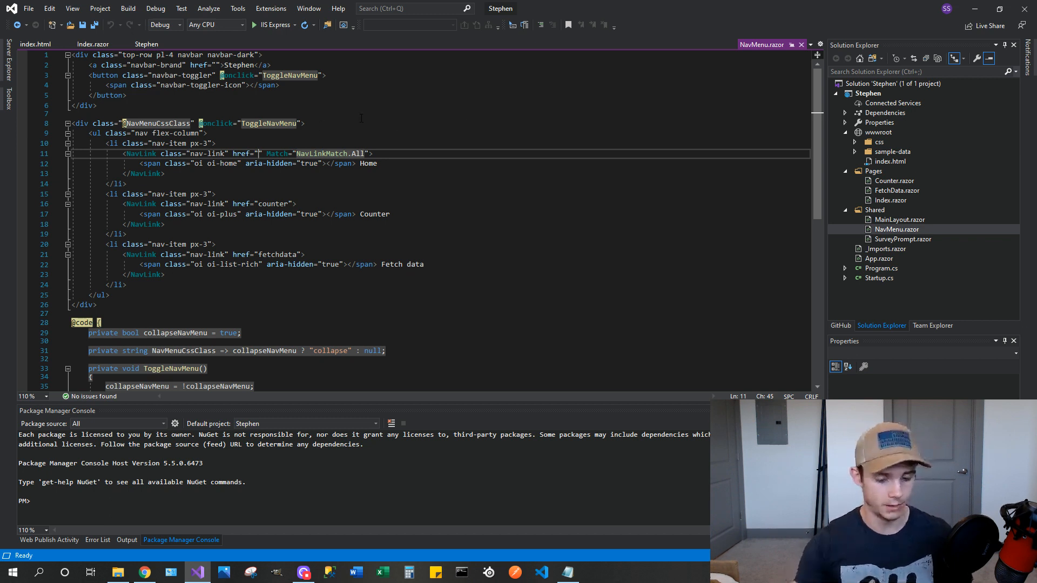
type("stephen")
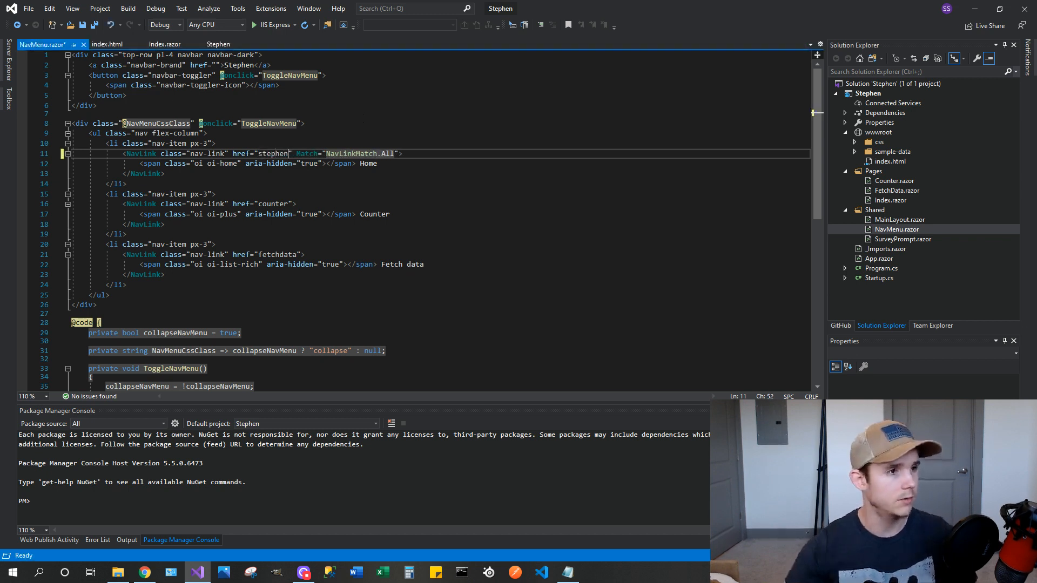
left_click(162, 43)
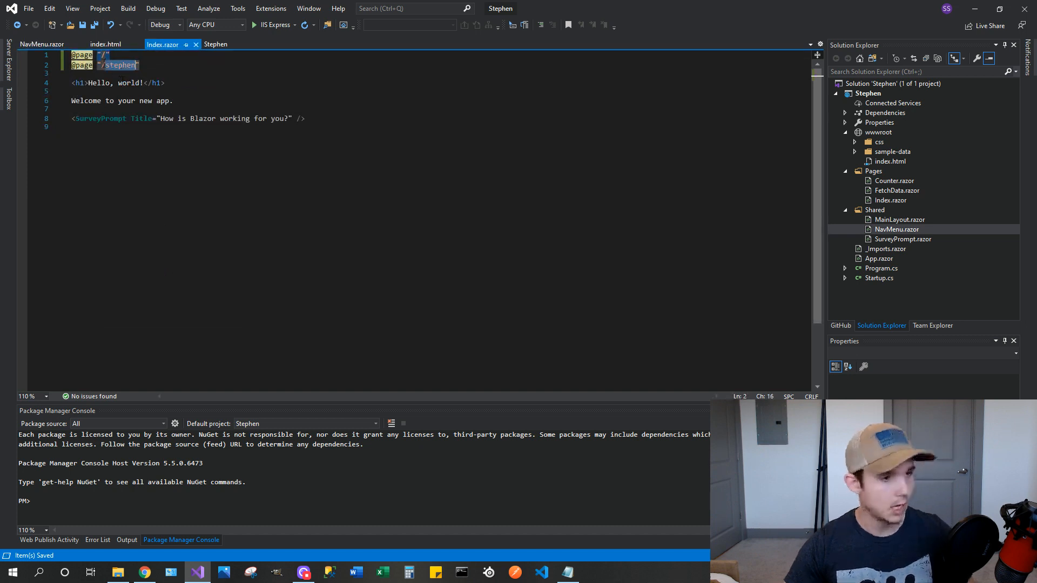
left_click(41, 44)
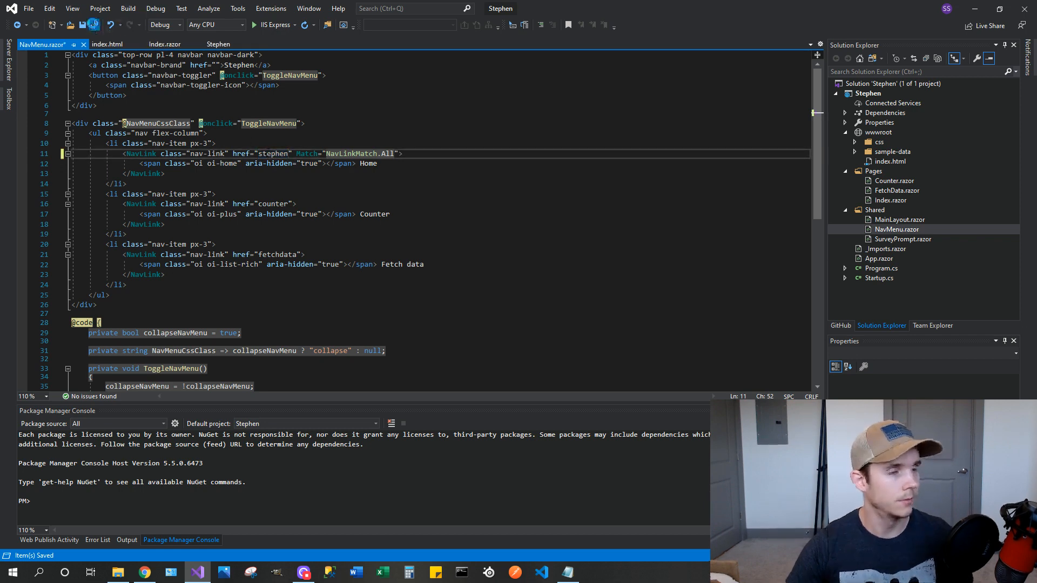
left_click(128, 8)
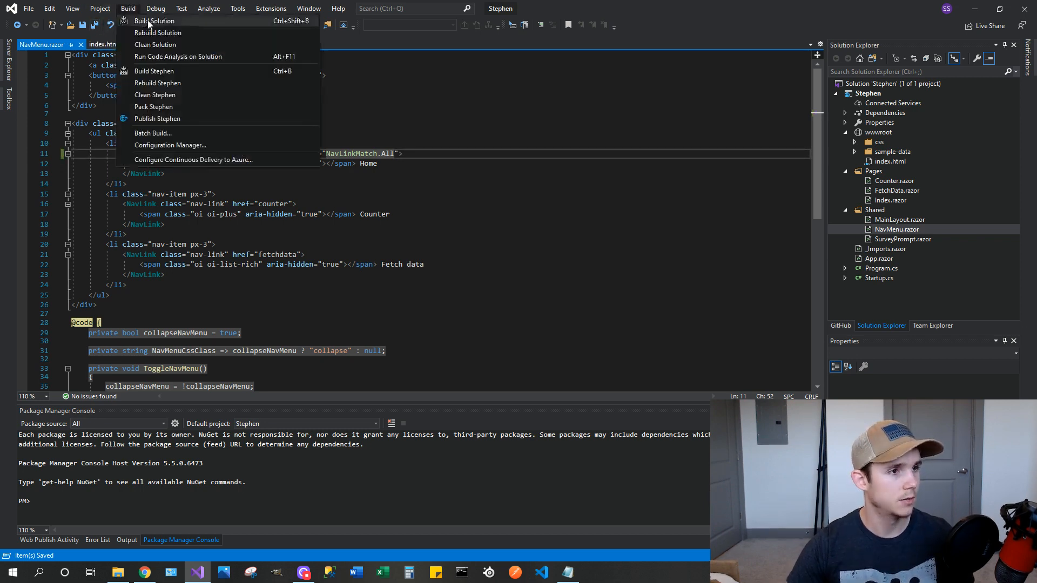
Build the solution, then open the Stephen project's context menu to publish
left_click(155, 20)
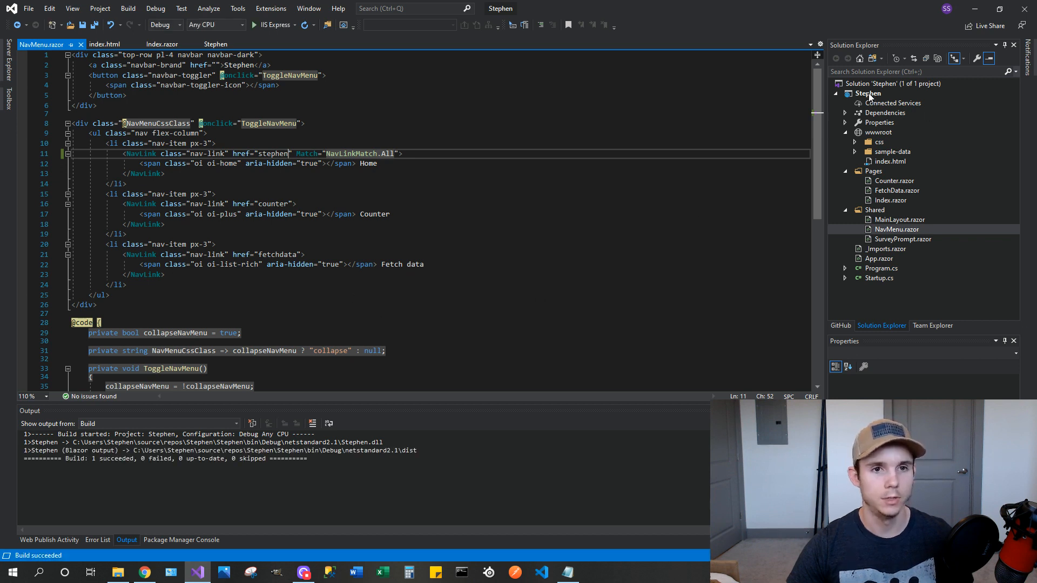
right_click(868, 93)
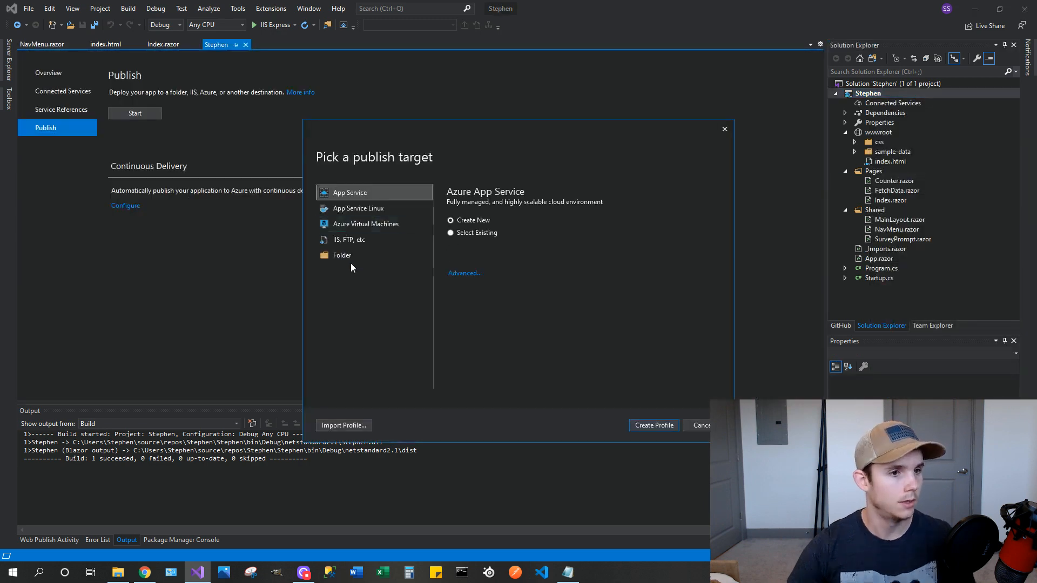
Create a Folder publish profile and publish Stephen to bin\Release\netstandard2.1\publish\
left_click(342, 254)
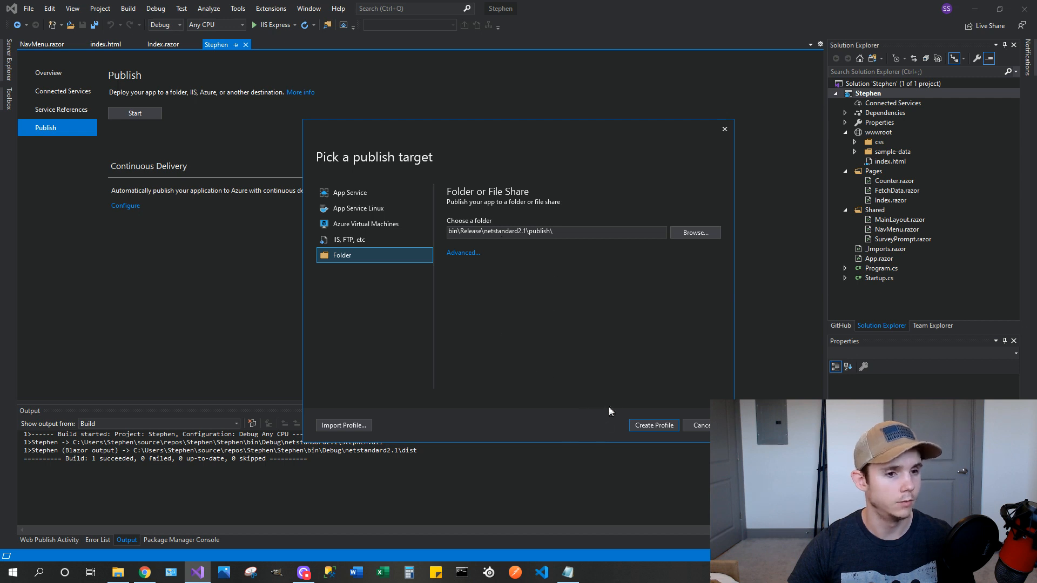
left_click(652, 425)
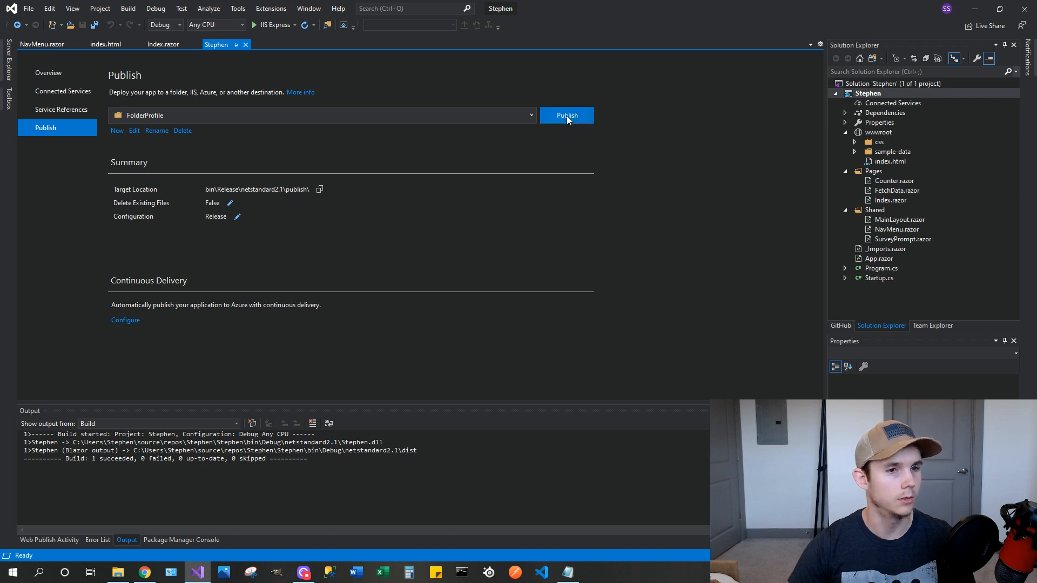
left_click(566, 115)
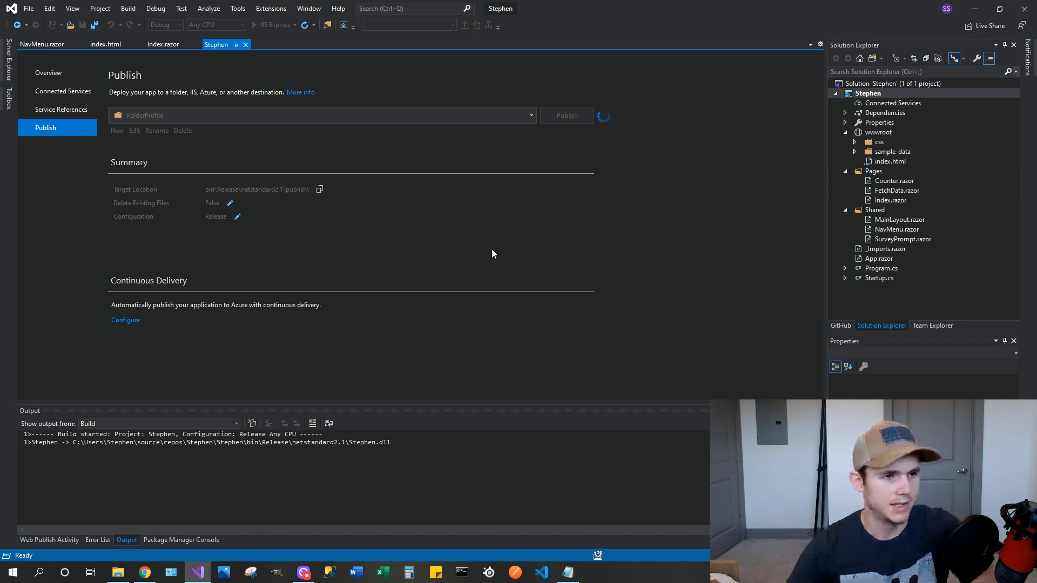
left_click(565, 115)
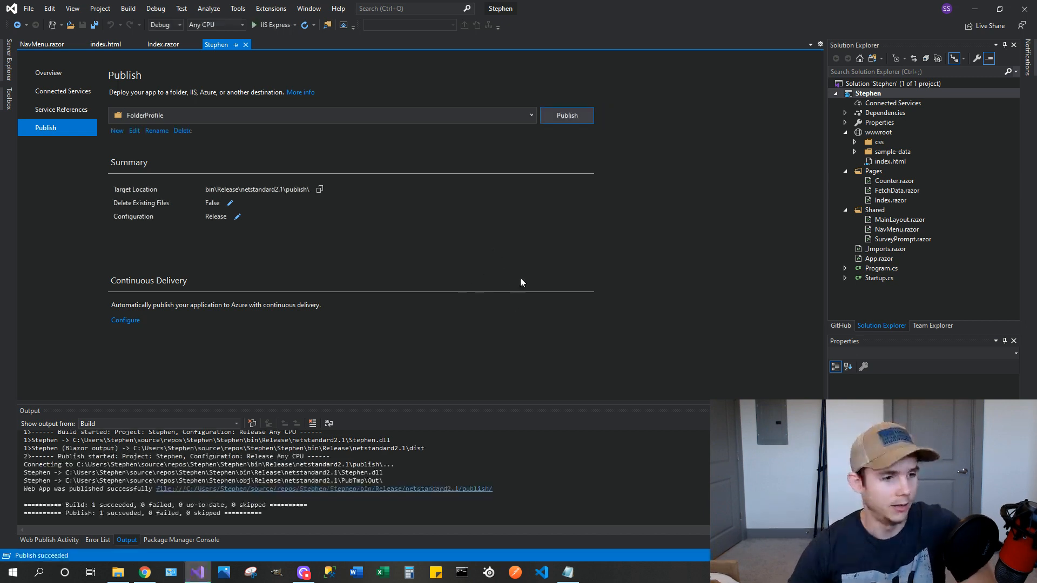
mouse_move(184, 288)
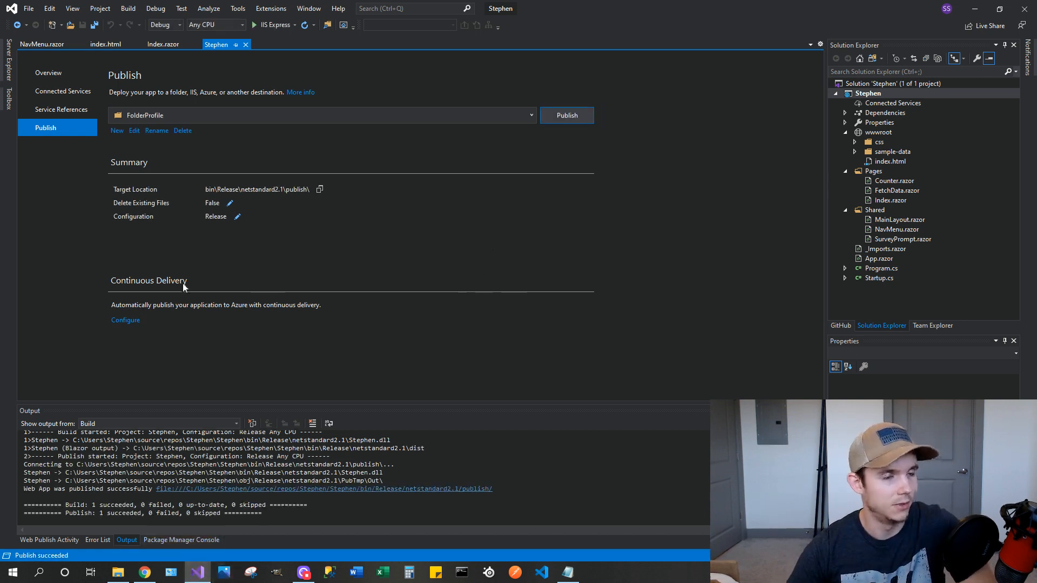
mouse_move(232, 197)
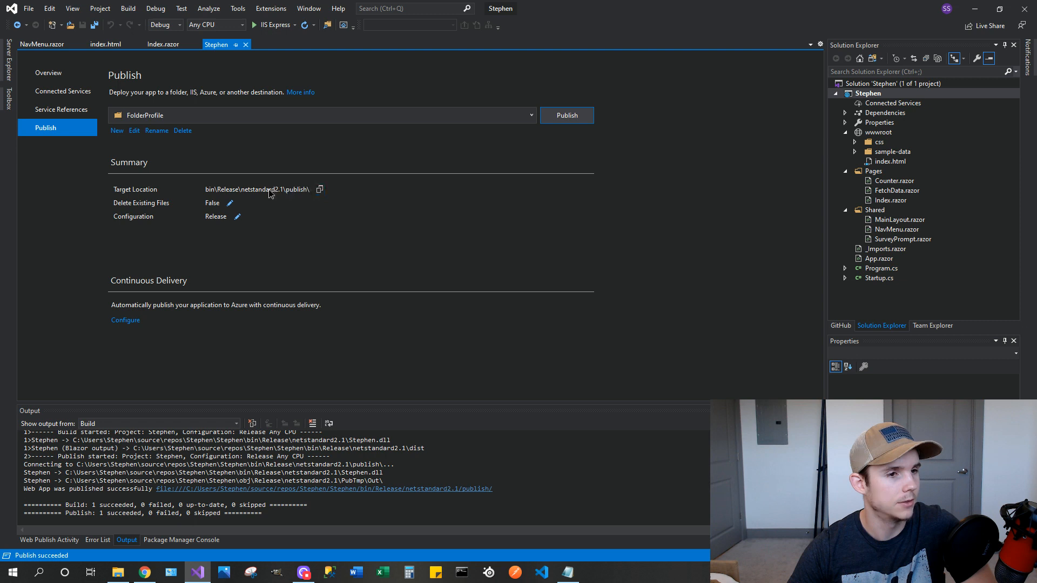
mouse_move(211, 379)
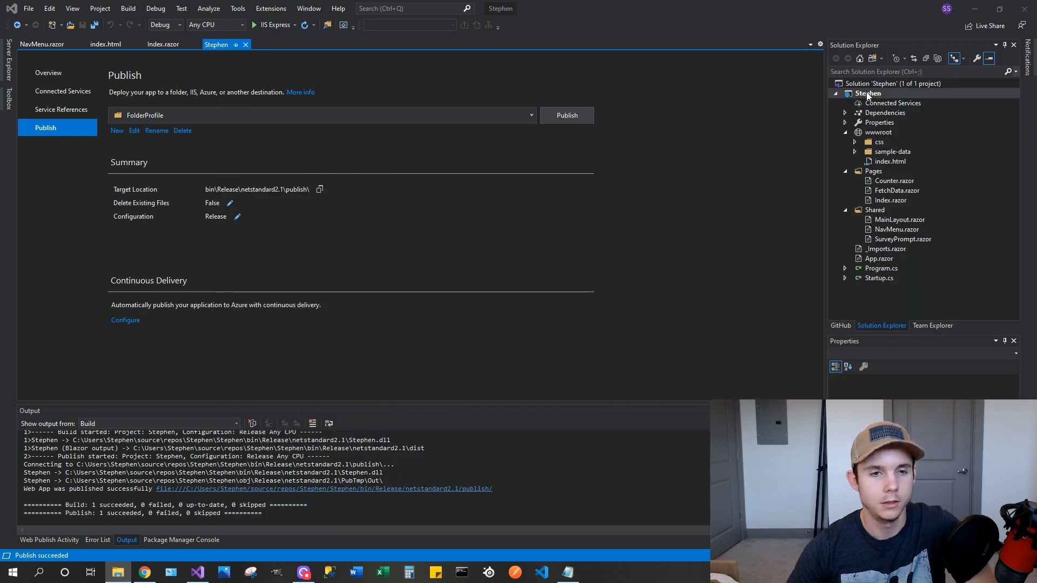
Open the Stephen project folder in File Explorer from its context menu
right_click(867, 93)
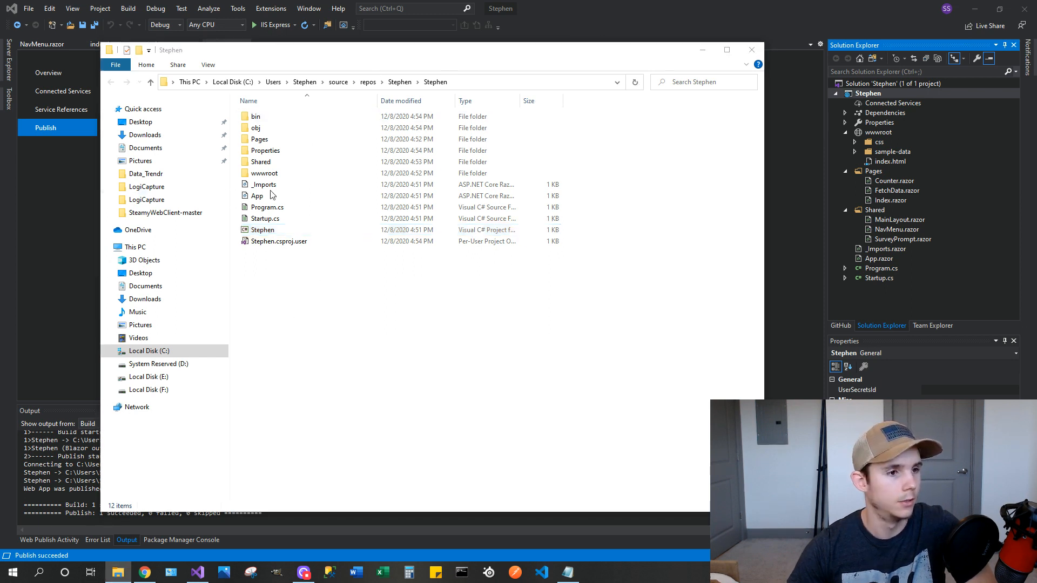
Browse bin, Release, netstandard2.1 into the published Stephen folder containing dist
double_click(256, 116)
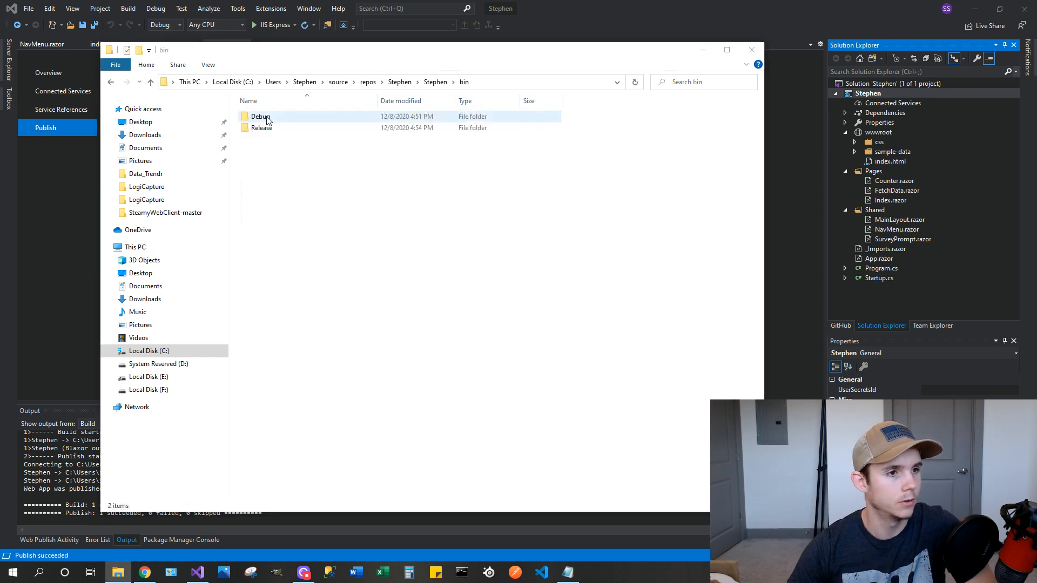
double_click(262, 128)
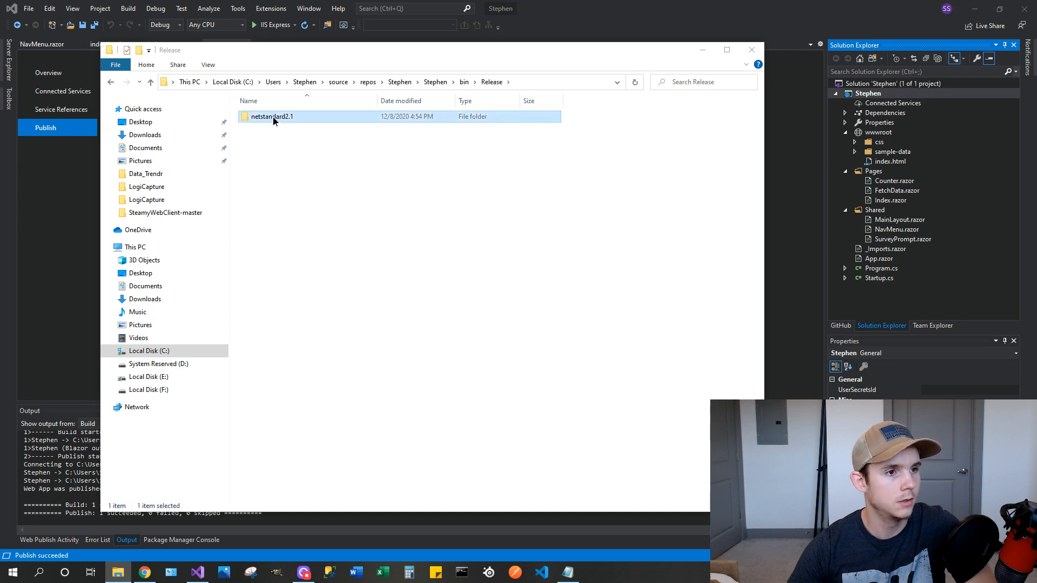
double_click(272, 116)
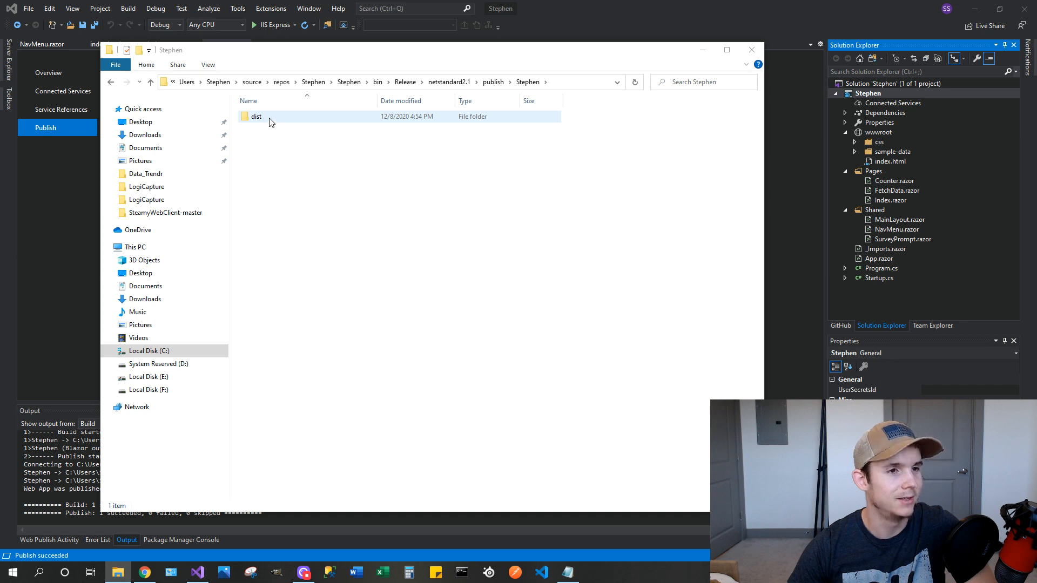
double_click(256, 117)
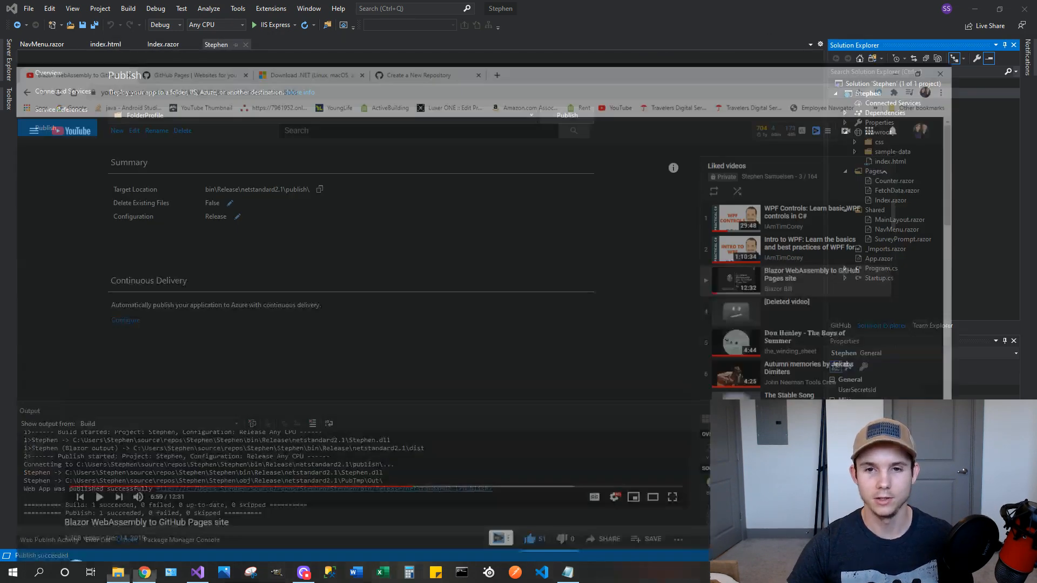
In the browser, name the new repository 'stephen', keep it public, and create it
left_click(188, 107)
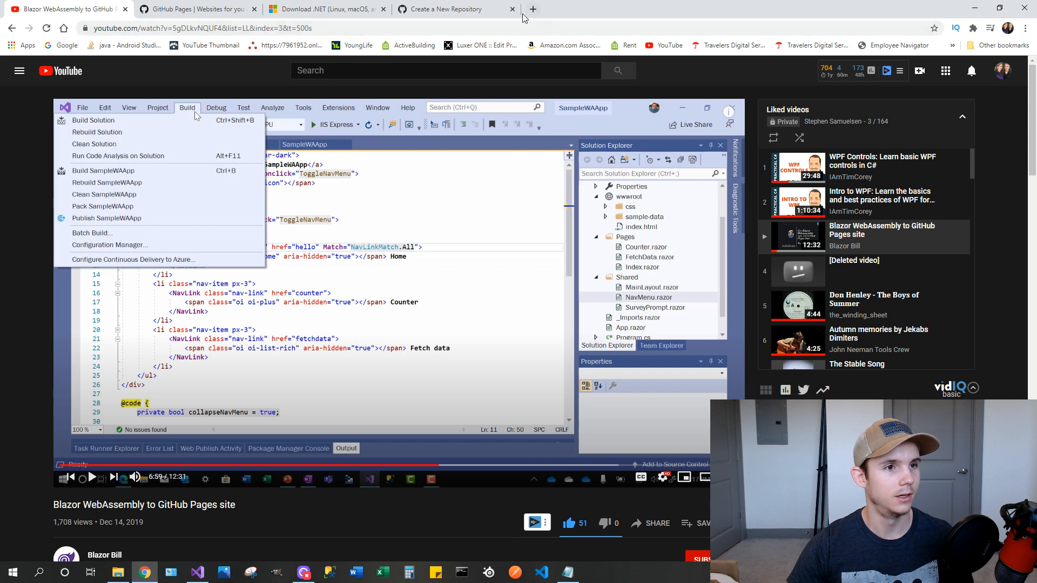
left_click(443, 9)
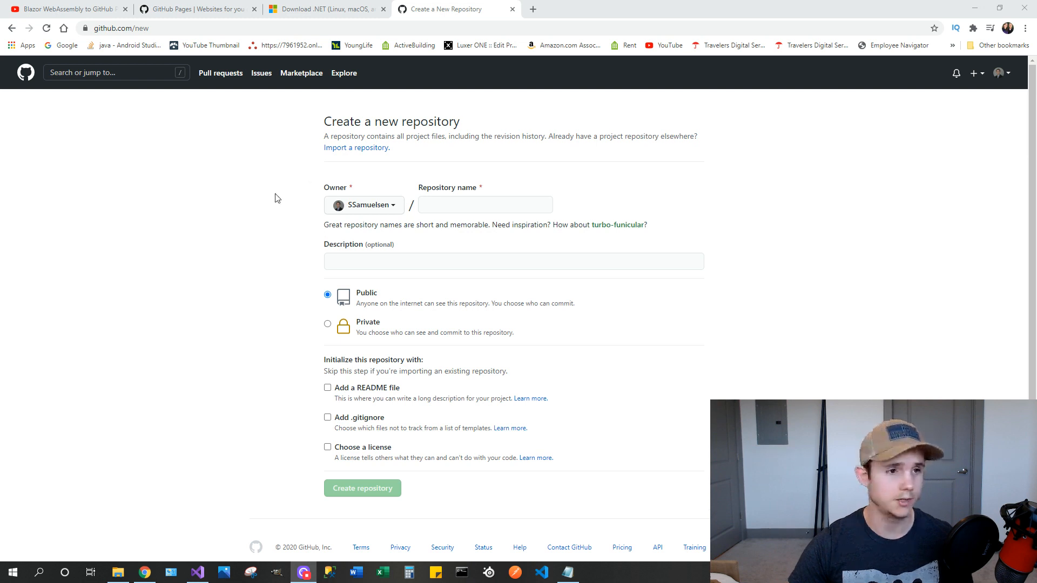
left_click(485, 204)
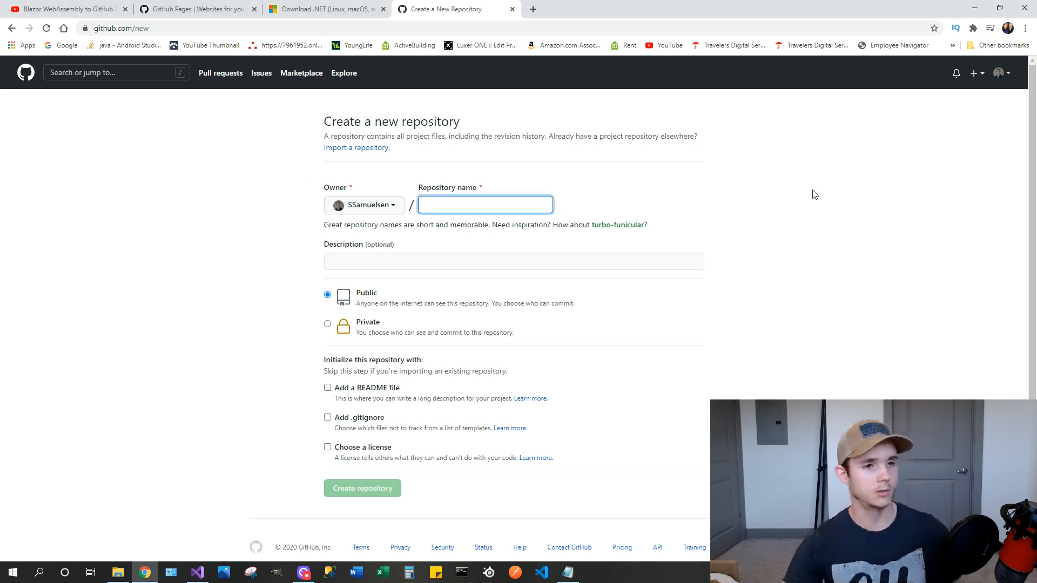
type("stephen")
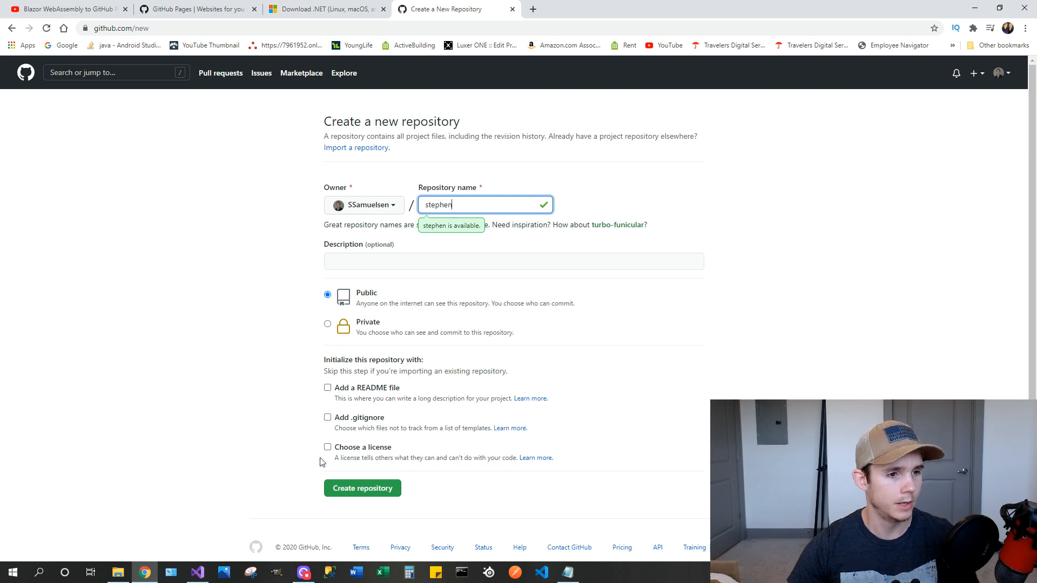
mouse_move(169, 338)
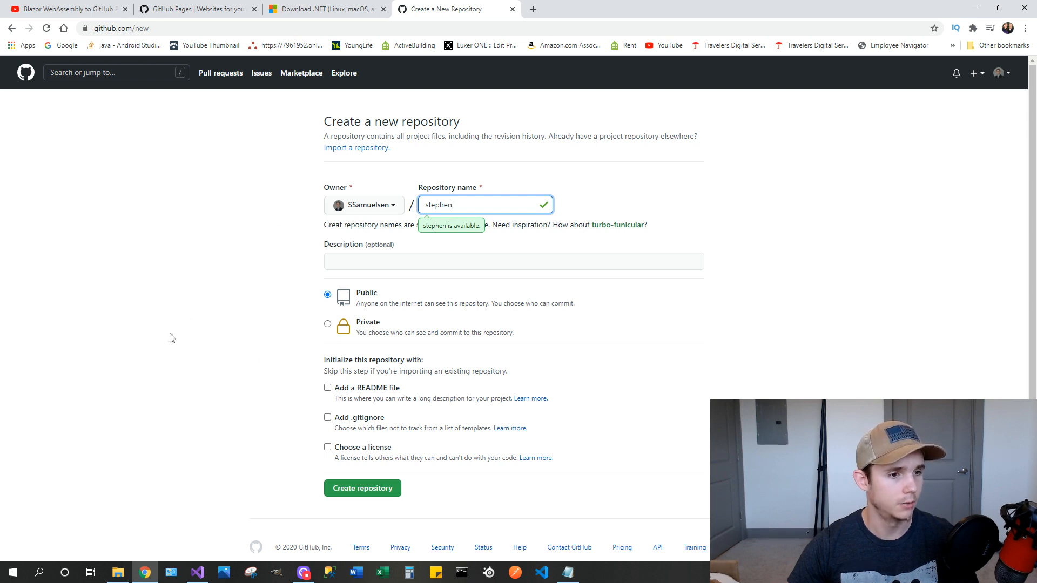
left_click(362, 488)
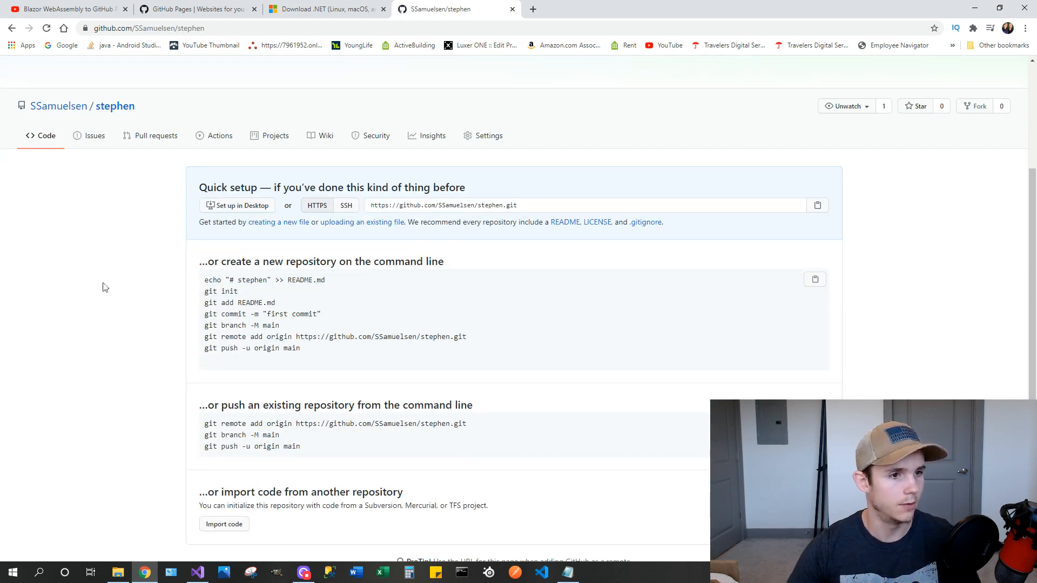
mouse_move(361, 221)
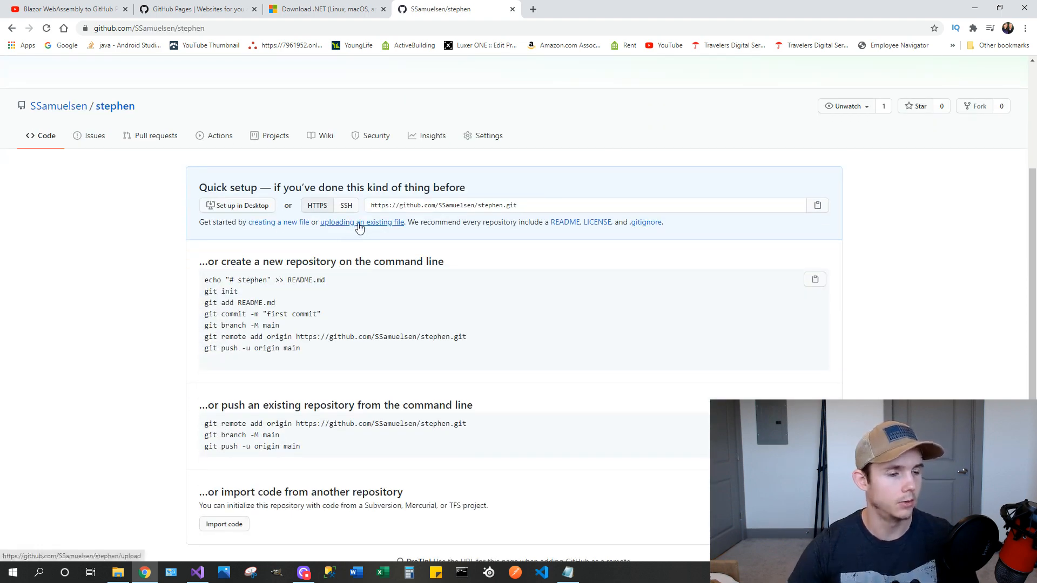
Upload the 44 published wwwroot files, including index.html and _framework, to stephen
left_click(362, 222)
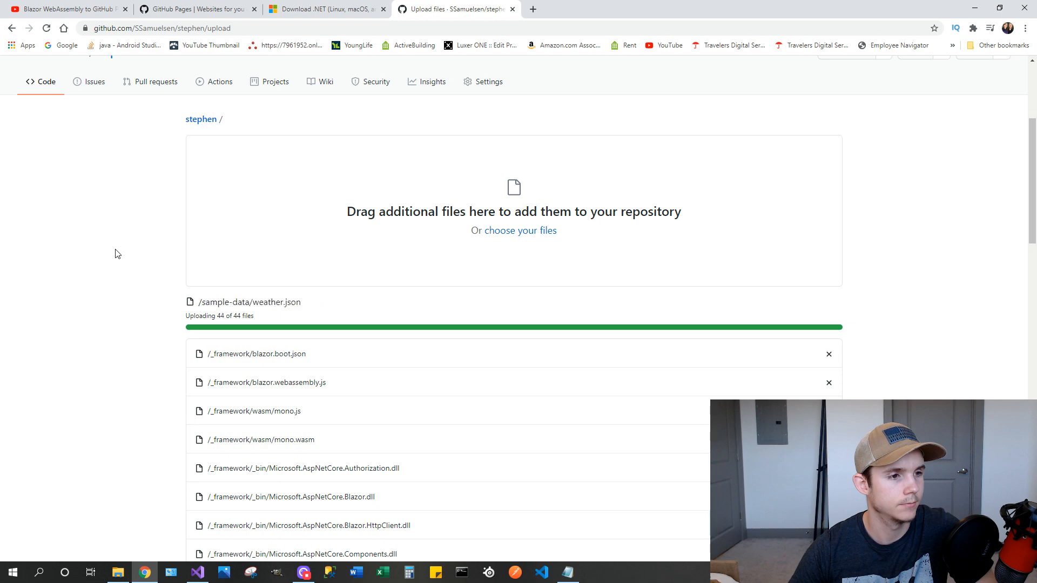
scroll("down", 3)
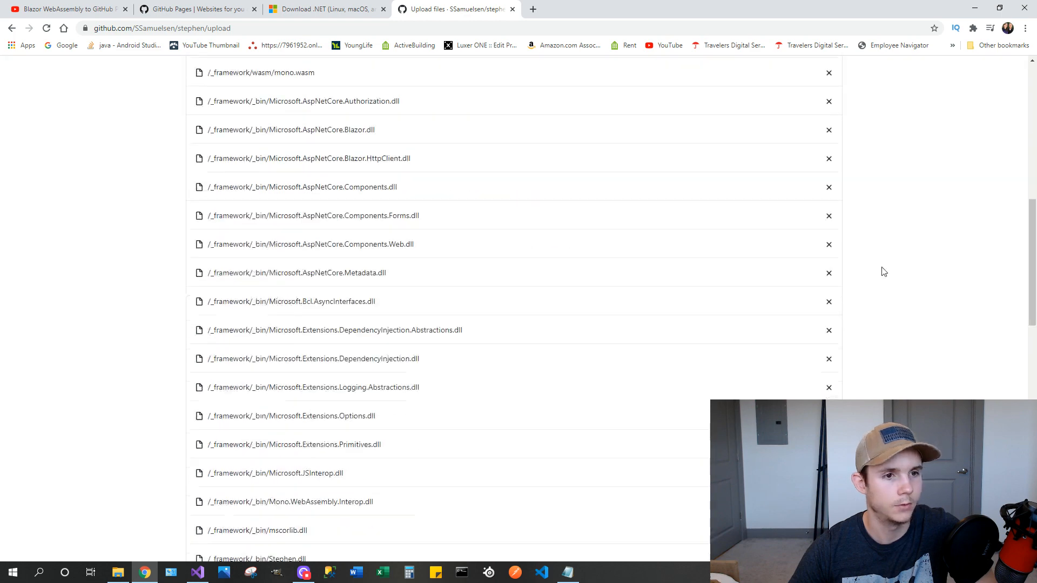
scroll("down", 3)
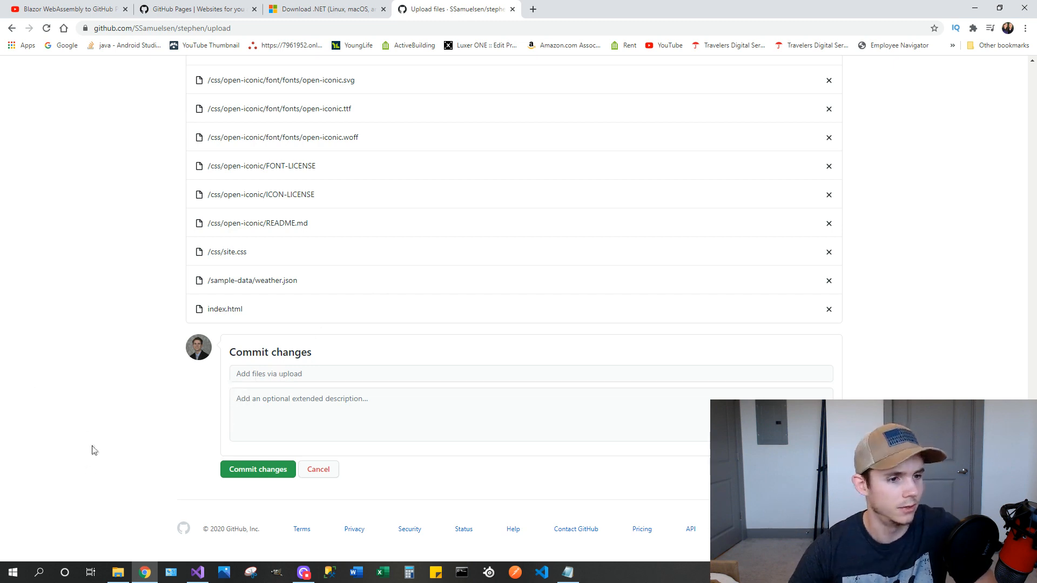
mouse_move(256, 481)
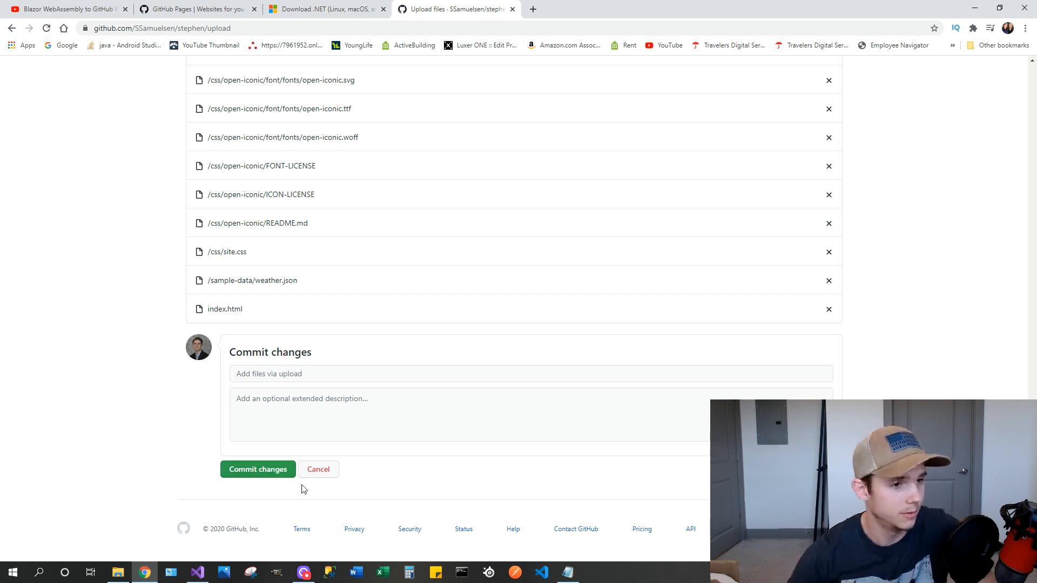
Commit the uploaded _framework, css, sample-data and index.html files to the repository
left_click(257, 469)
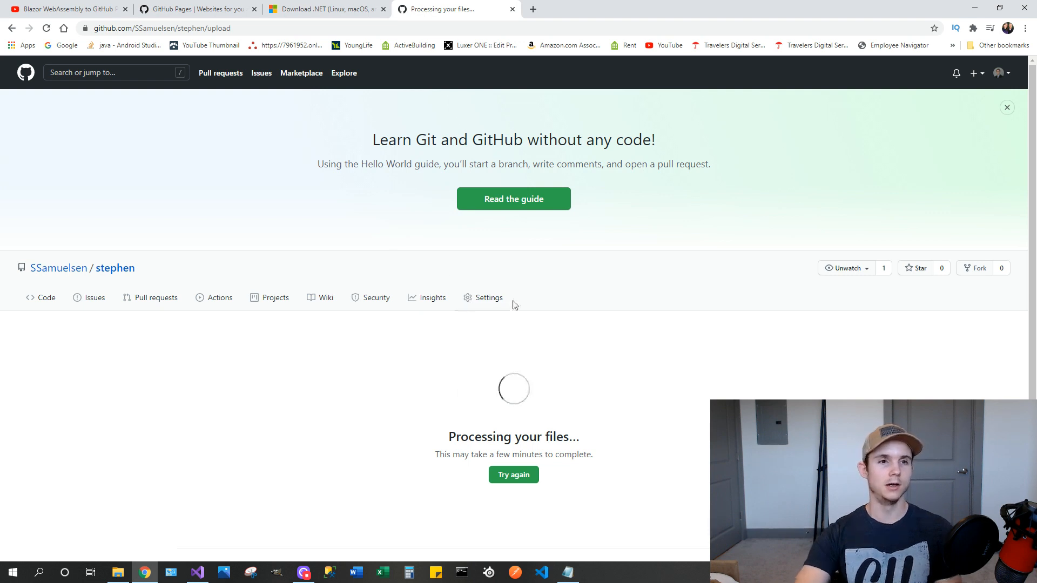
mouse_move(528, 344)
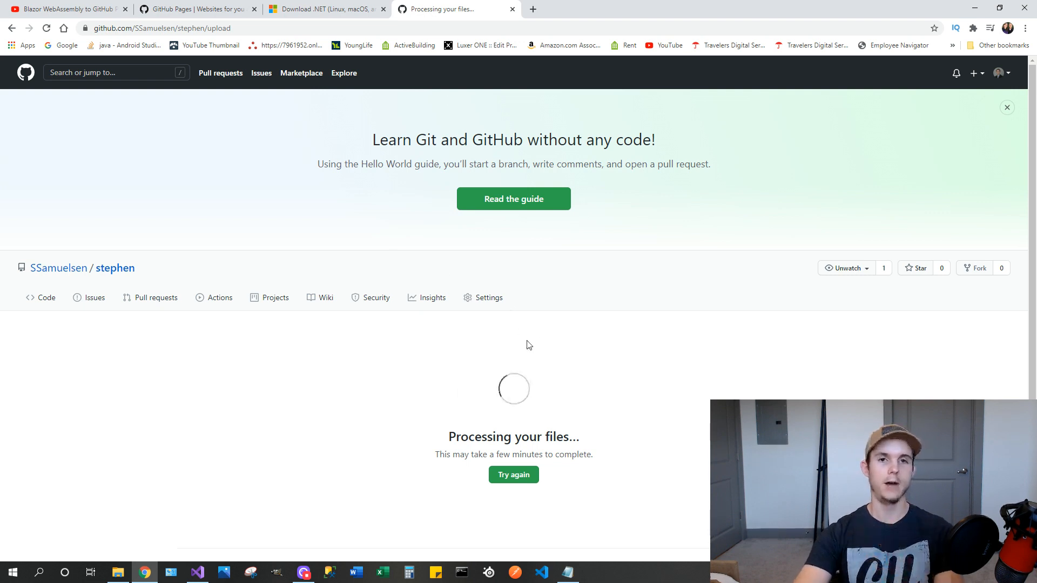
mouse_move(744, 140)
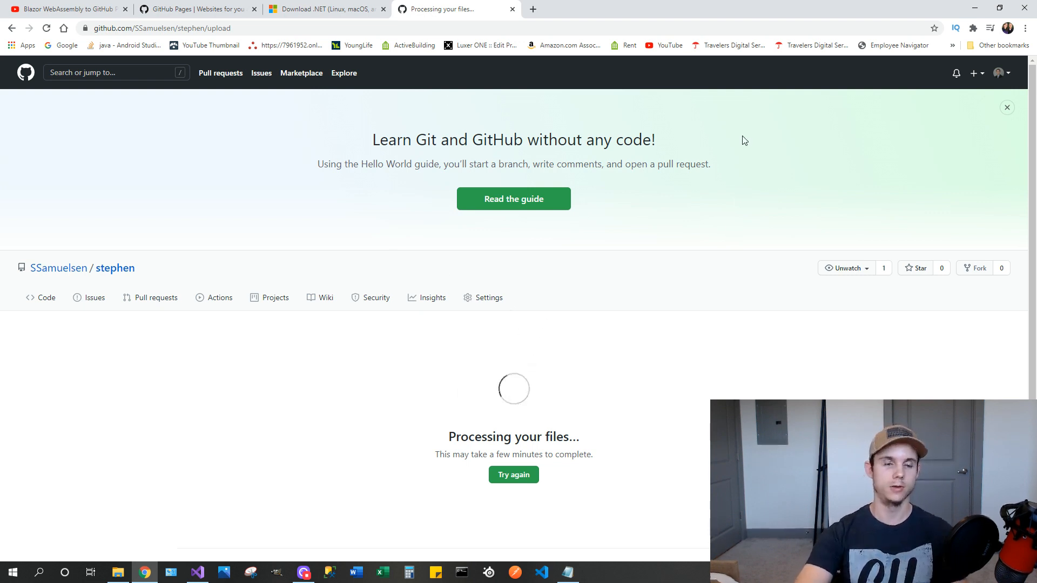
mouse_move(775, 163)
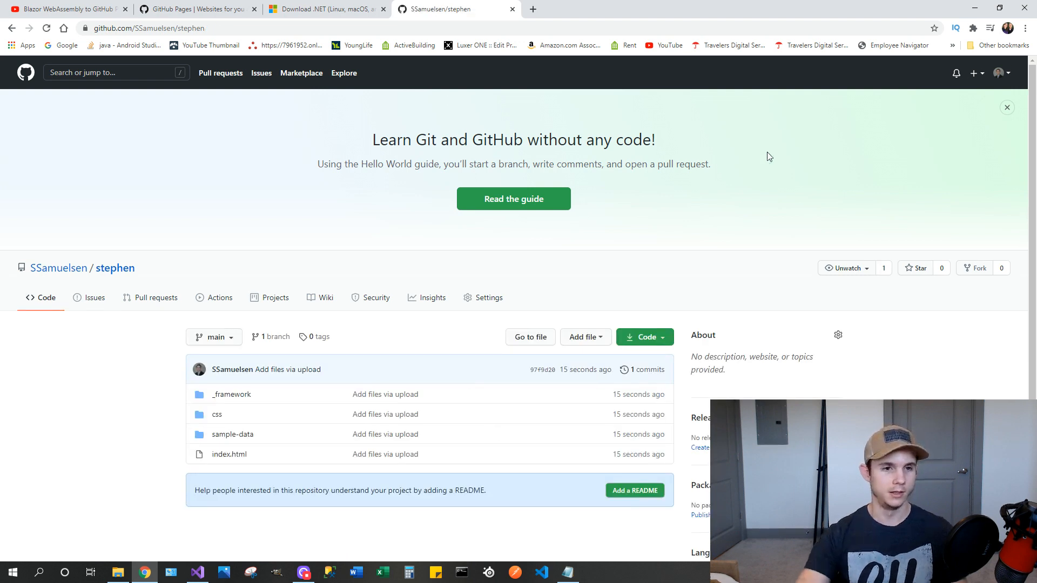
mouse_move(519, 282)
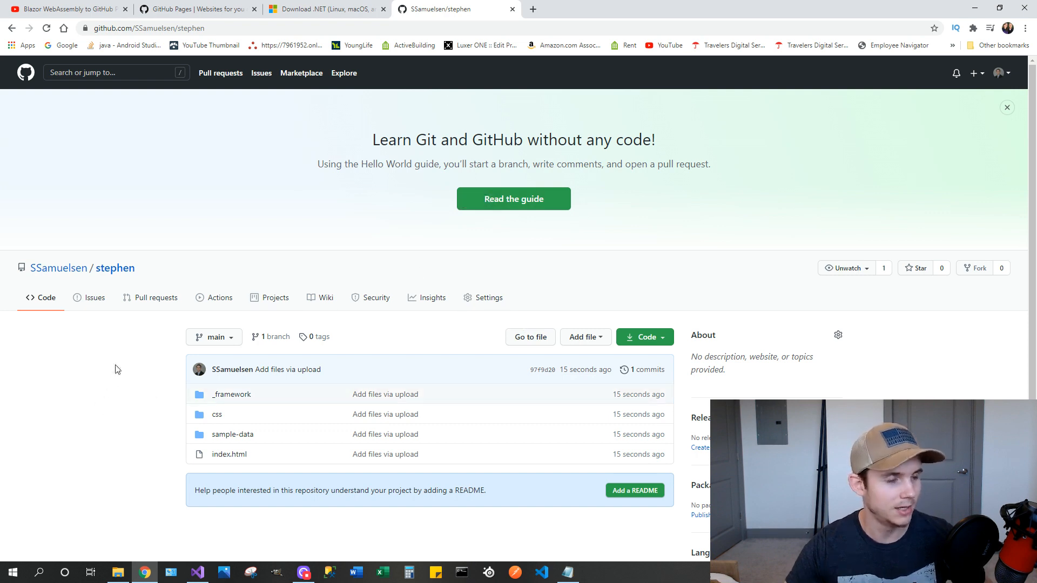
mouse_move(115, 354)
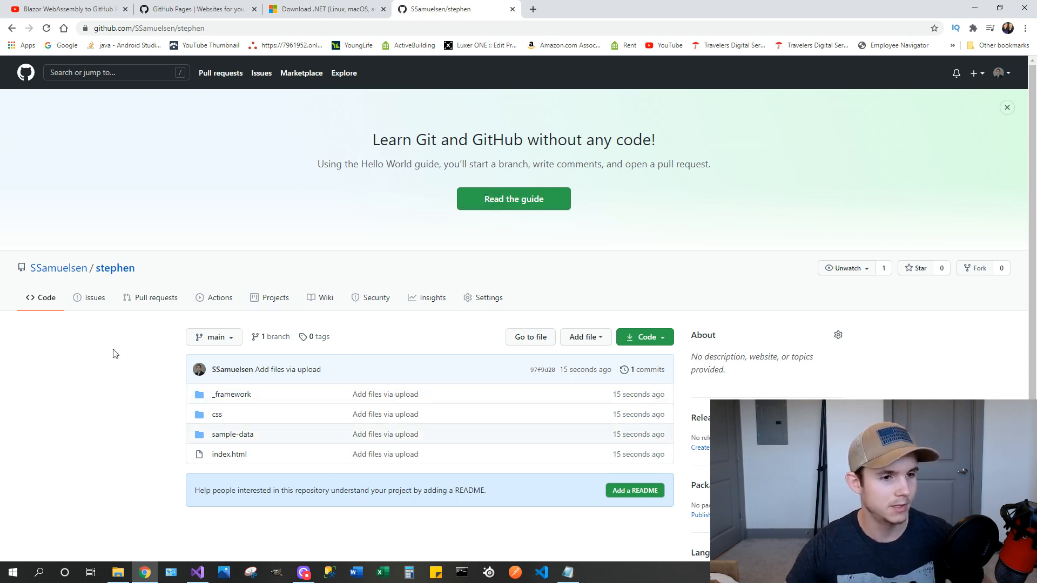
mouse_move(118, 353)
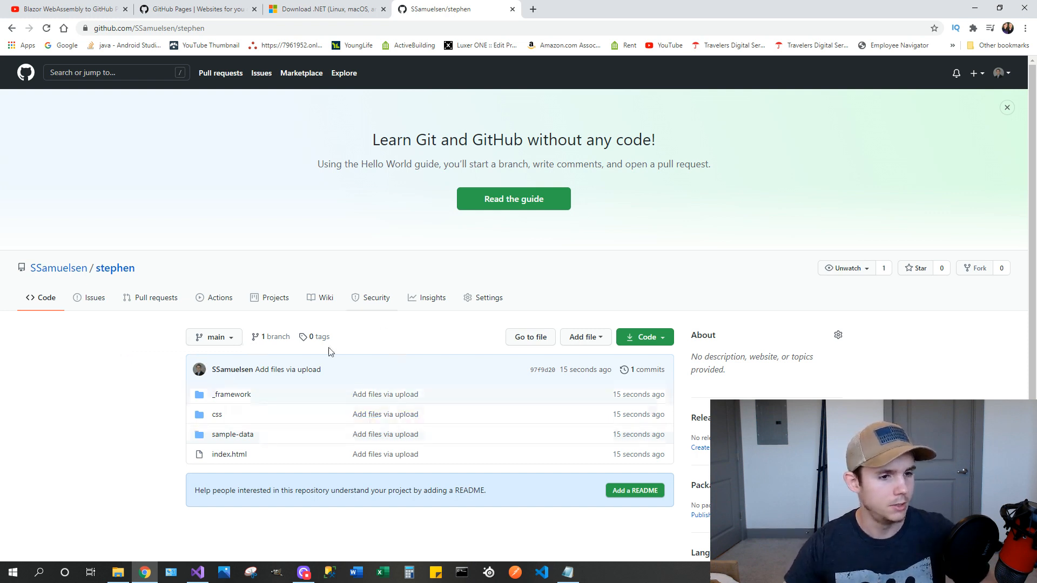
mouse_move(598, 347)
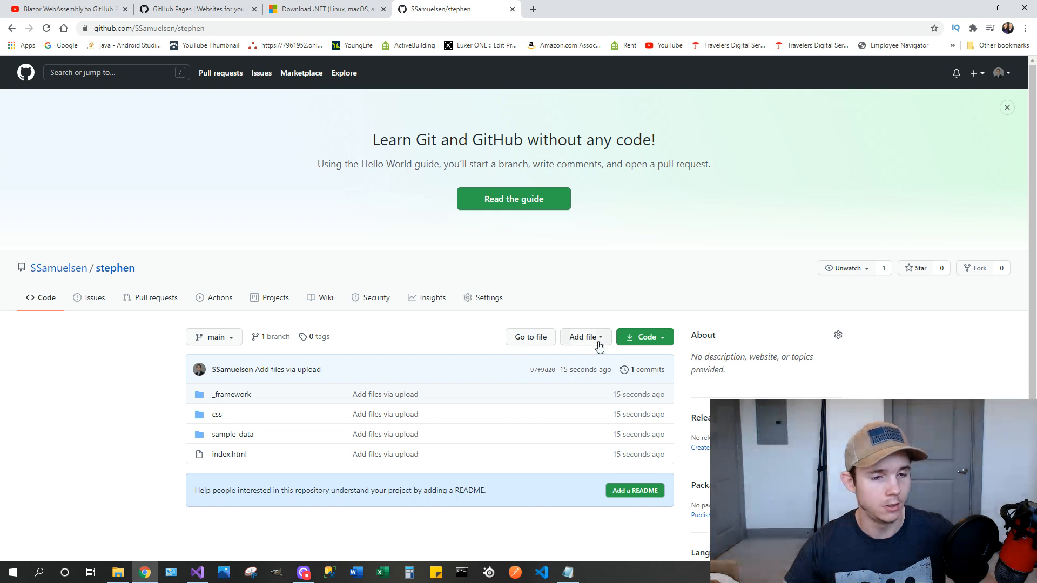
Open the Add file dropdown on the stephen repository's Code page
left_click(583, 337)
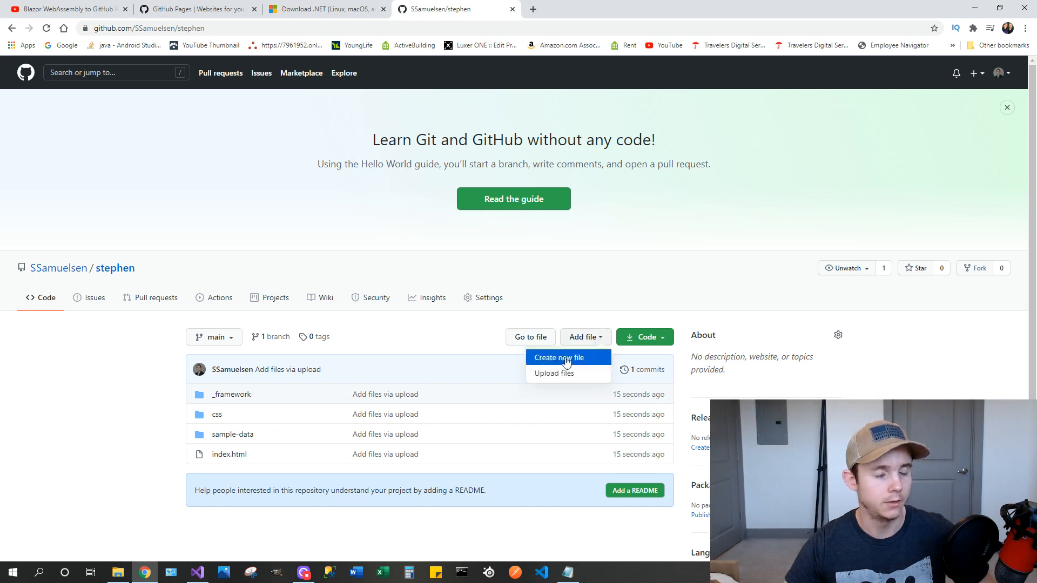
Create an empty file named .nojekyll and commit it to the main branch
left_click(558, 356)
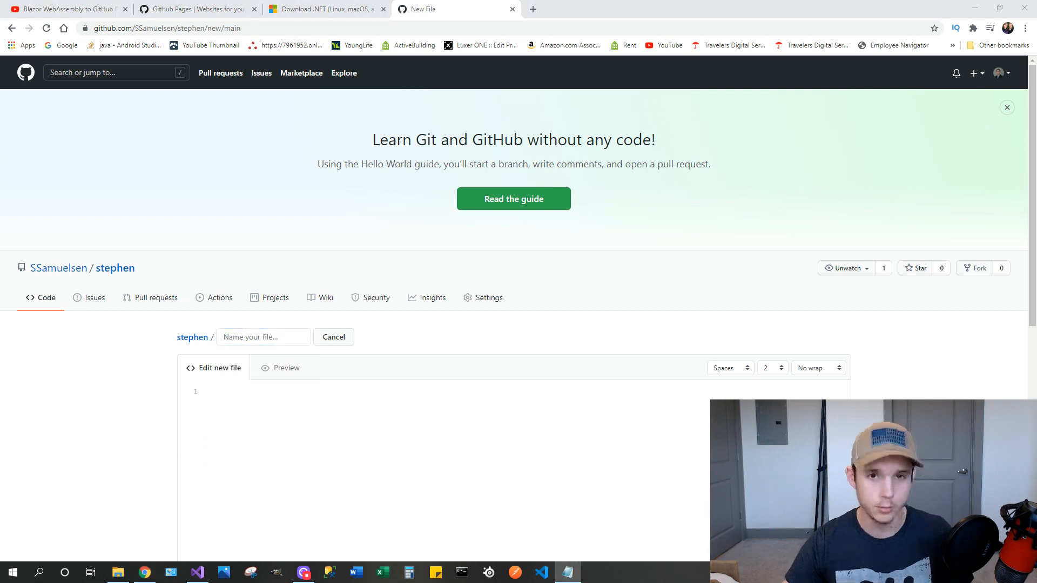
mouse_move(239, 362)
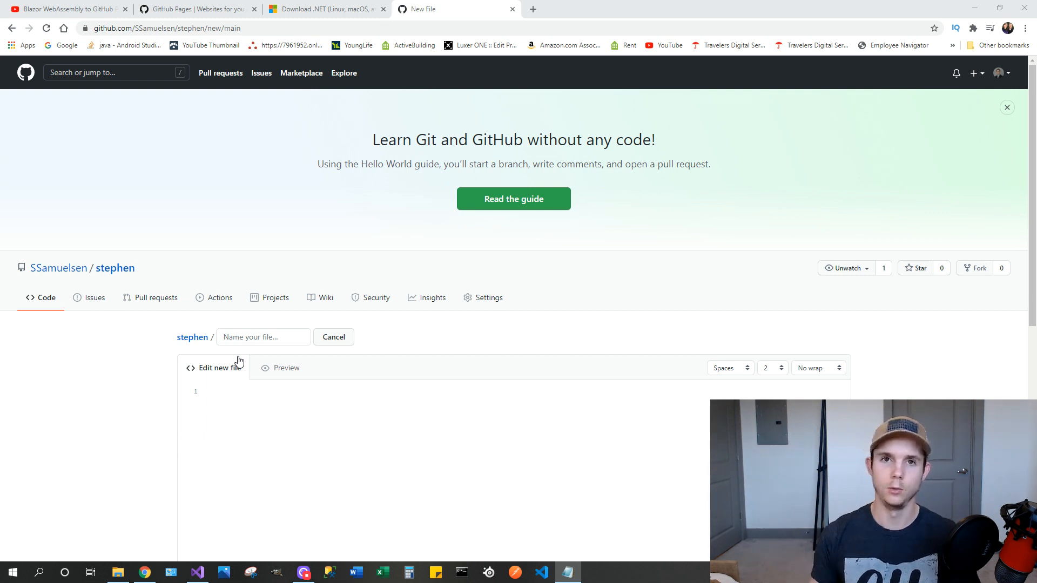
mouse_move(180, 292)
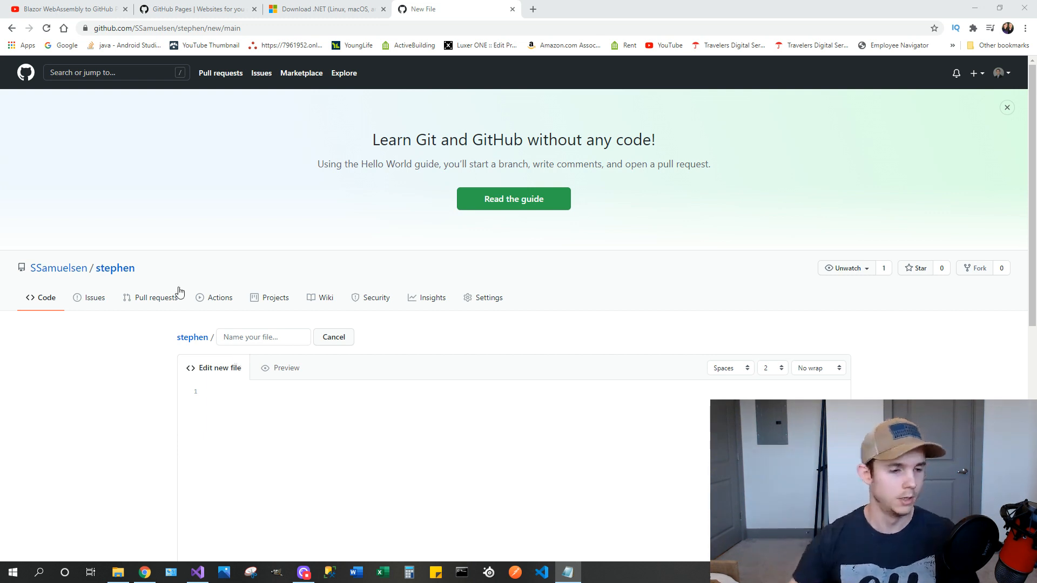
left_click(262, 336)
type(".nojekyll")
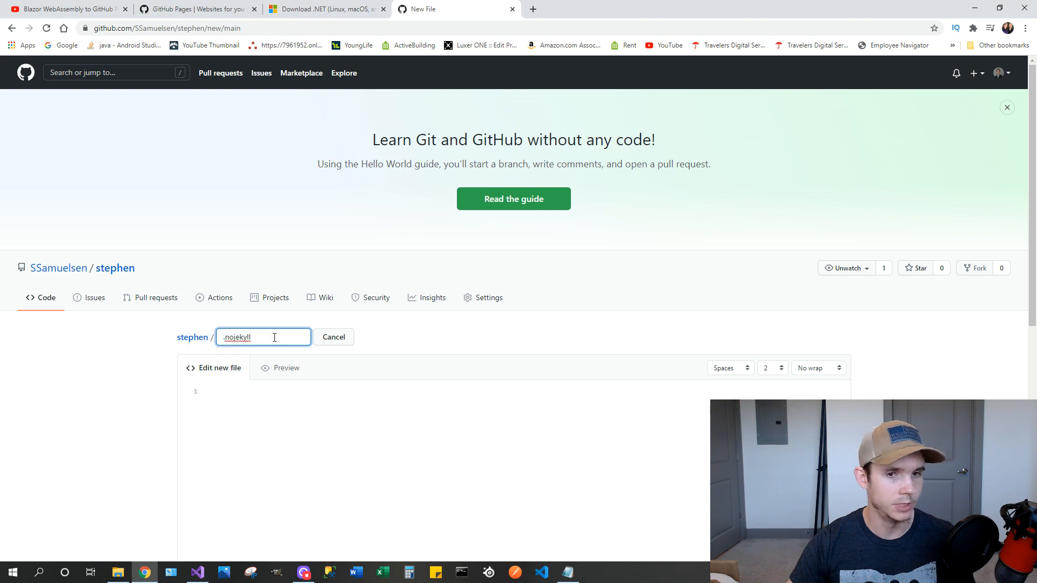
mouse_move(80, 336)
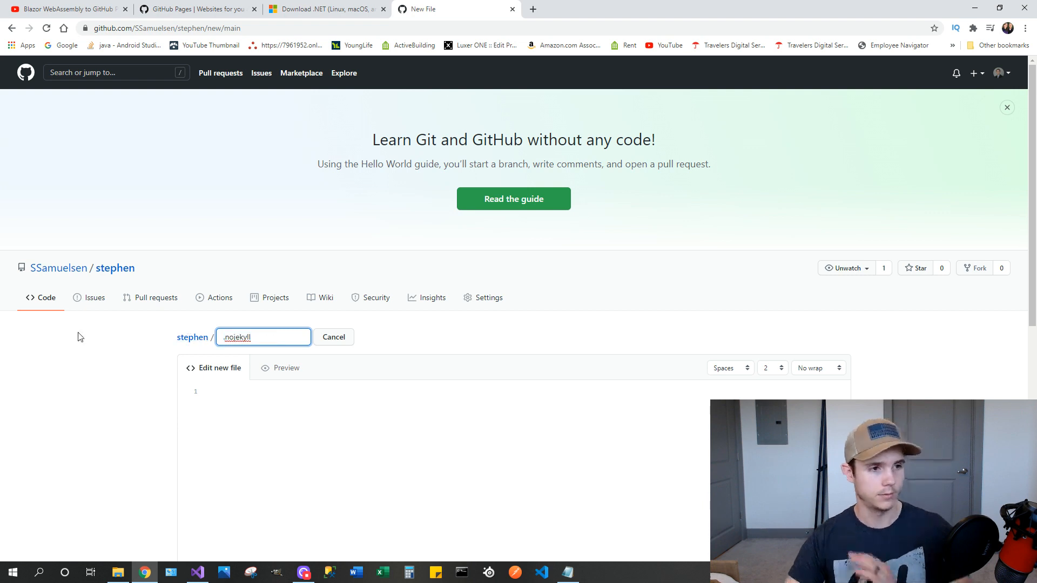
scroll("down", 3)
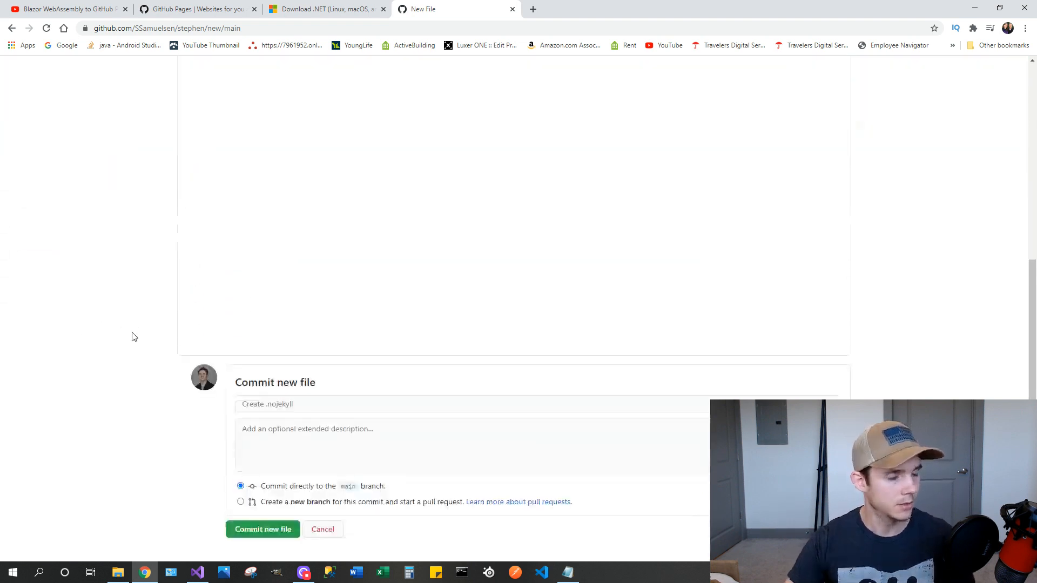
left_click(263, 529)
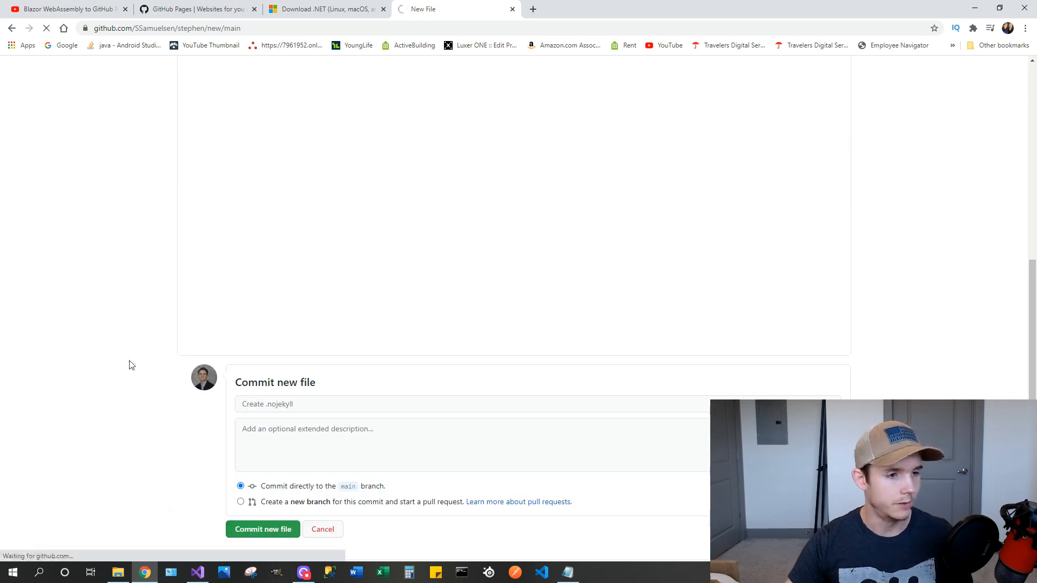
left_click(263, 529)
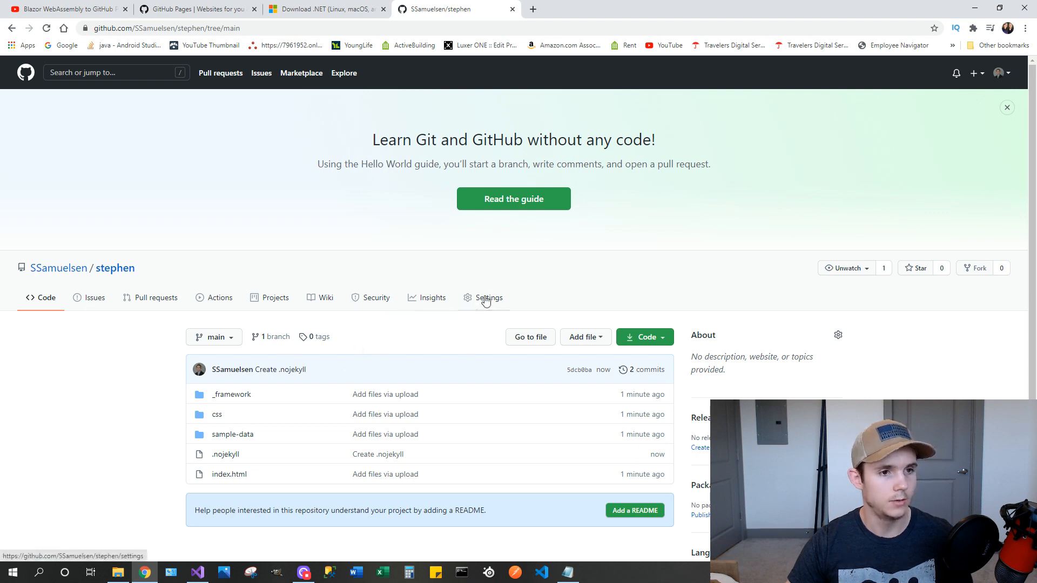
In repository settings, set the GitHub Pages source to main branch root and save
left_click(488, 297)
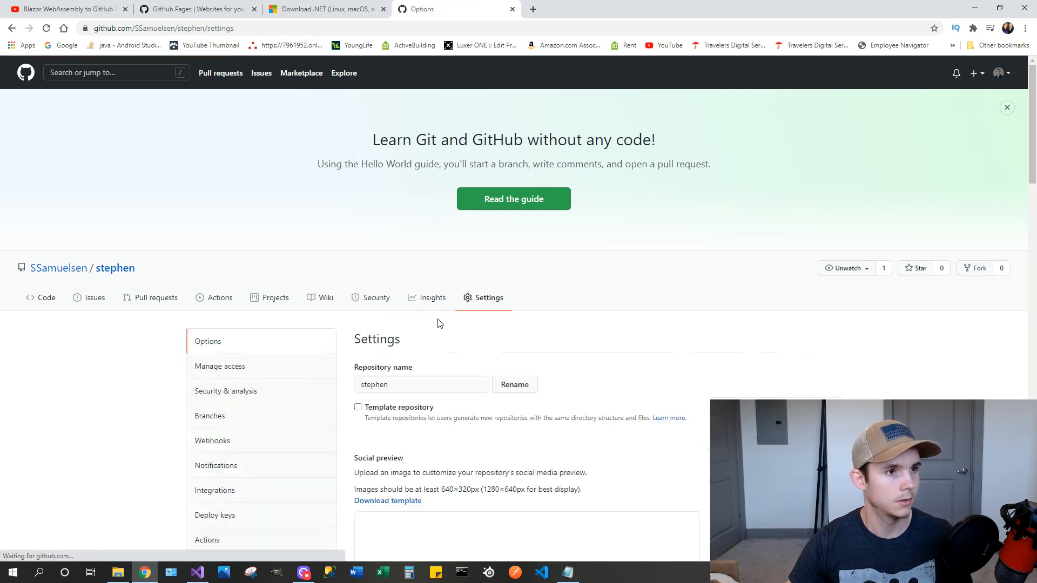
scroll("down", 3)
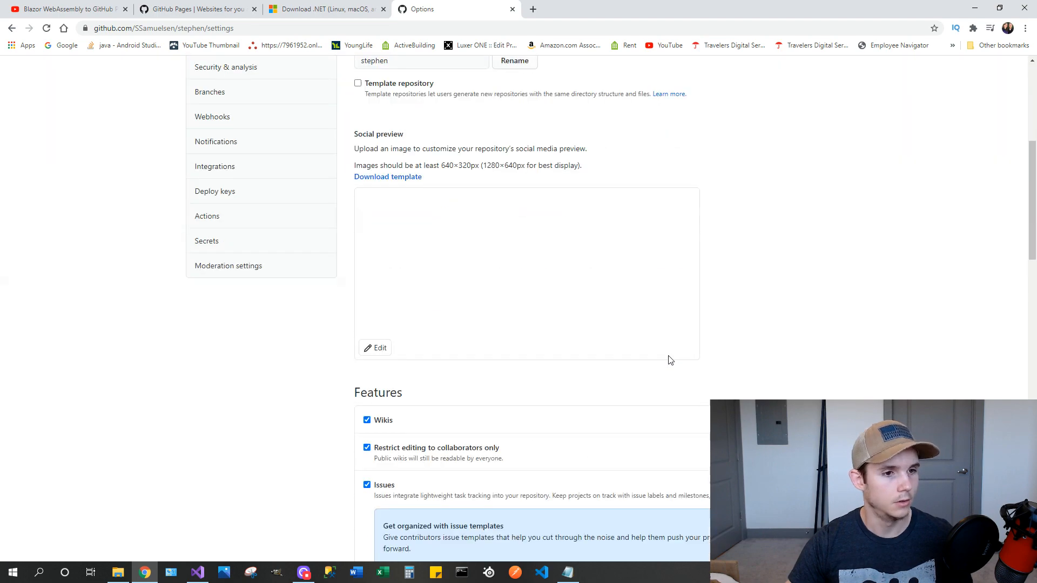
scroll("down", 3)
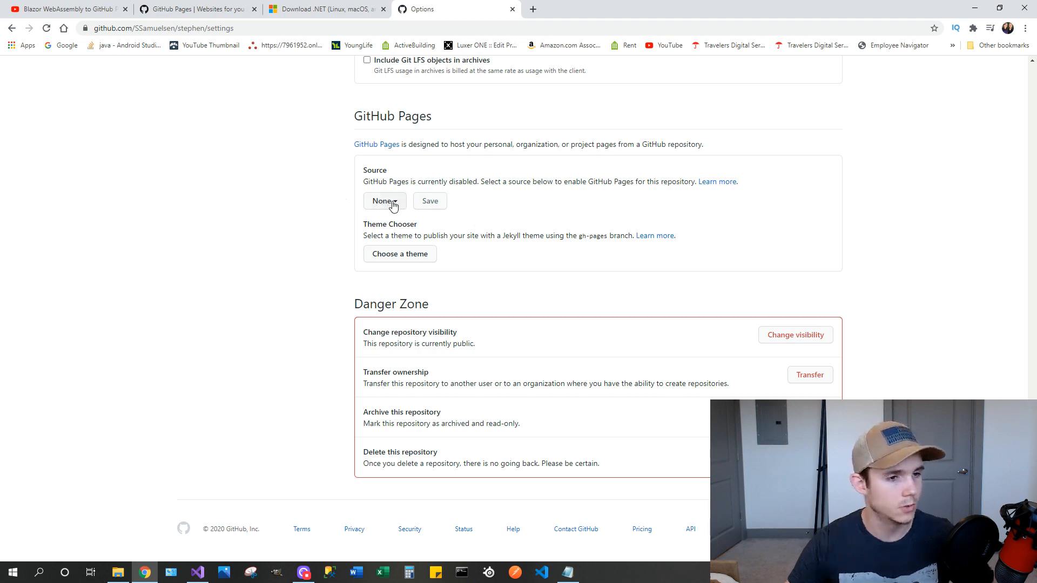
left_click(384, 200)
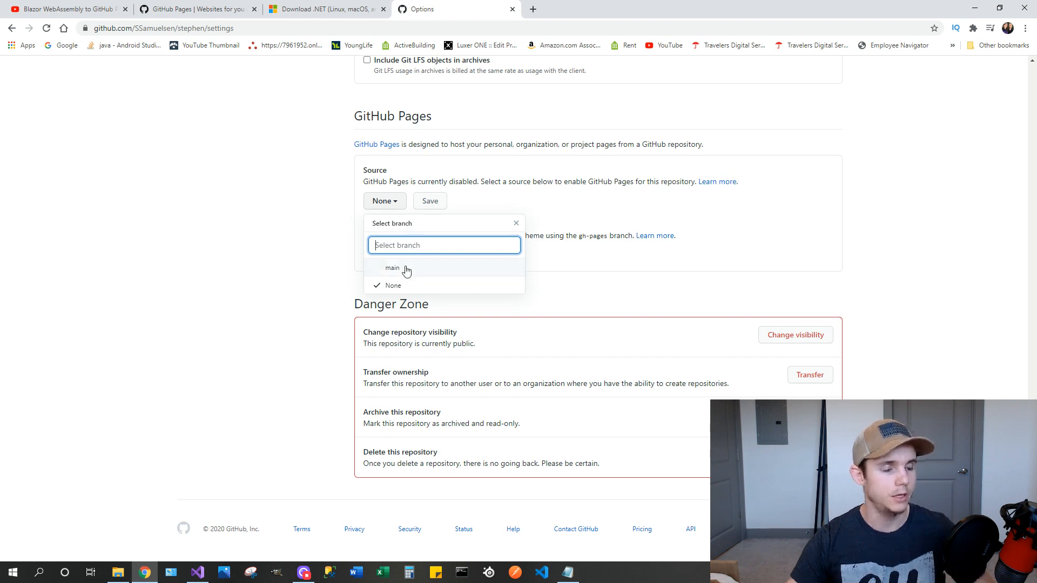
left_click(392, 268)
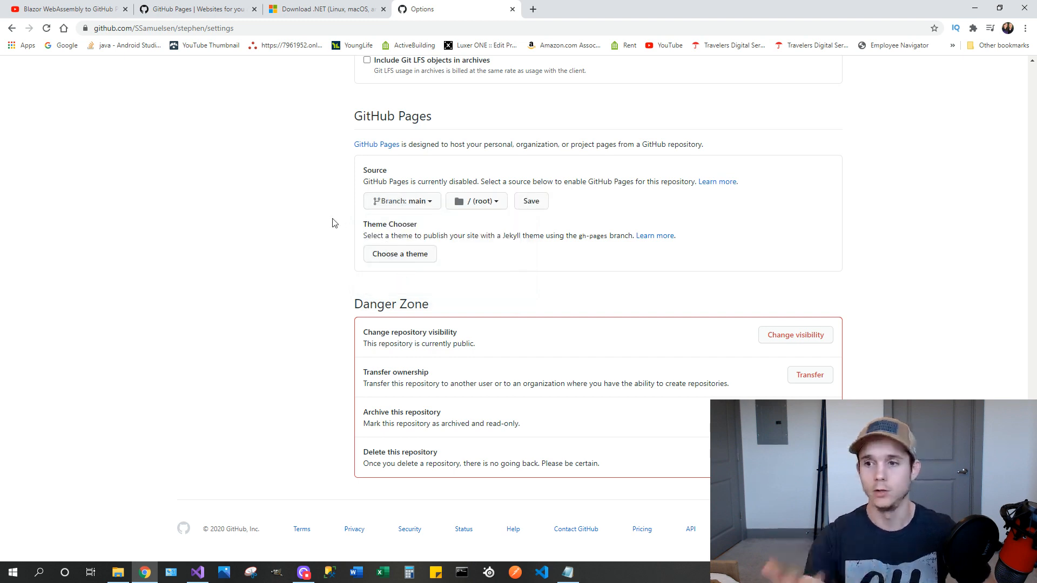
mouse_move(402, 201)
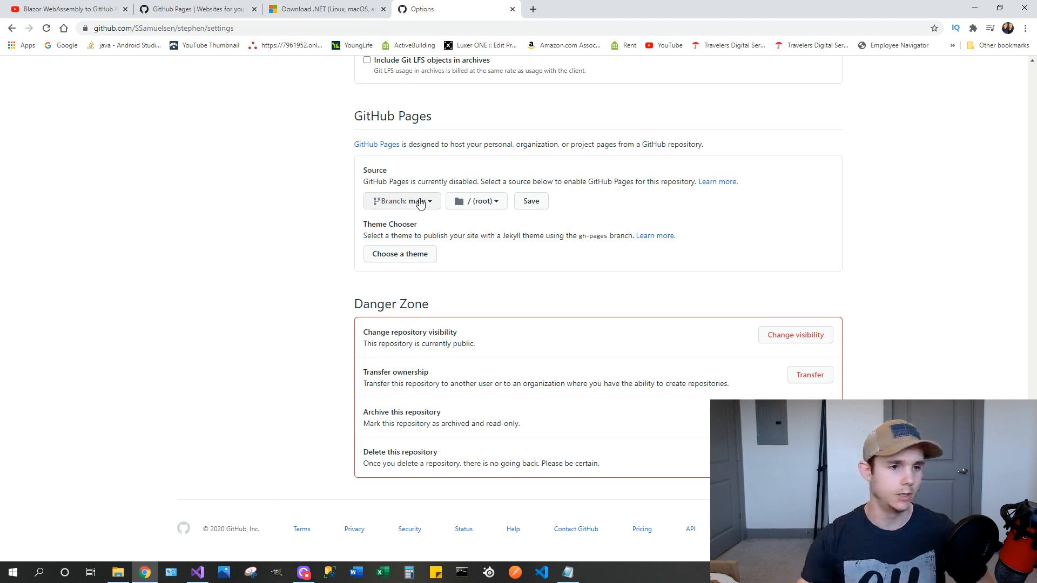
mouse_move(439, 210)
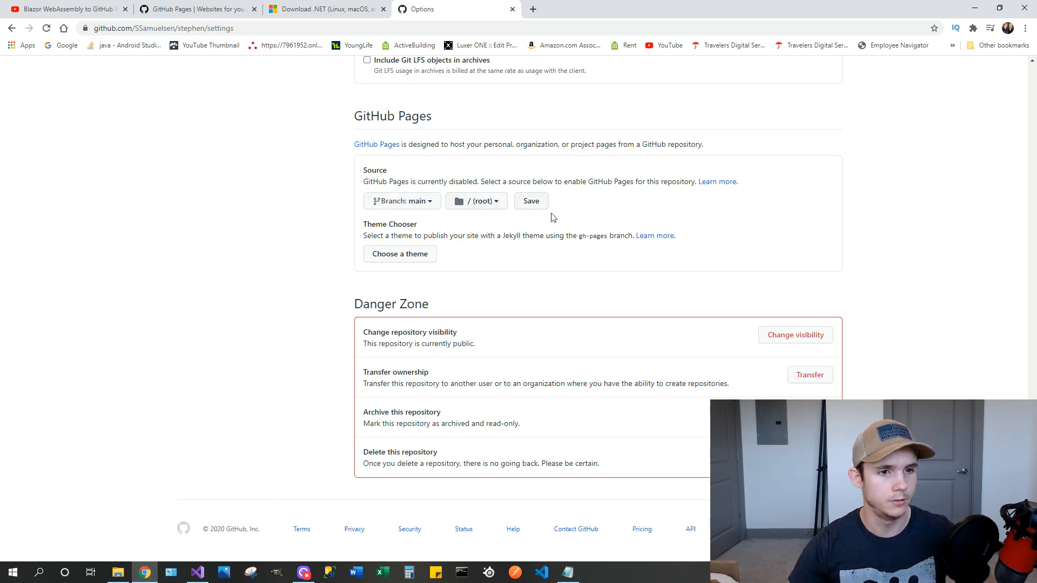
left_click(530, 201)
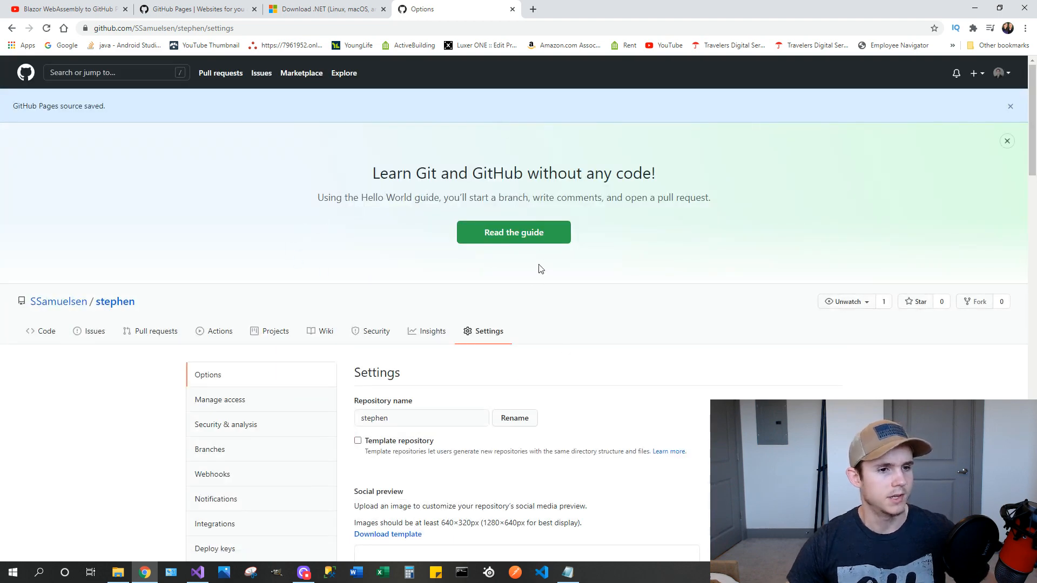
Reload the settings to confirm publishing, then open the github.io site address
scroll("down", 3)
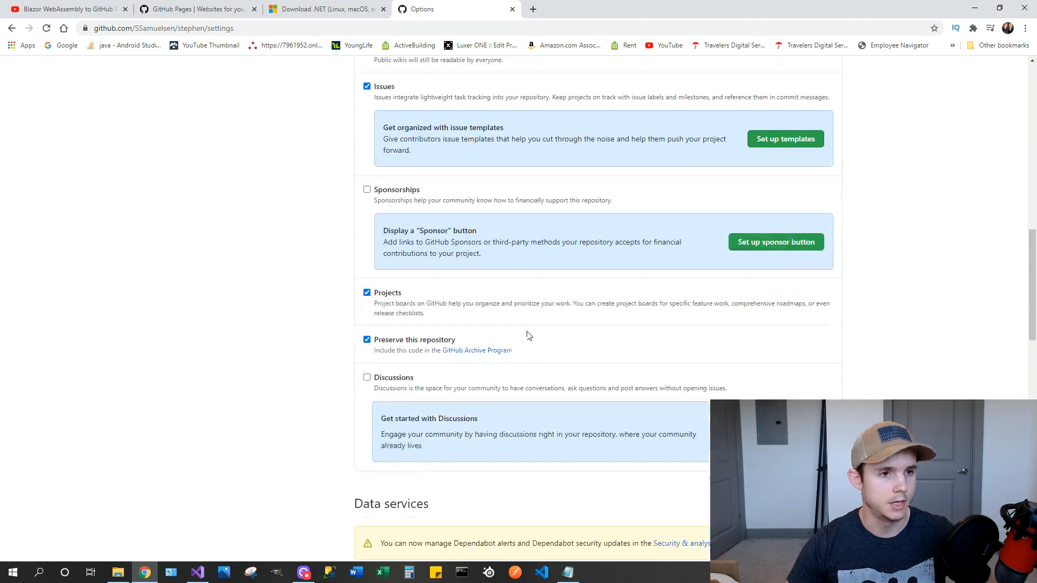
scroll("down", 3)
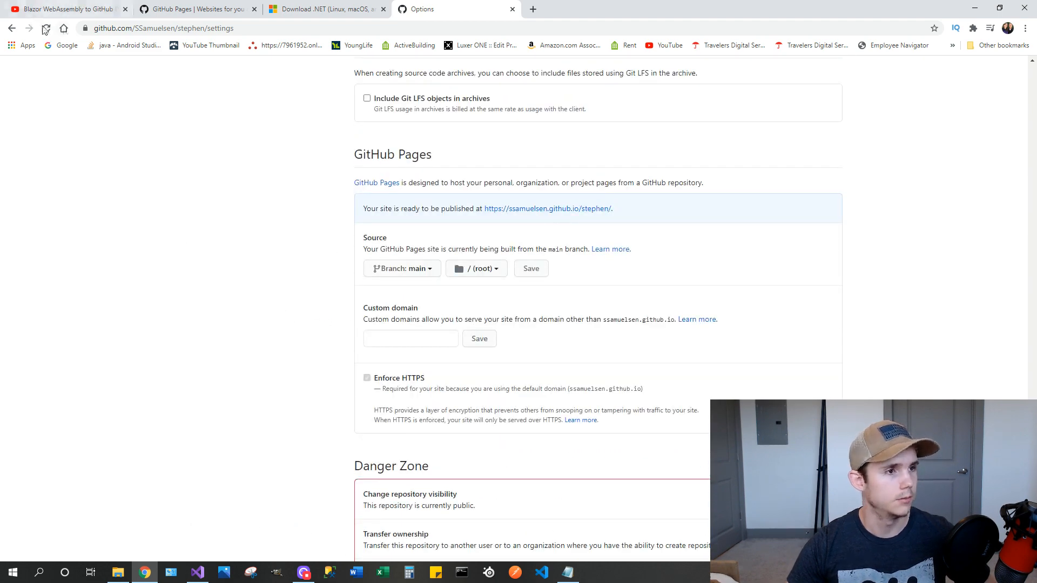
left_click(367, 378)
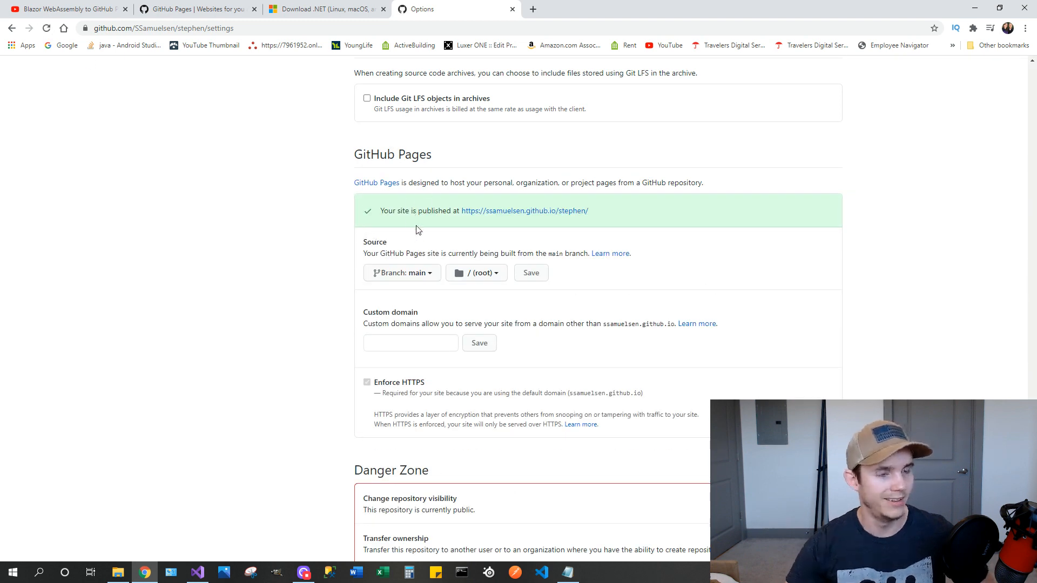
mouse_move(524, 210)
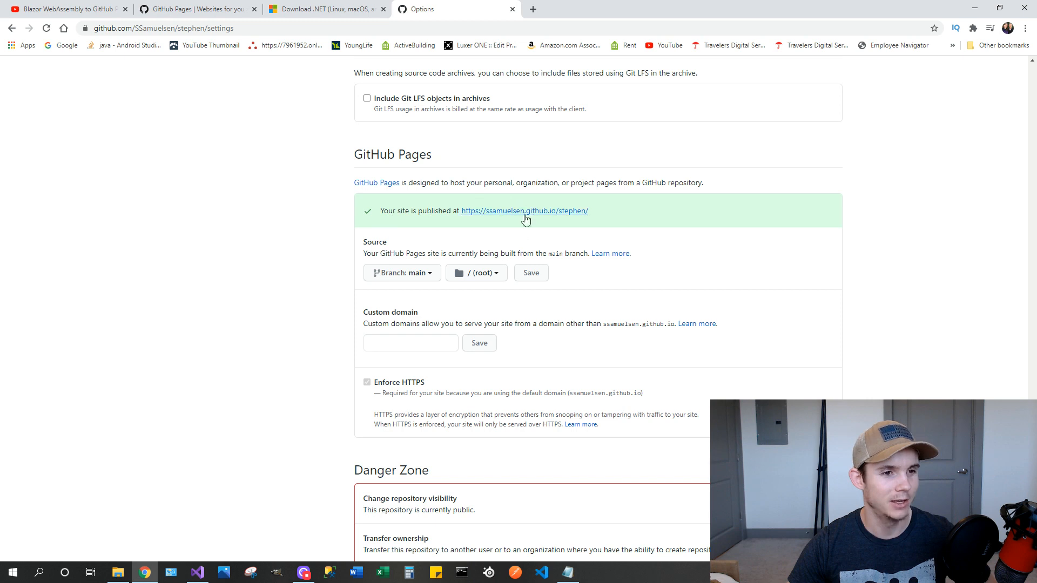
left_click(523, 210)
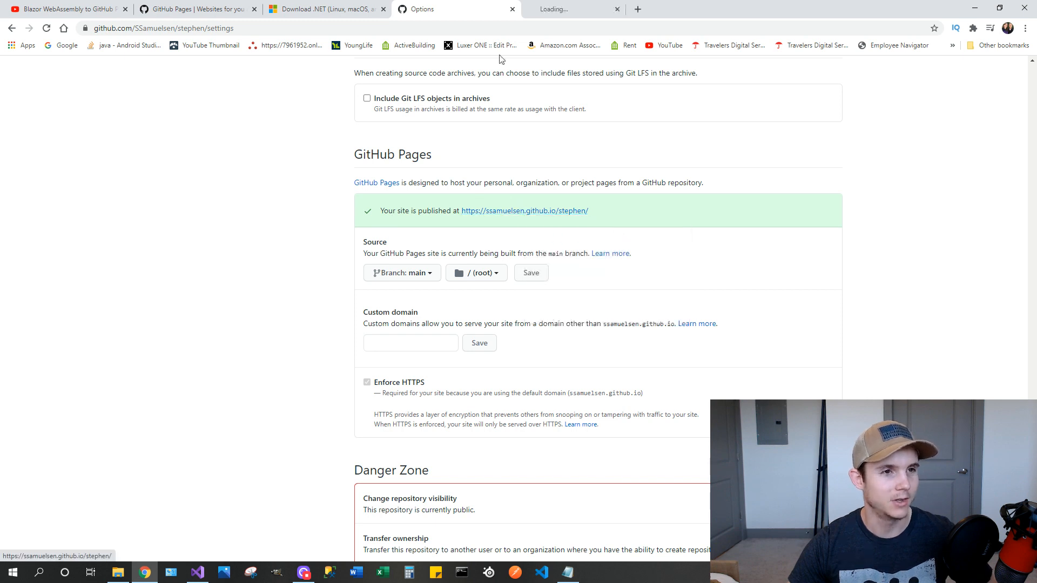
Open the live github.io site and visit its Fetch data and Counter pages
left_click(525, 210)
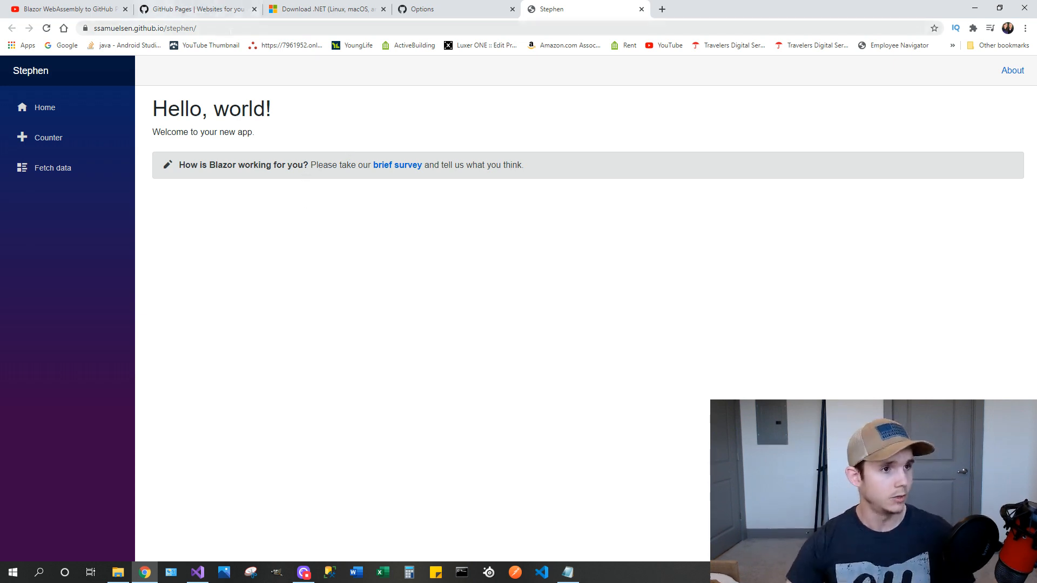
left_click(142, 28)
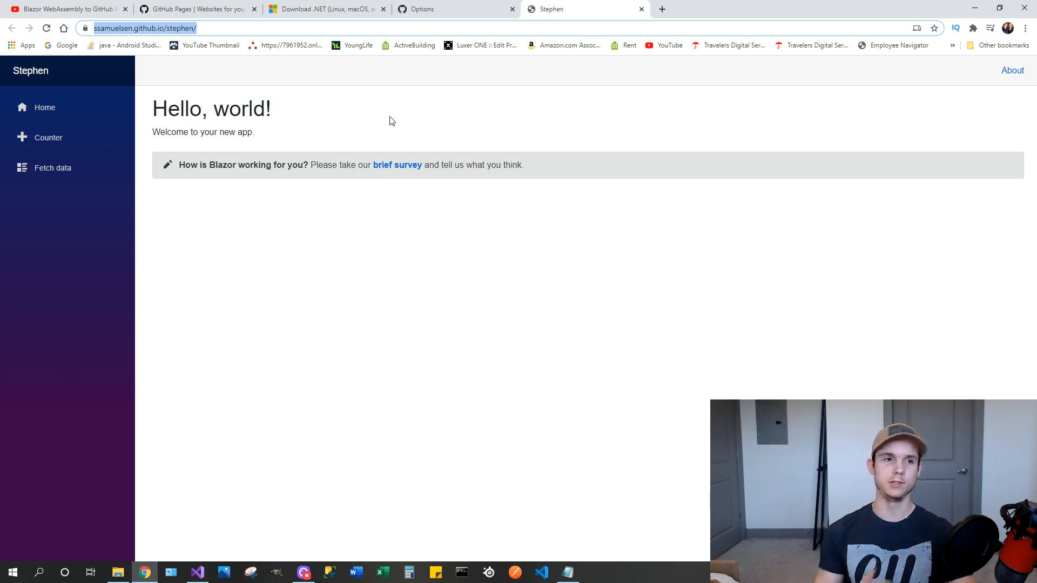
mouse_move(380, 144)
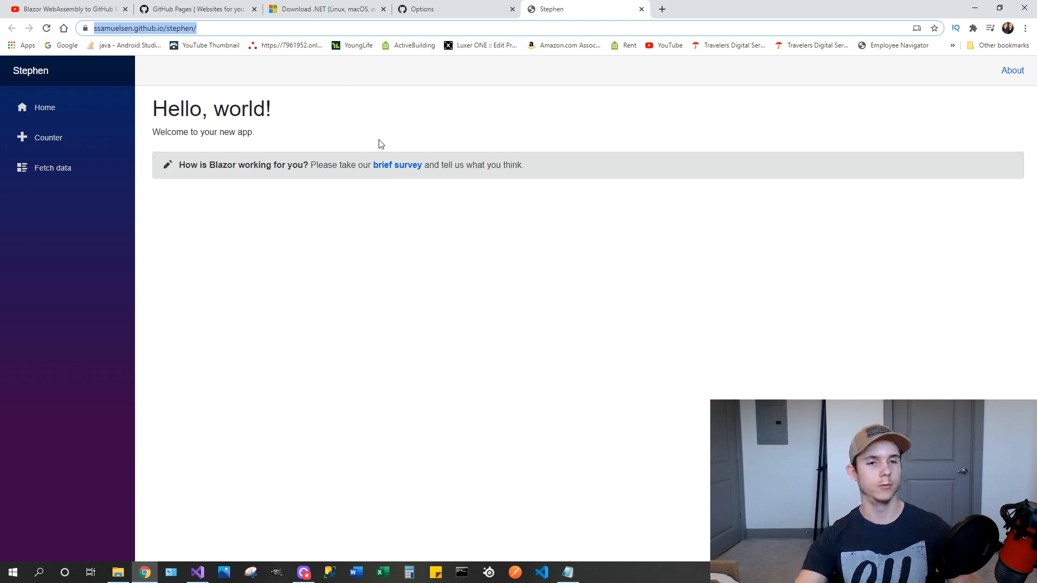
mouse_move(453, 127)
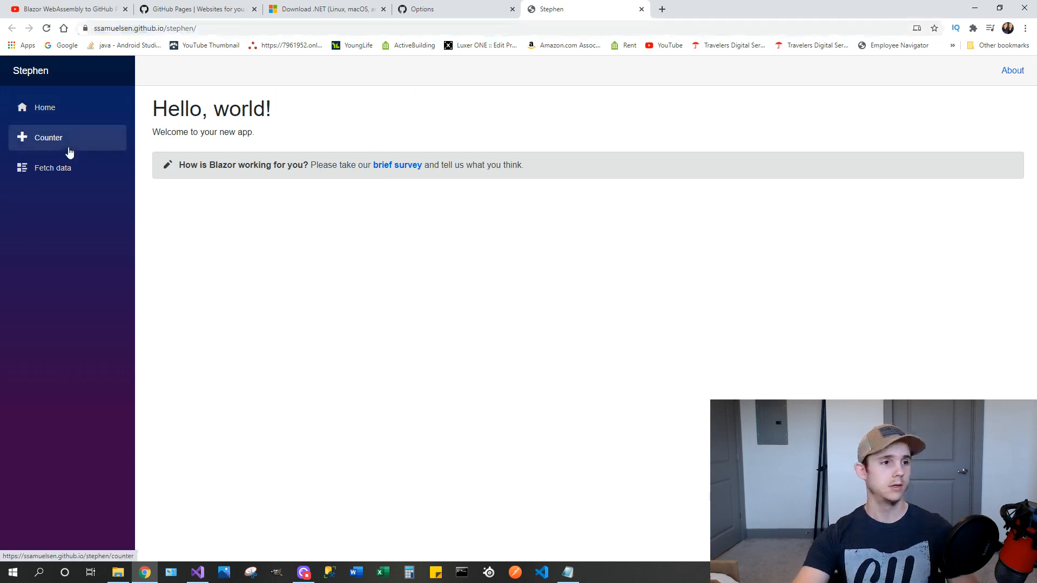
left_click(53, 167)
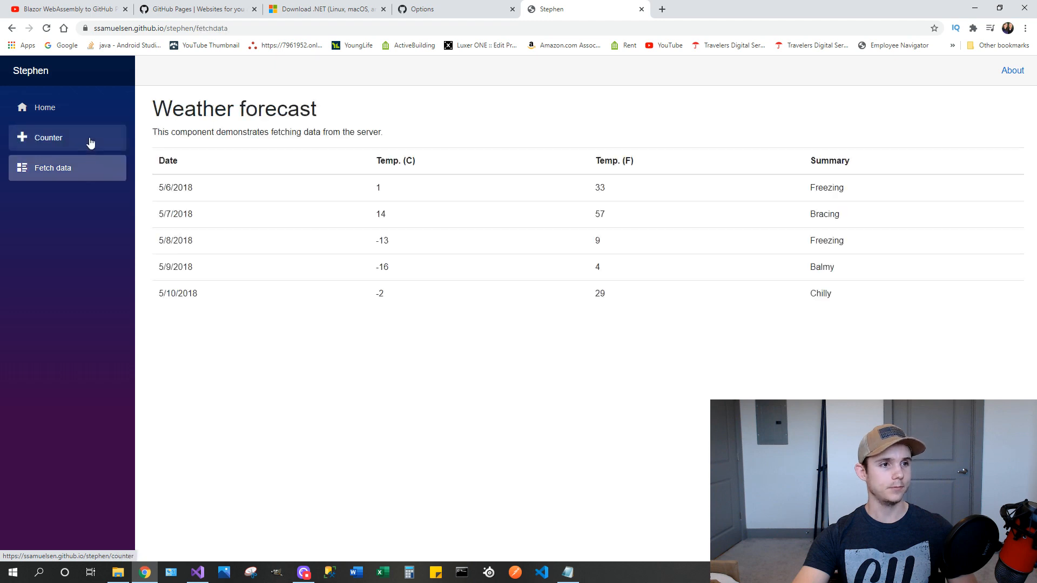
left_click(48, 137)
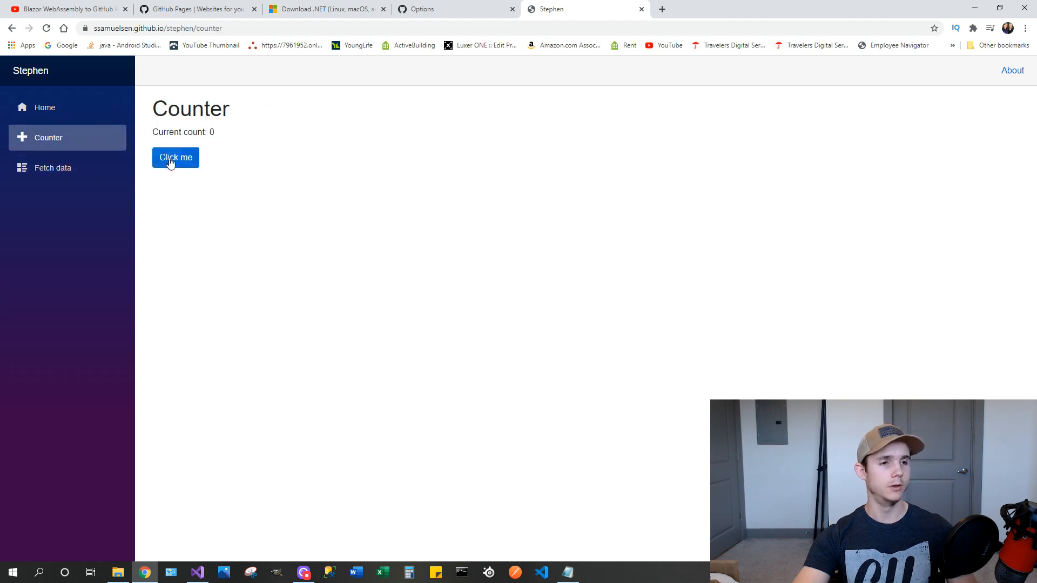
mouse_move(429, 185)
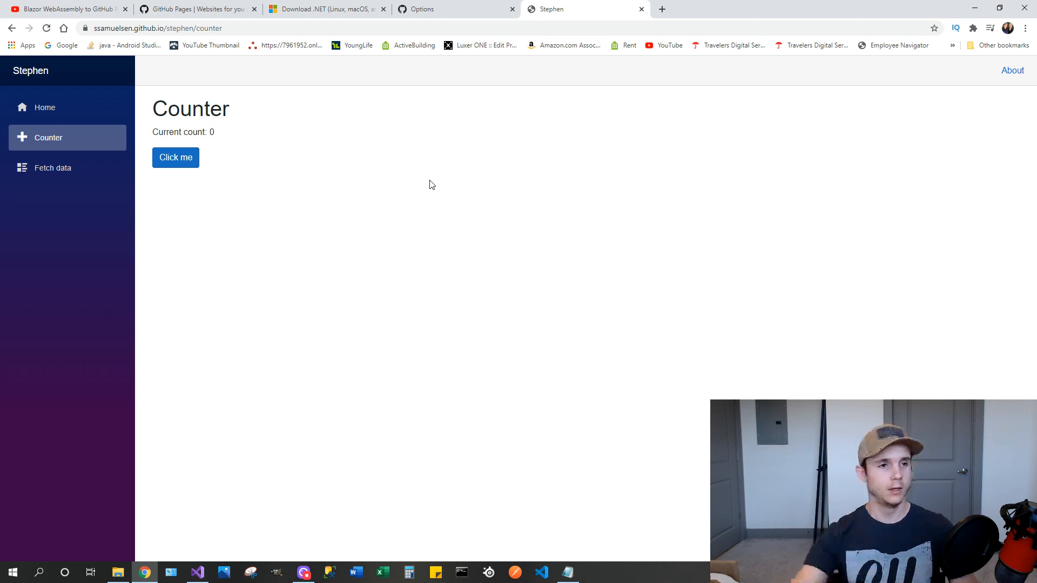
left_click(197, 571)
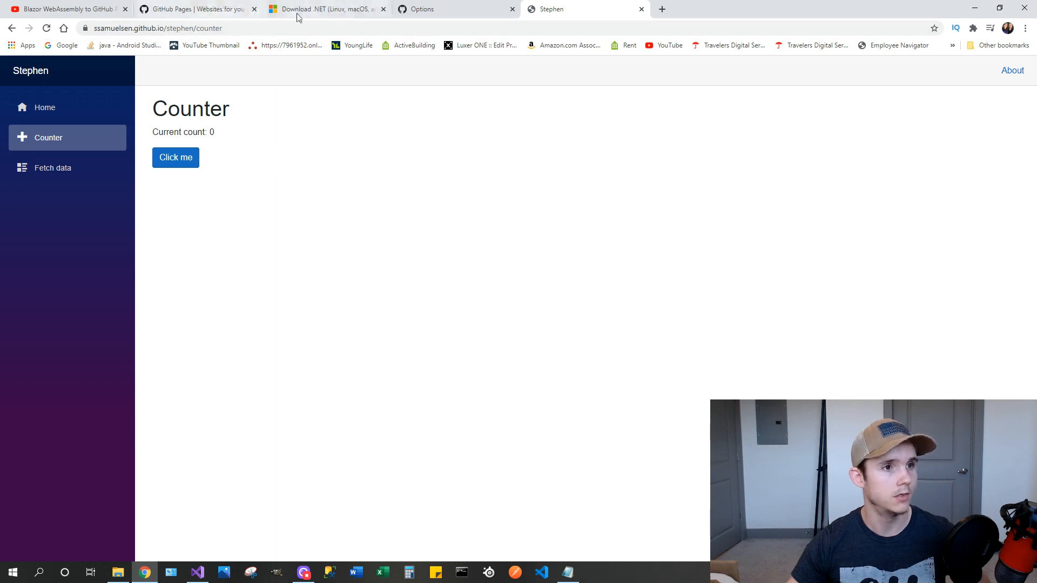
Back in GitHub, choose Upload files from the stephen repository's Add file menu
left_click(430, 9)
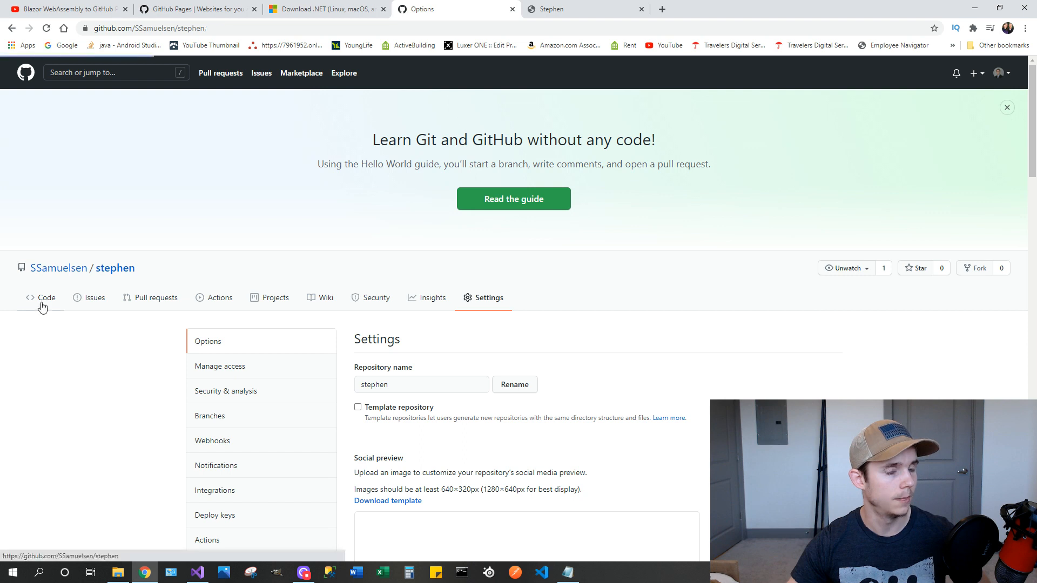
left_click(45, 297)
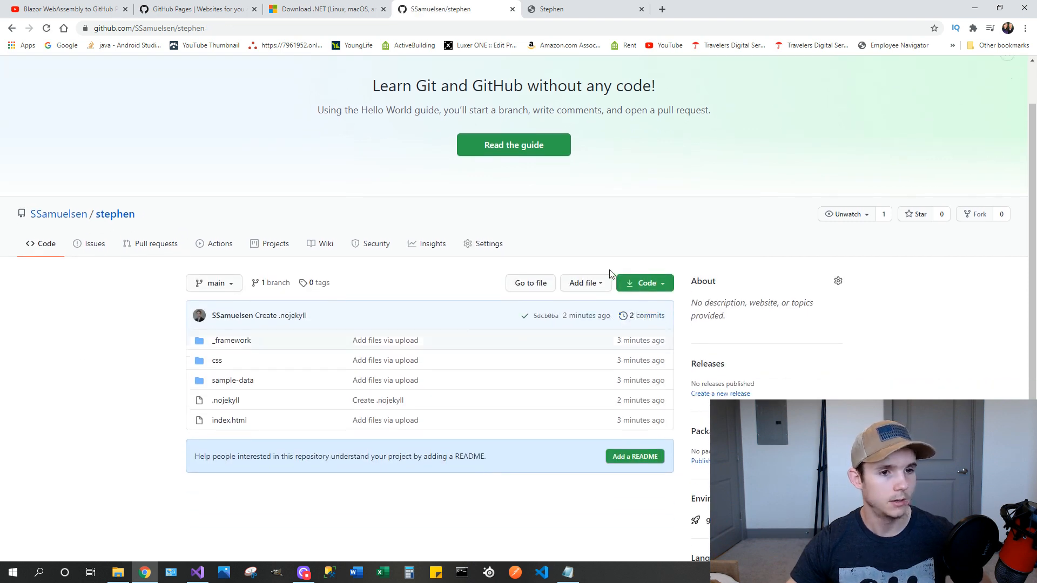
left_click(583, 283)
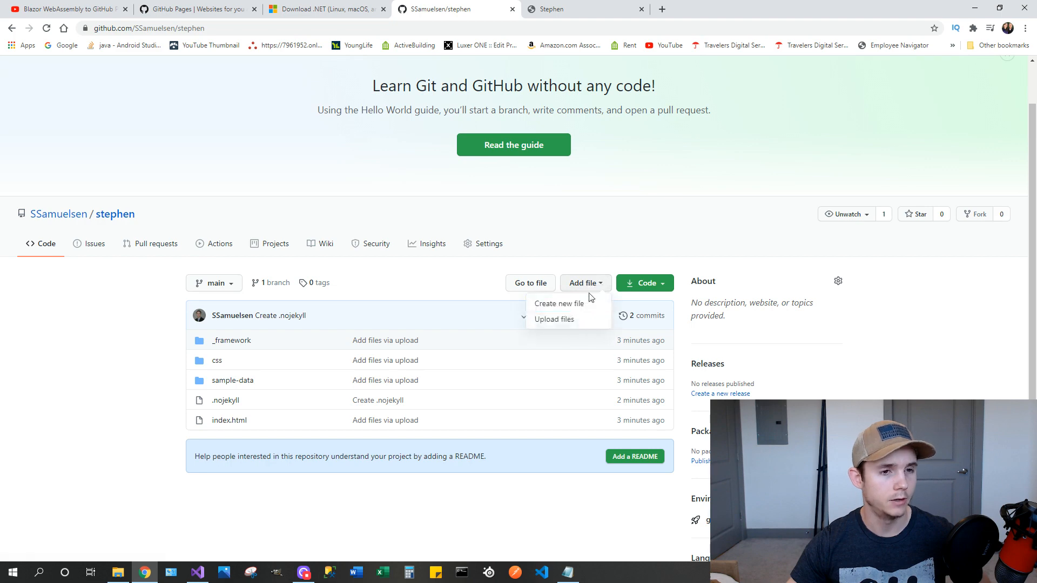
left_click(553, 319)
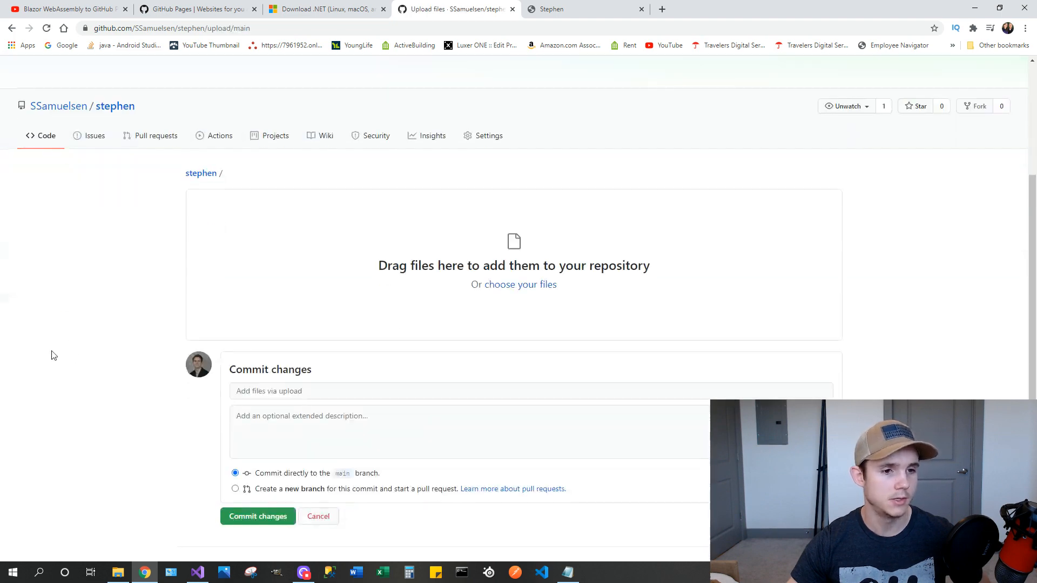
mouse_move(501, 182)
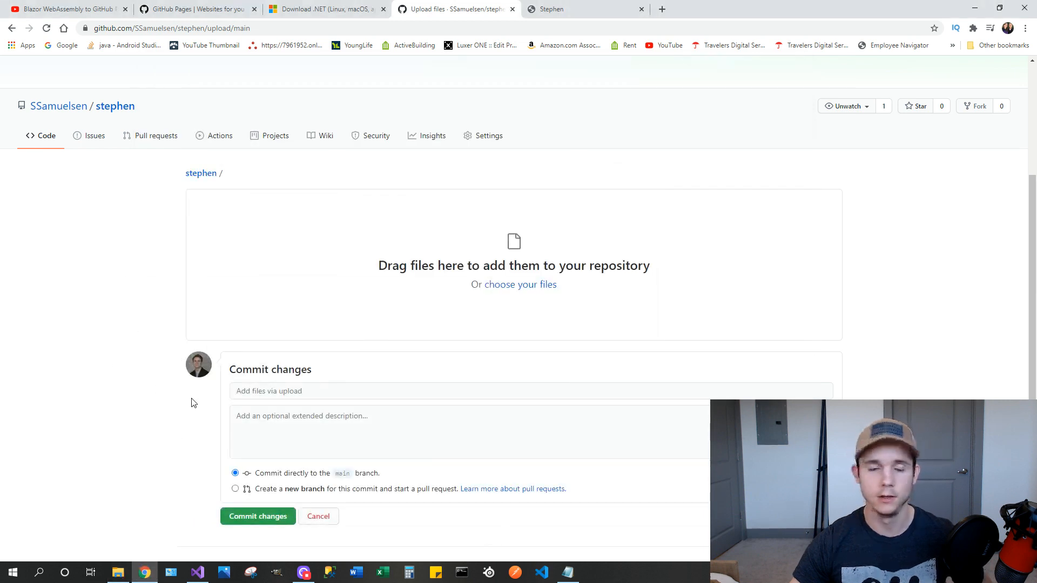
mouse_move(195, 349)
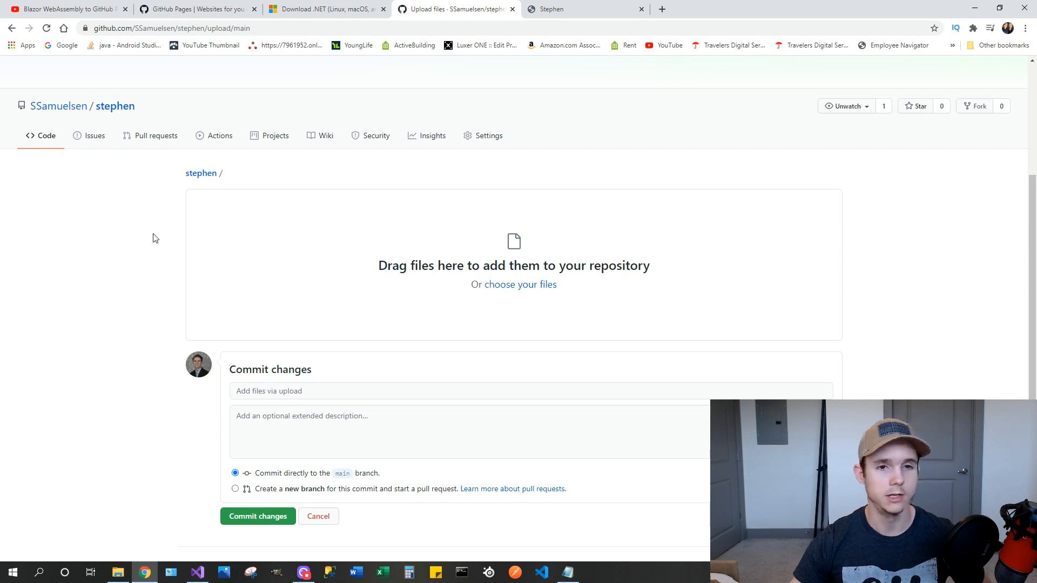
mouse_move(103, 246)
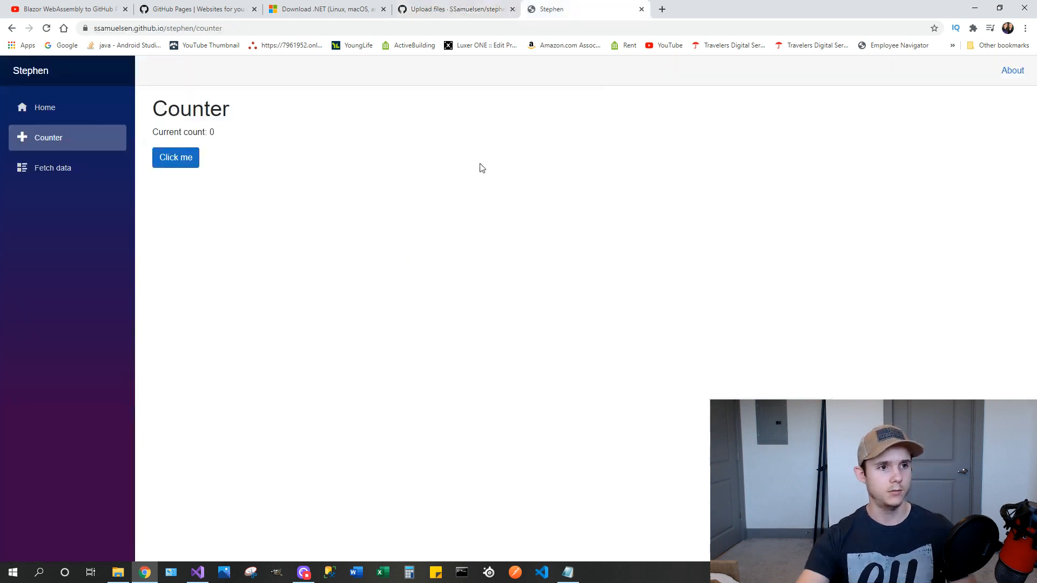
mouse_move(495, 154)
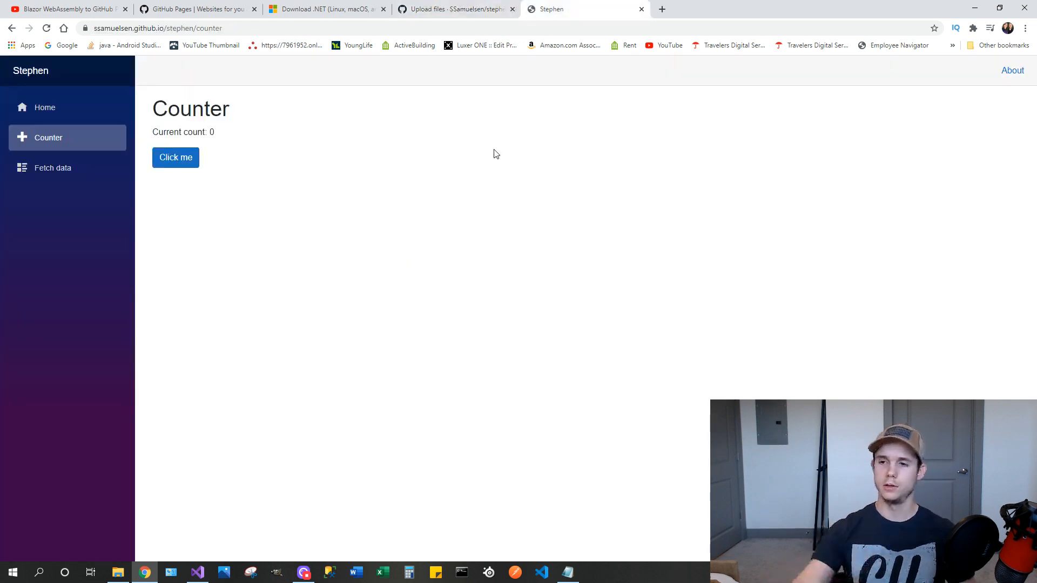
mouse_move(45, 107)
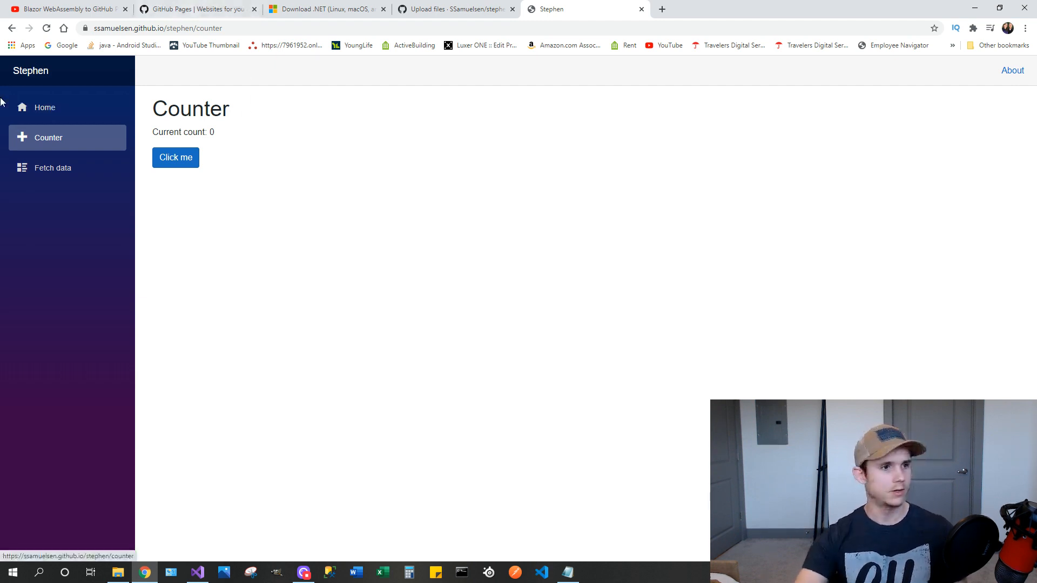
Navigate to the live app's Home page at /stephen to see 'Hello, world!'
left_click(44, 107)
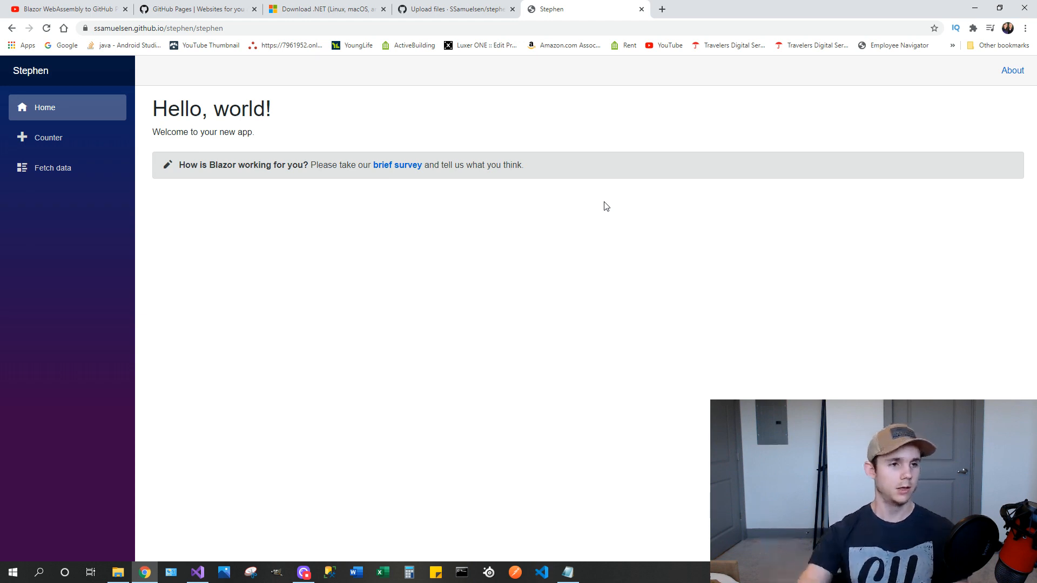
mouse_move(473, 126)
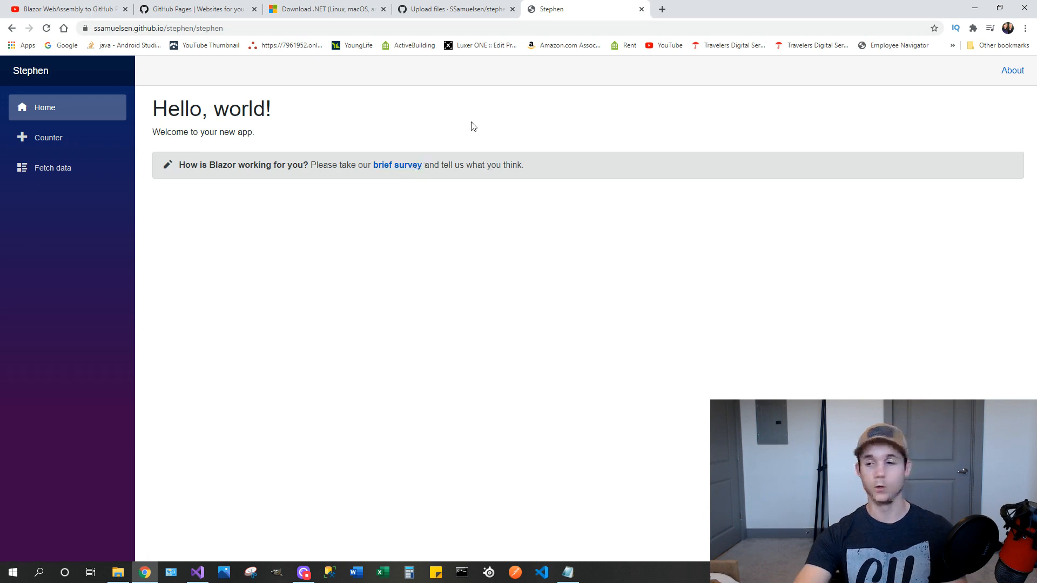
mouse_move(469, 141)
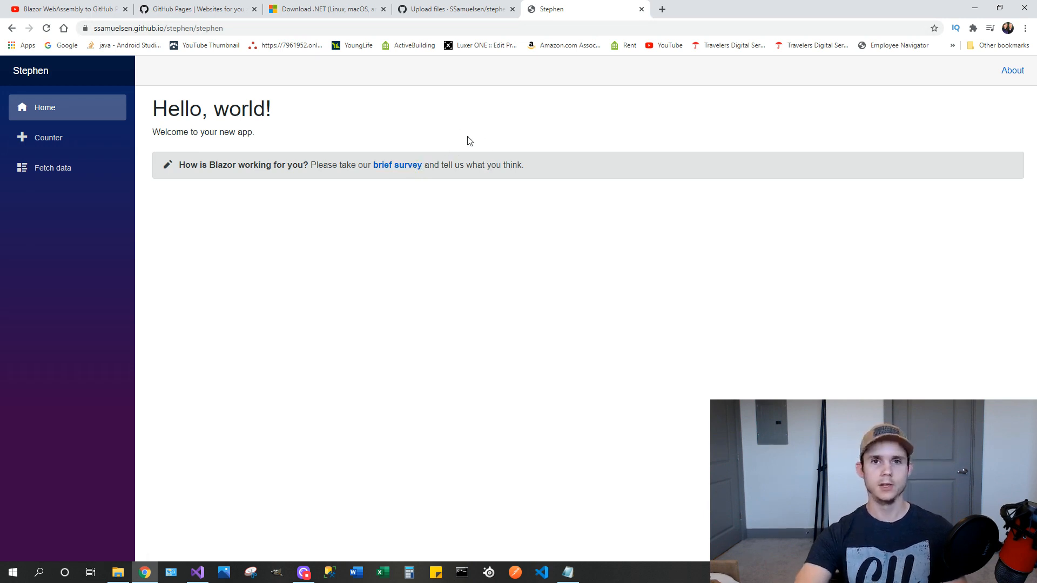
mouse_move(74, 144)
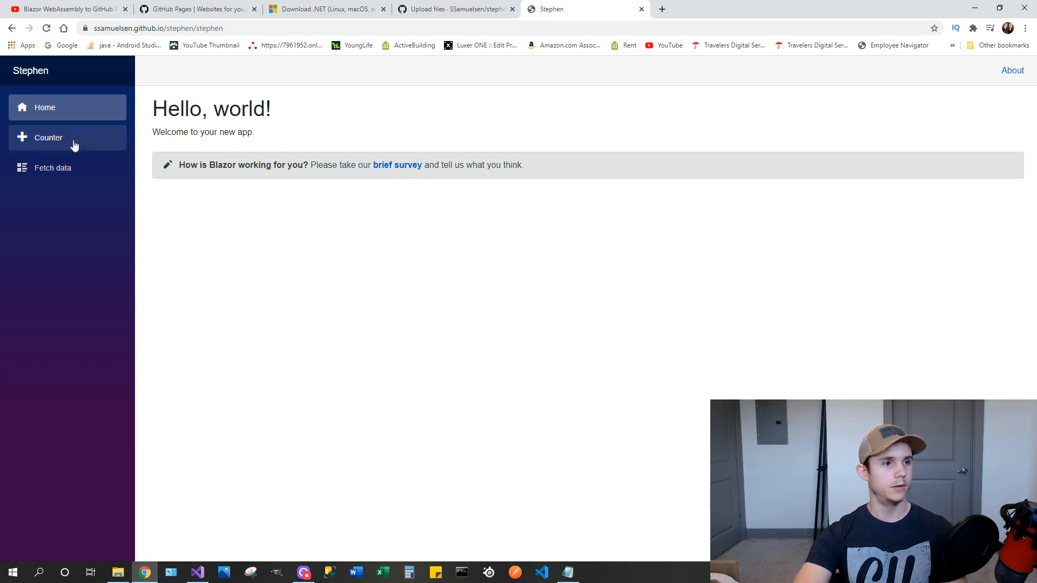
mouse_move(118, 134)
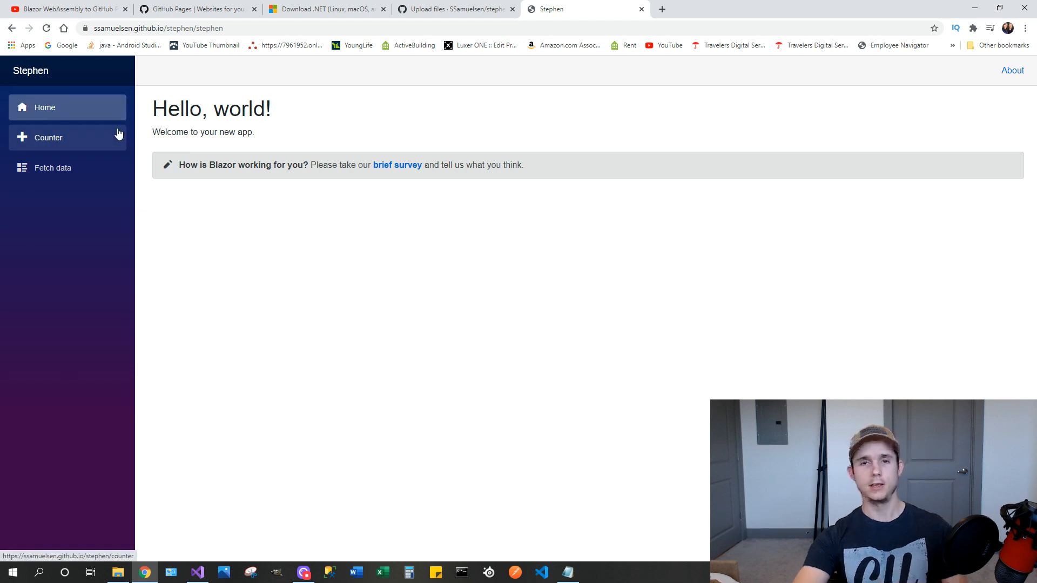